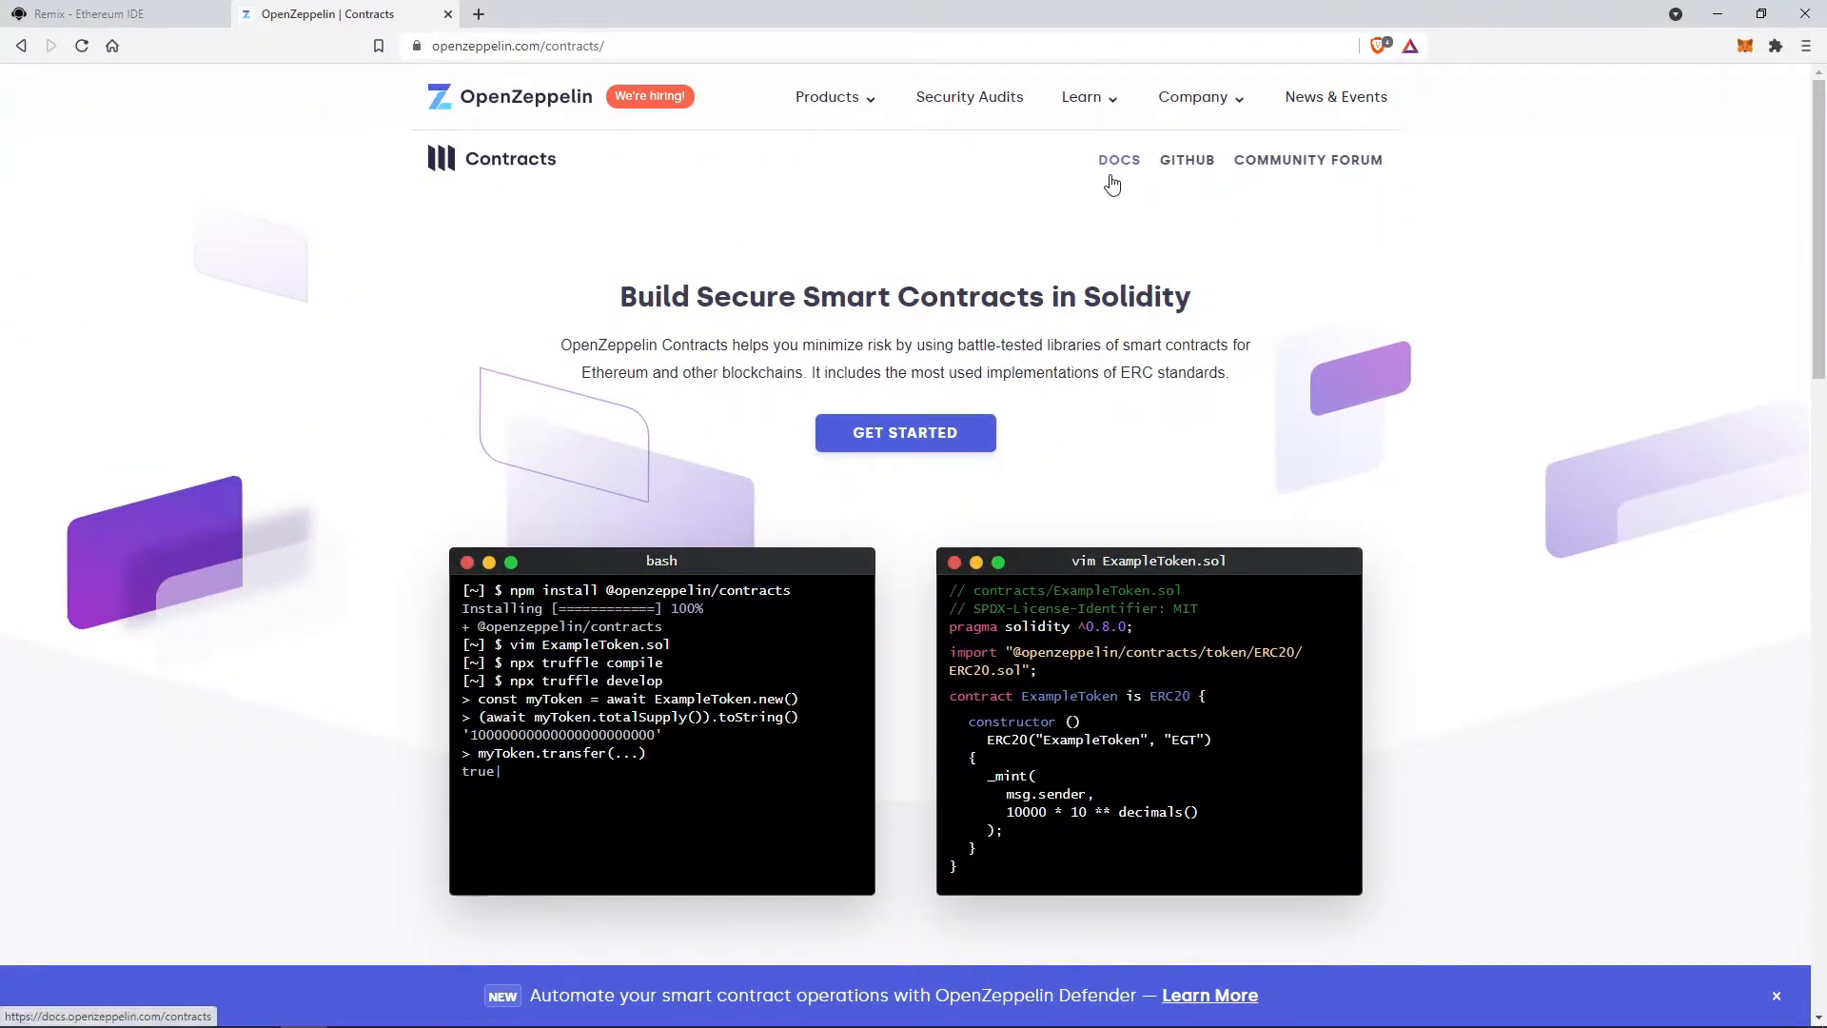
mouse_move(766, 464)
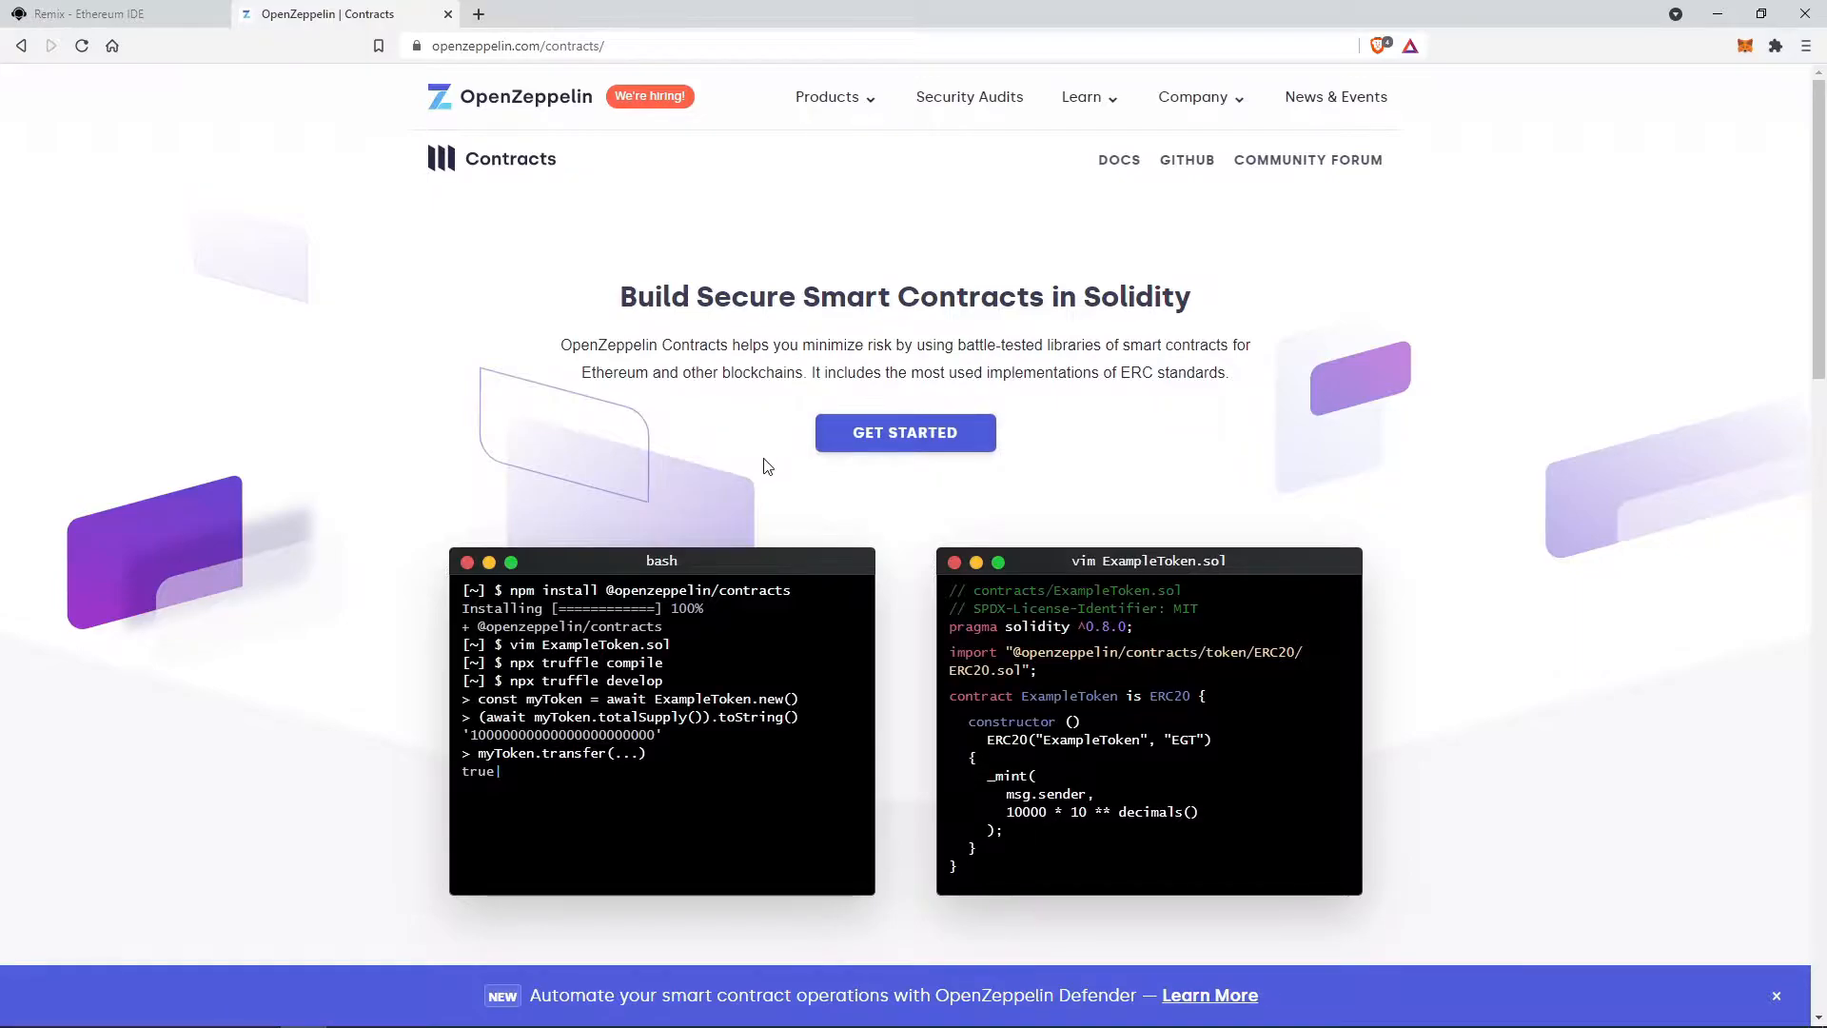
mouse_move(734, 495)
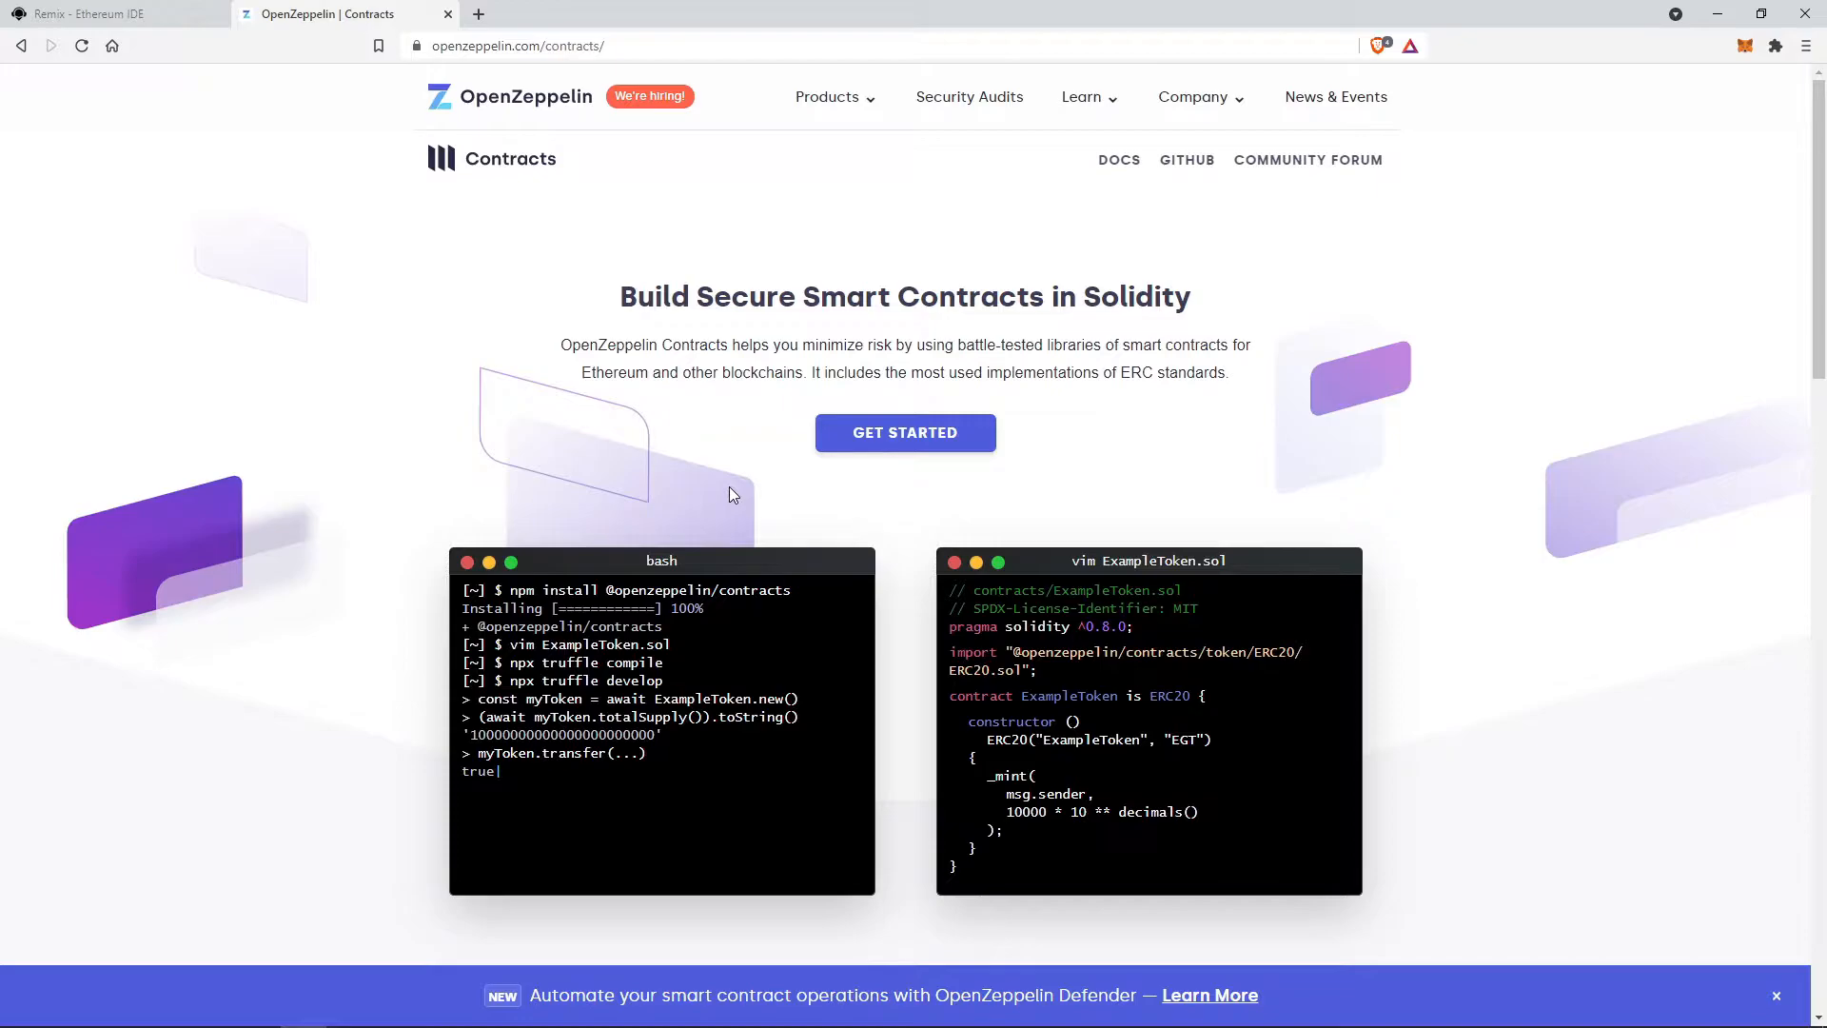
mouse_move(1127, 179)
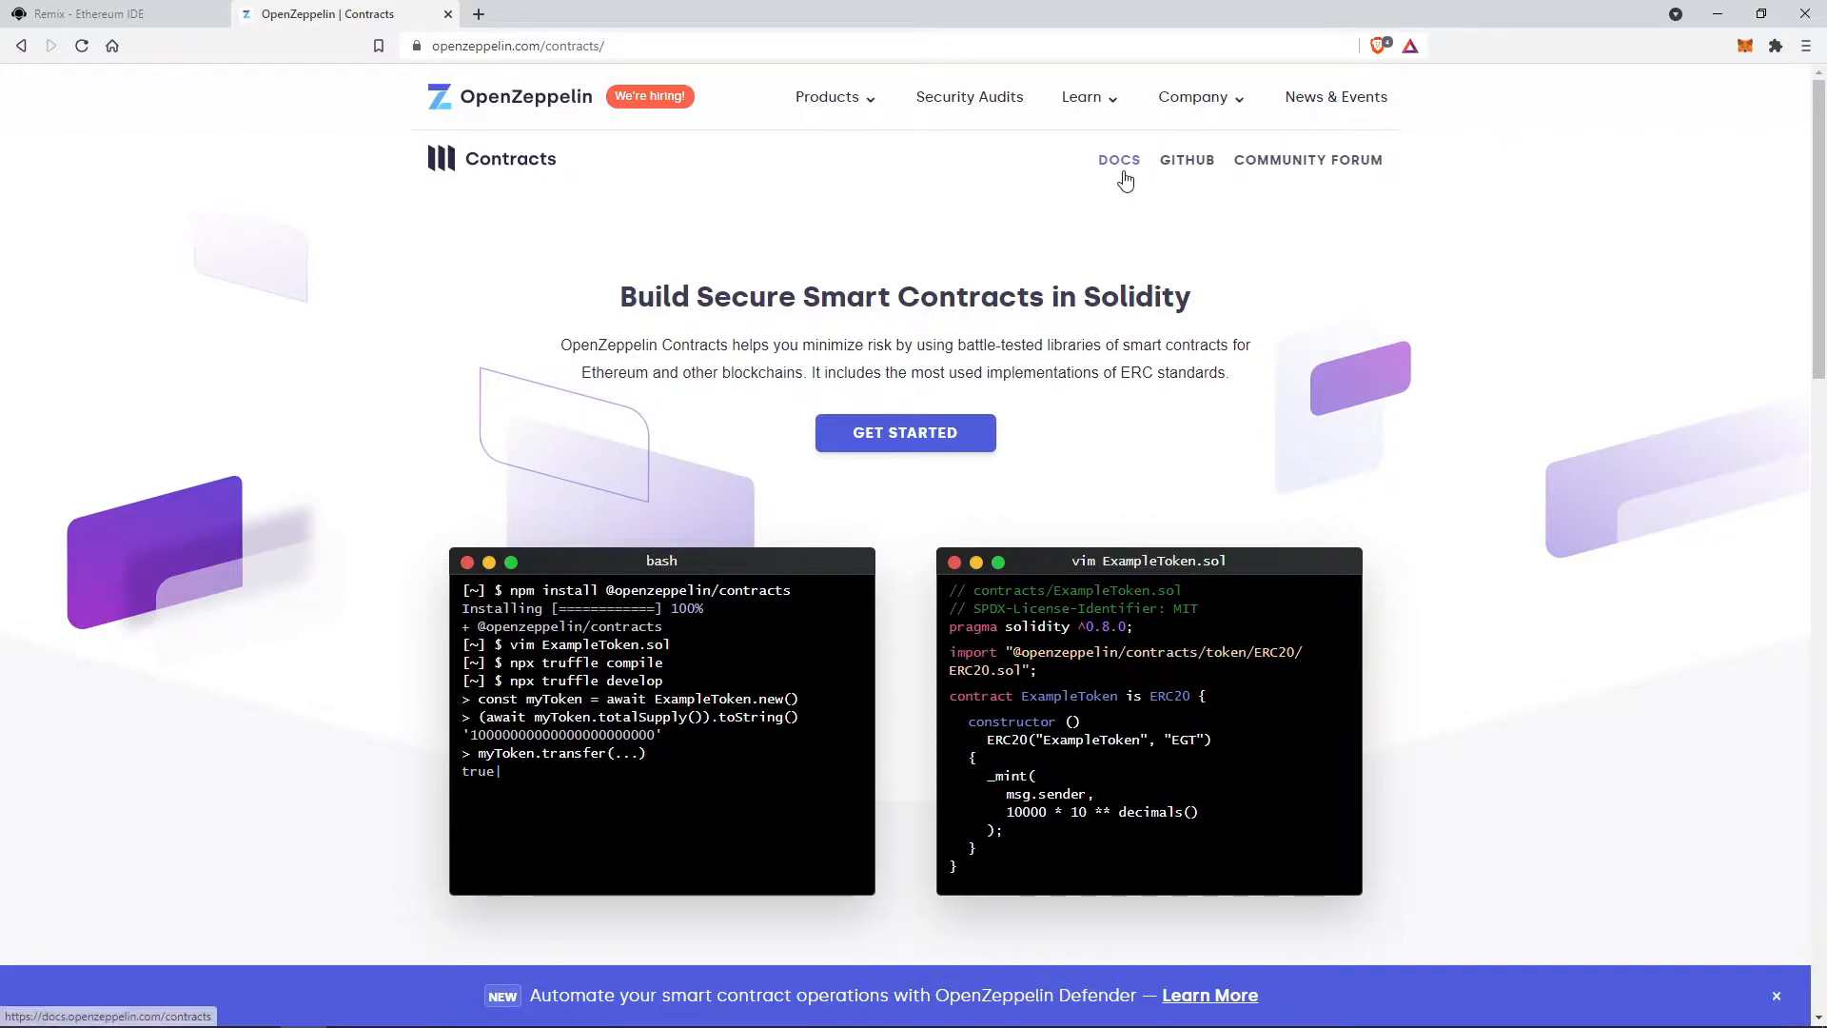
Step: Open the OpenZeppelin Contracts docs and scroll the Overview down to Learn More
click(1119, 160)
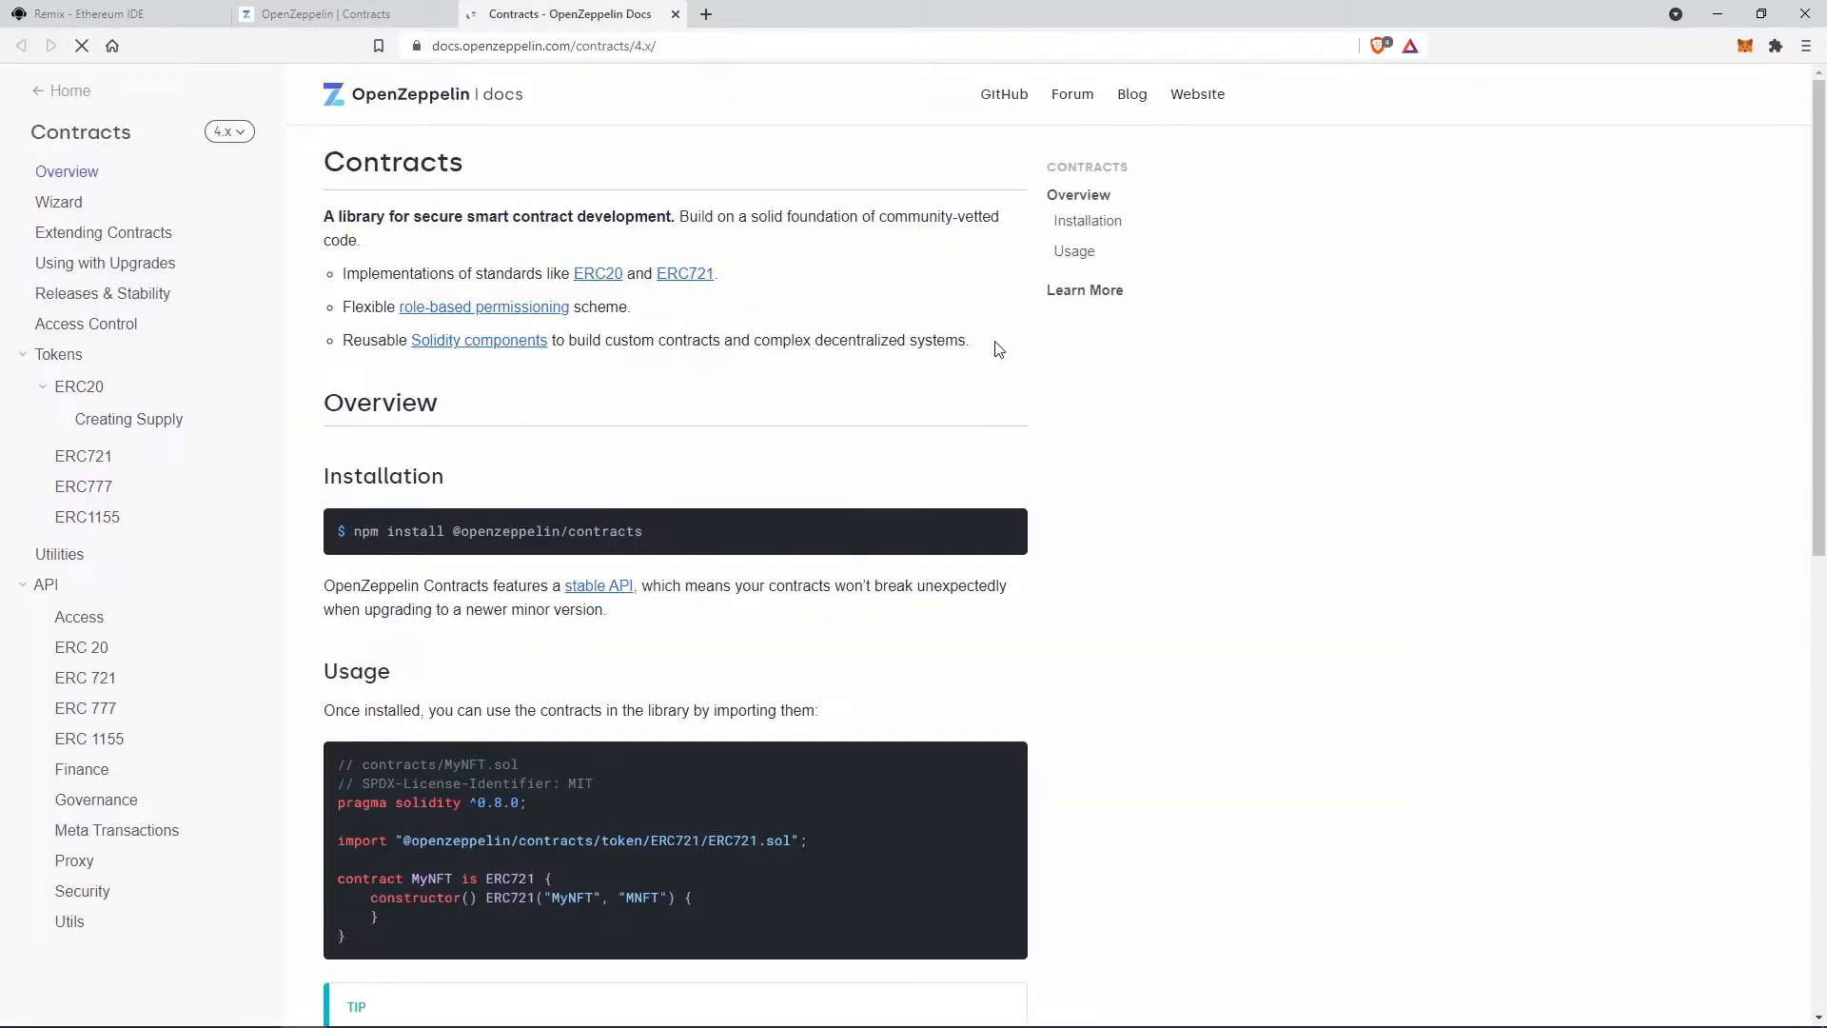
mouse_move(96, 238)
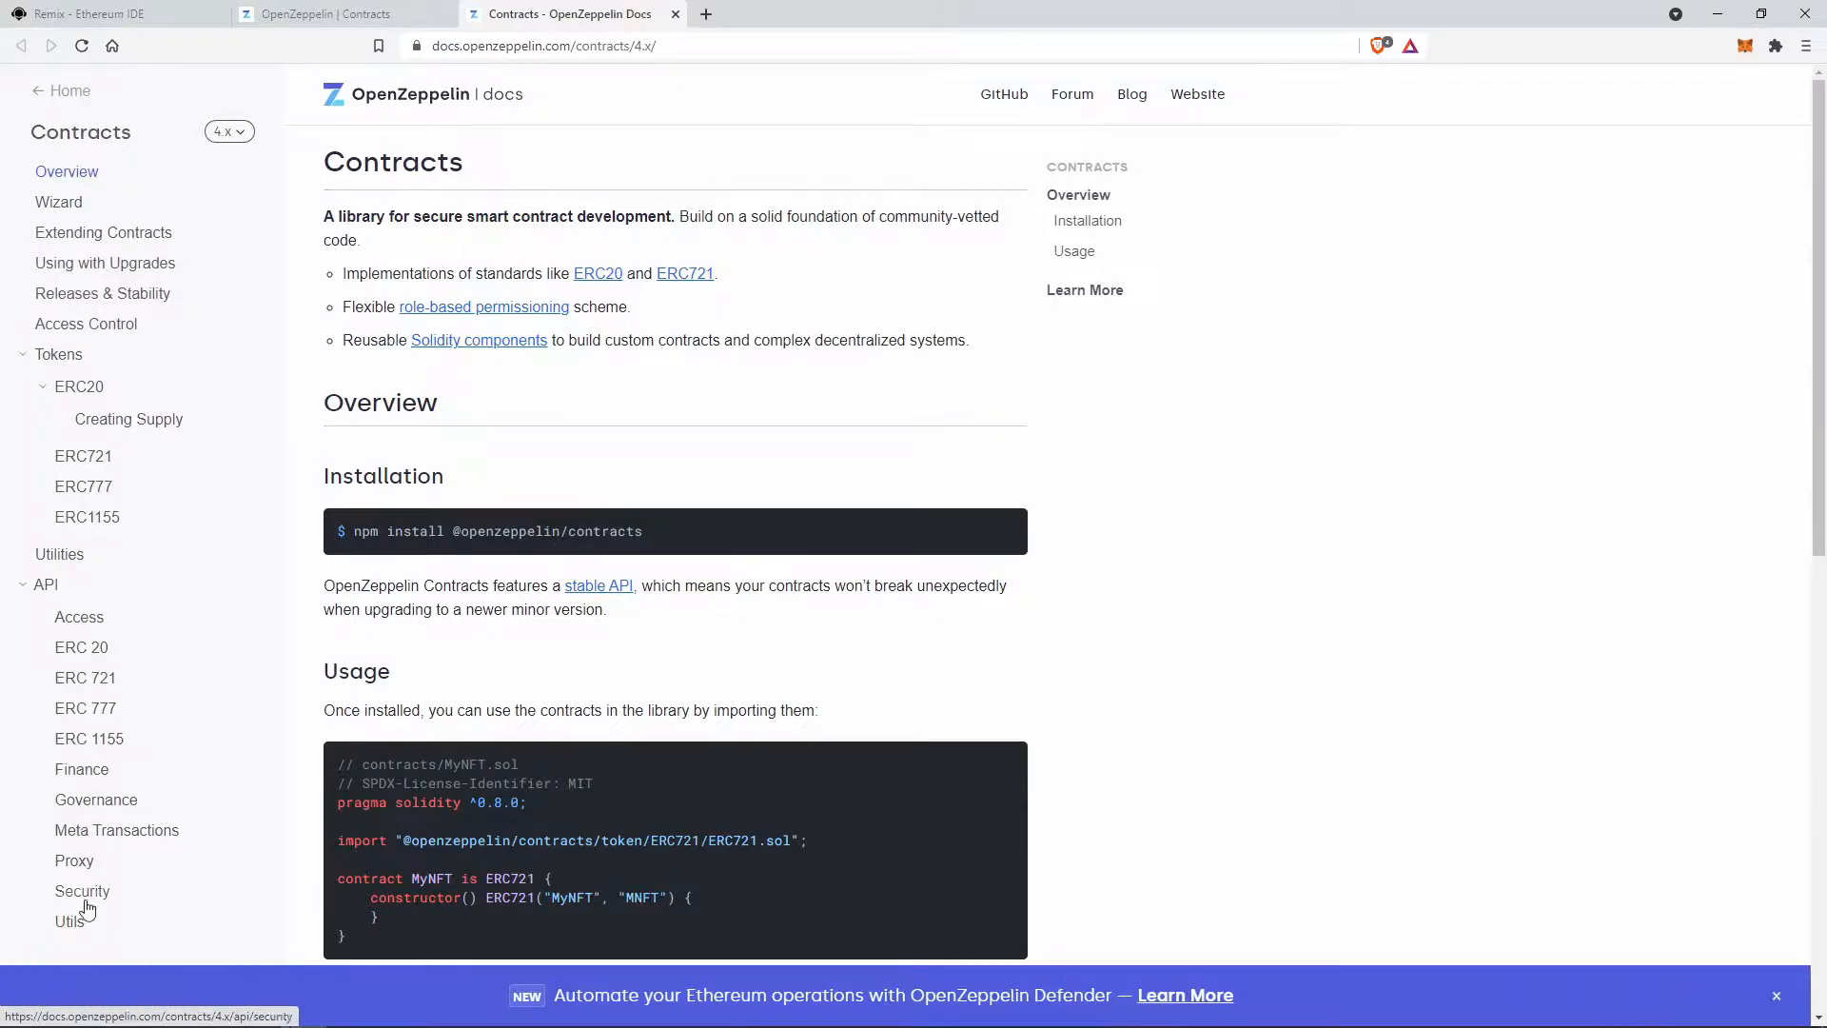
mouse_move(687, 453)
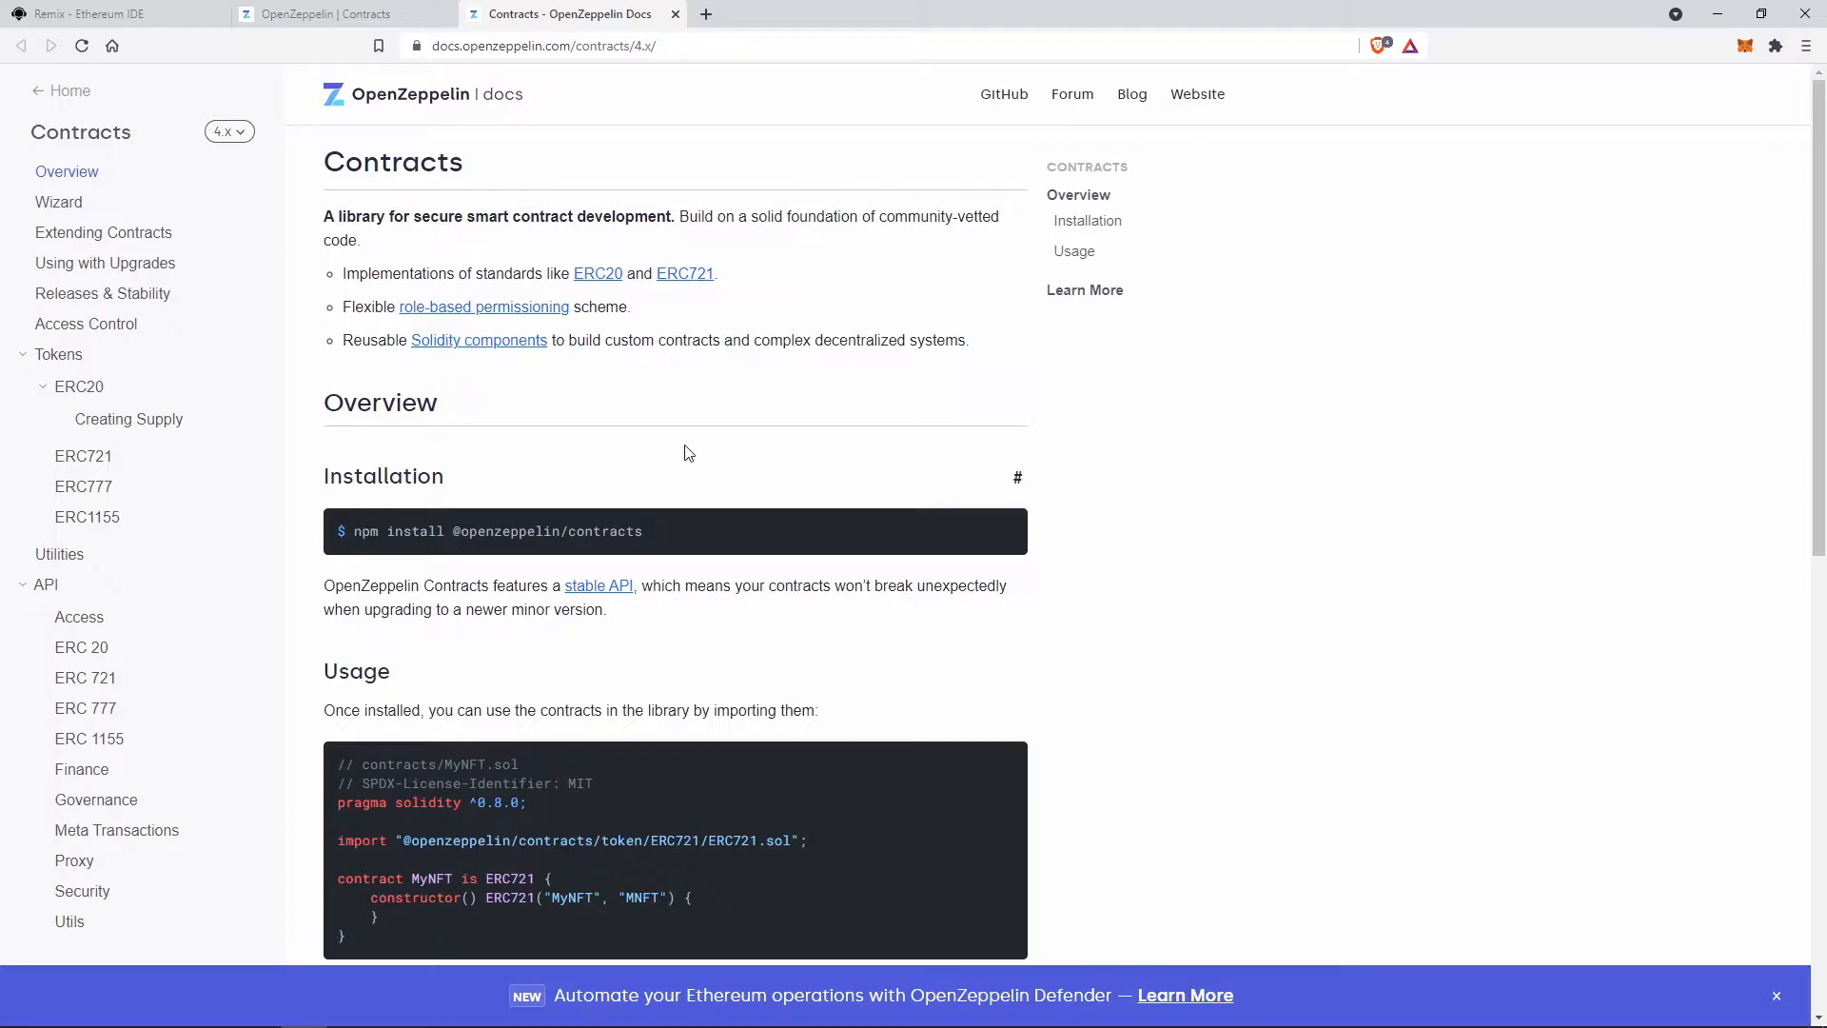
scroll(down, 3)
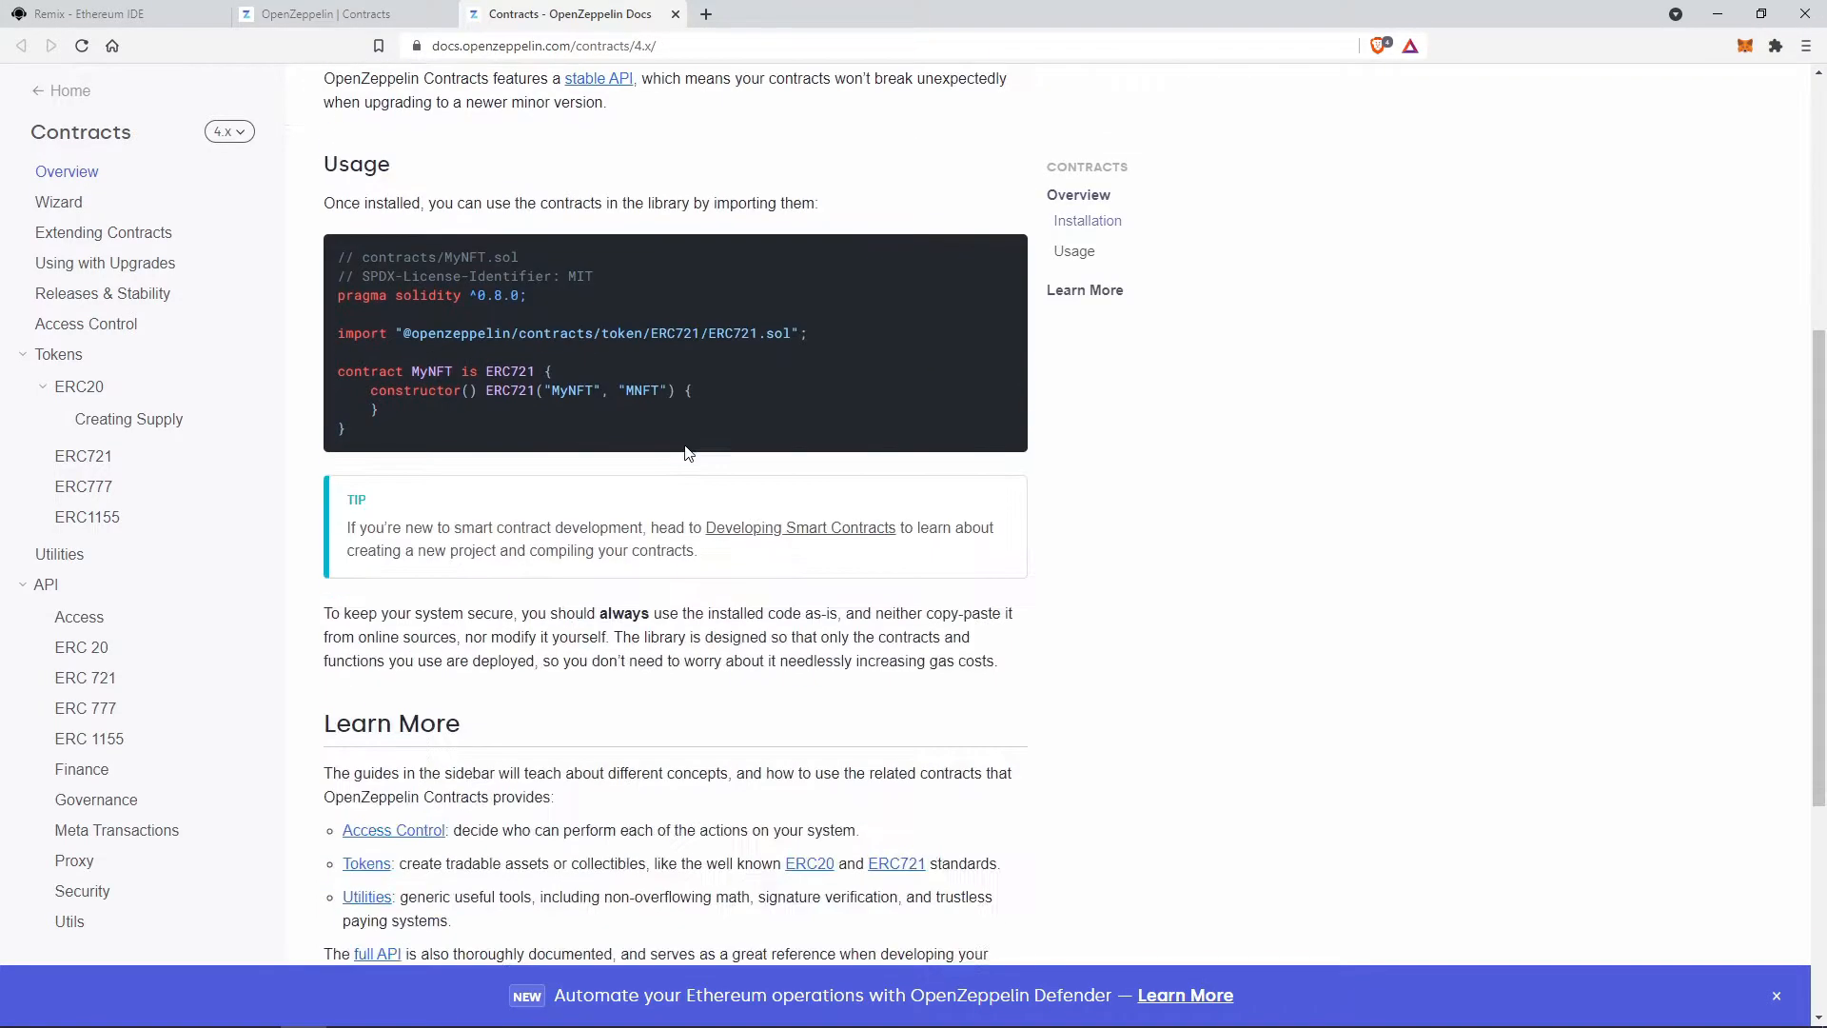
scroll(down, 3)
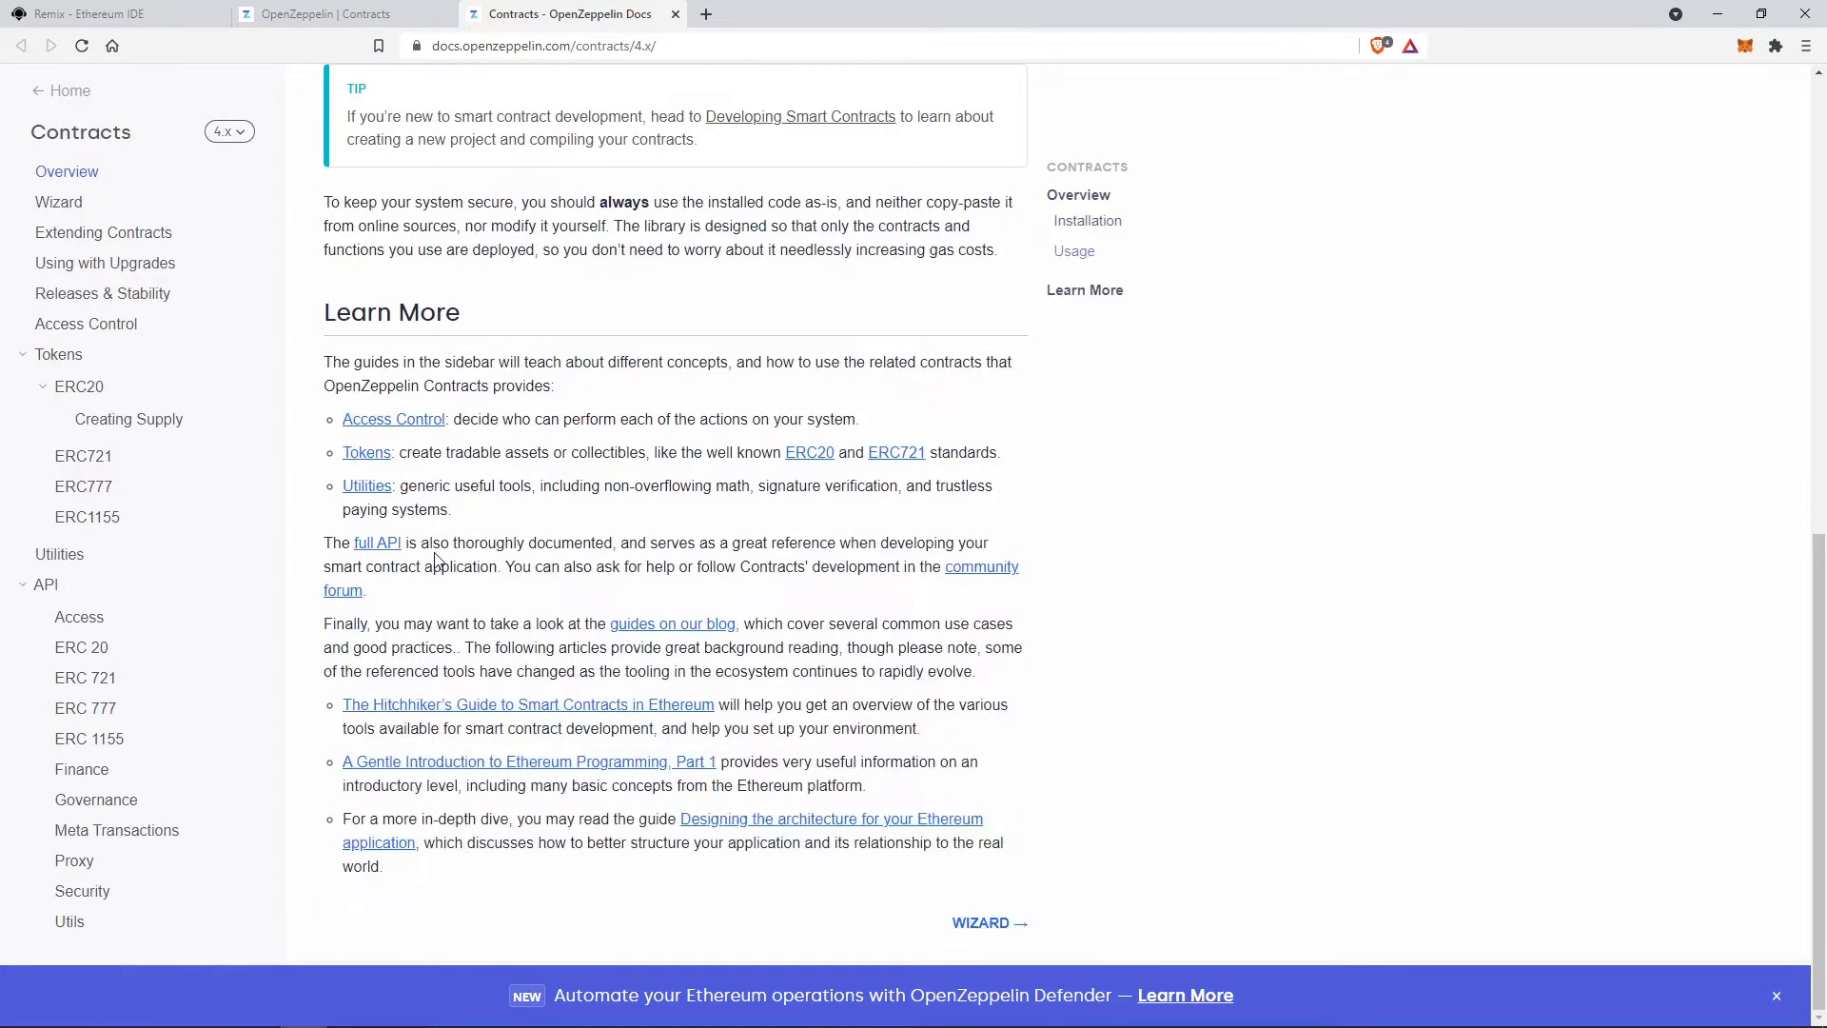
Step: Navigate the openzeppelin-contracts repo to contracts/token/ERC20/ERC20.sol
click(333, 15)
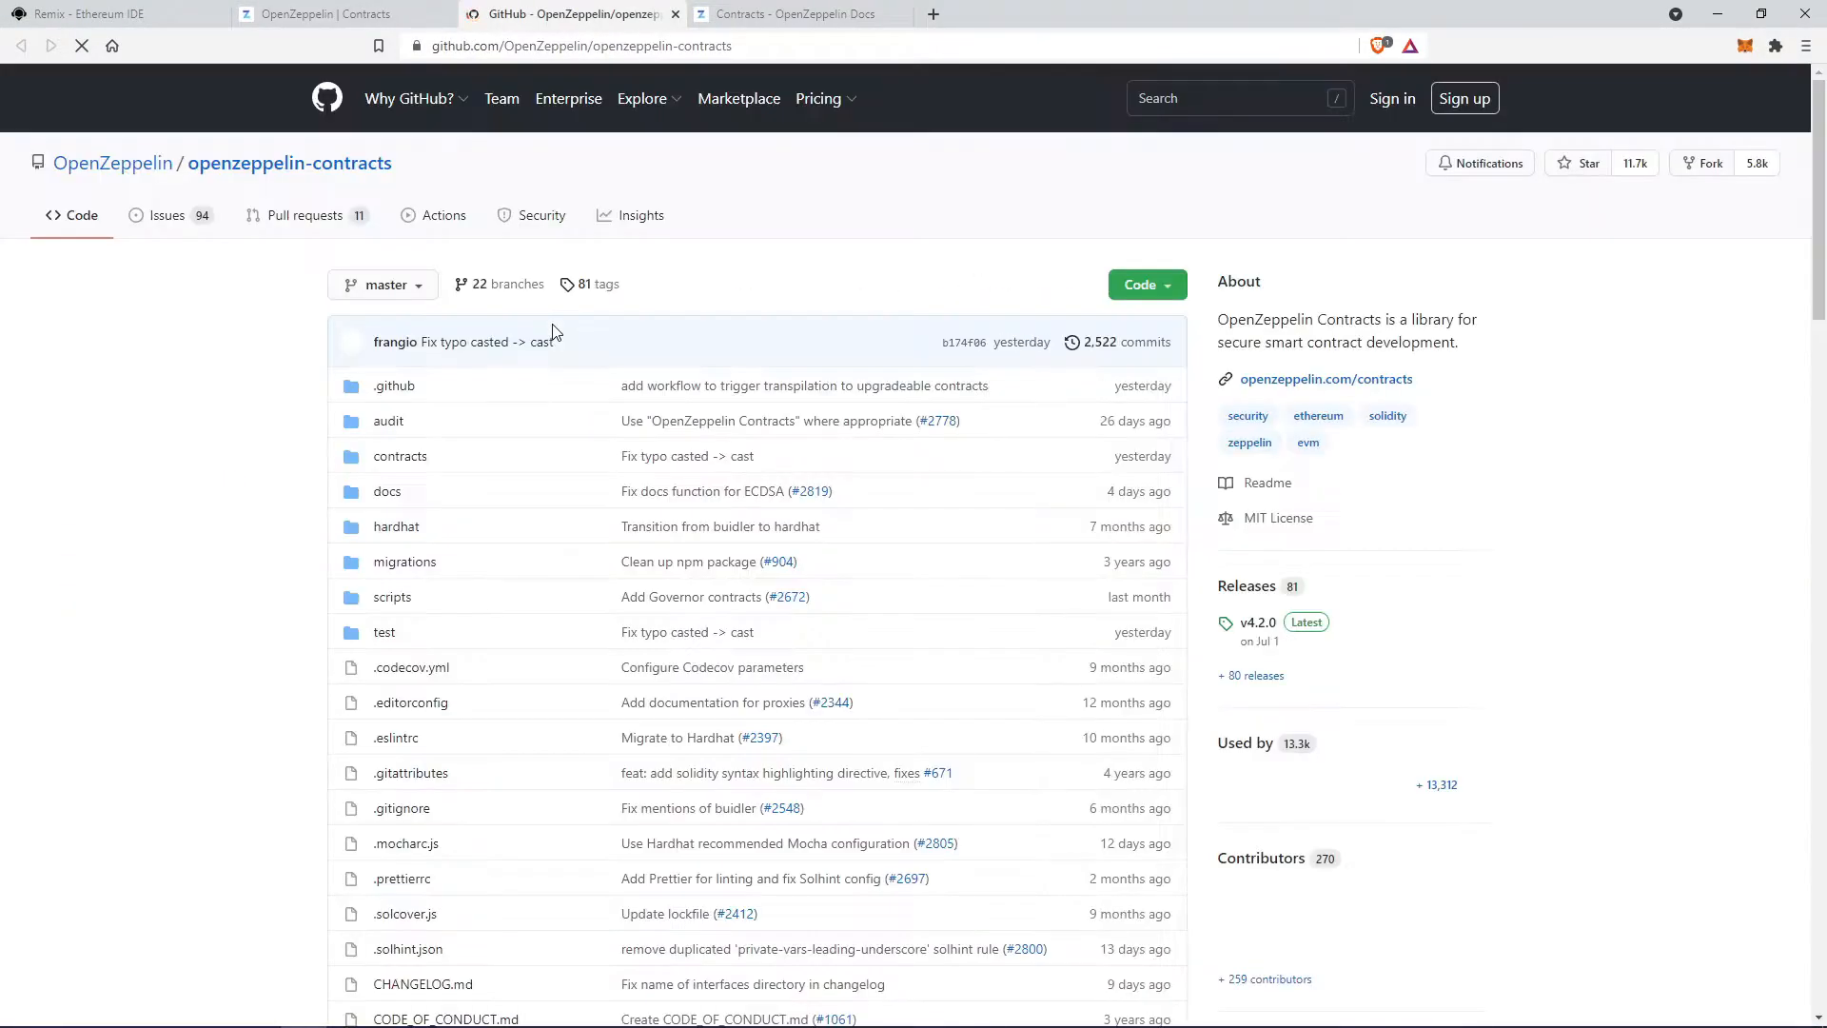
click(400, 456)
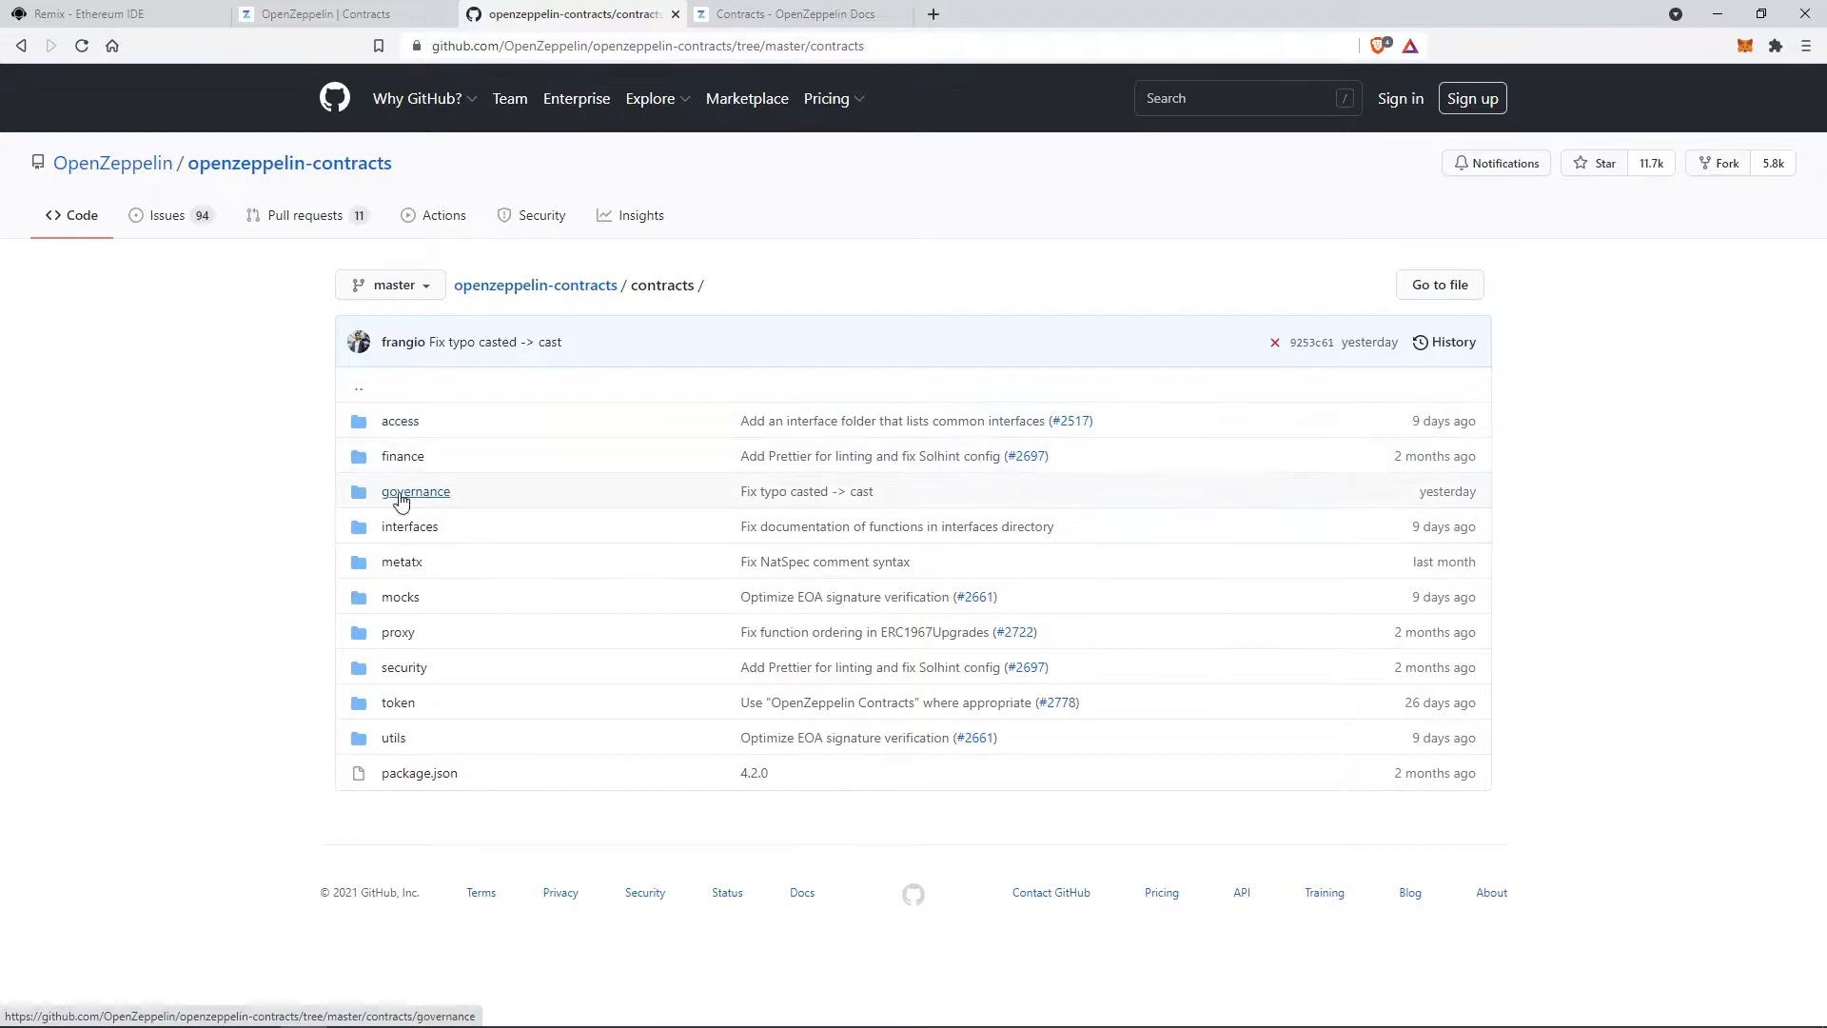
click(398, 702)
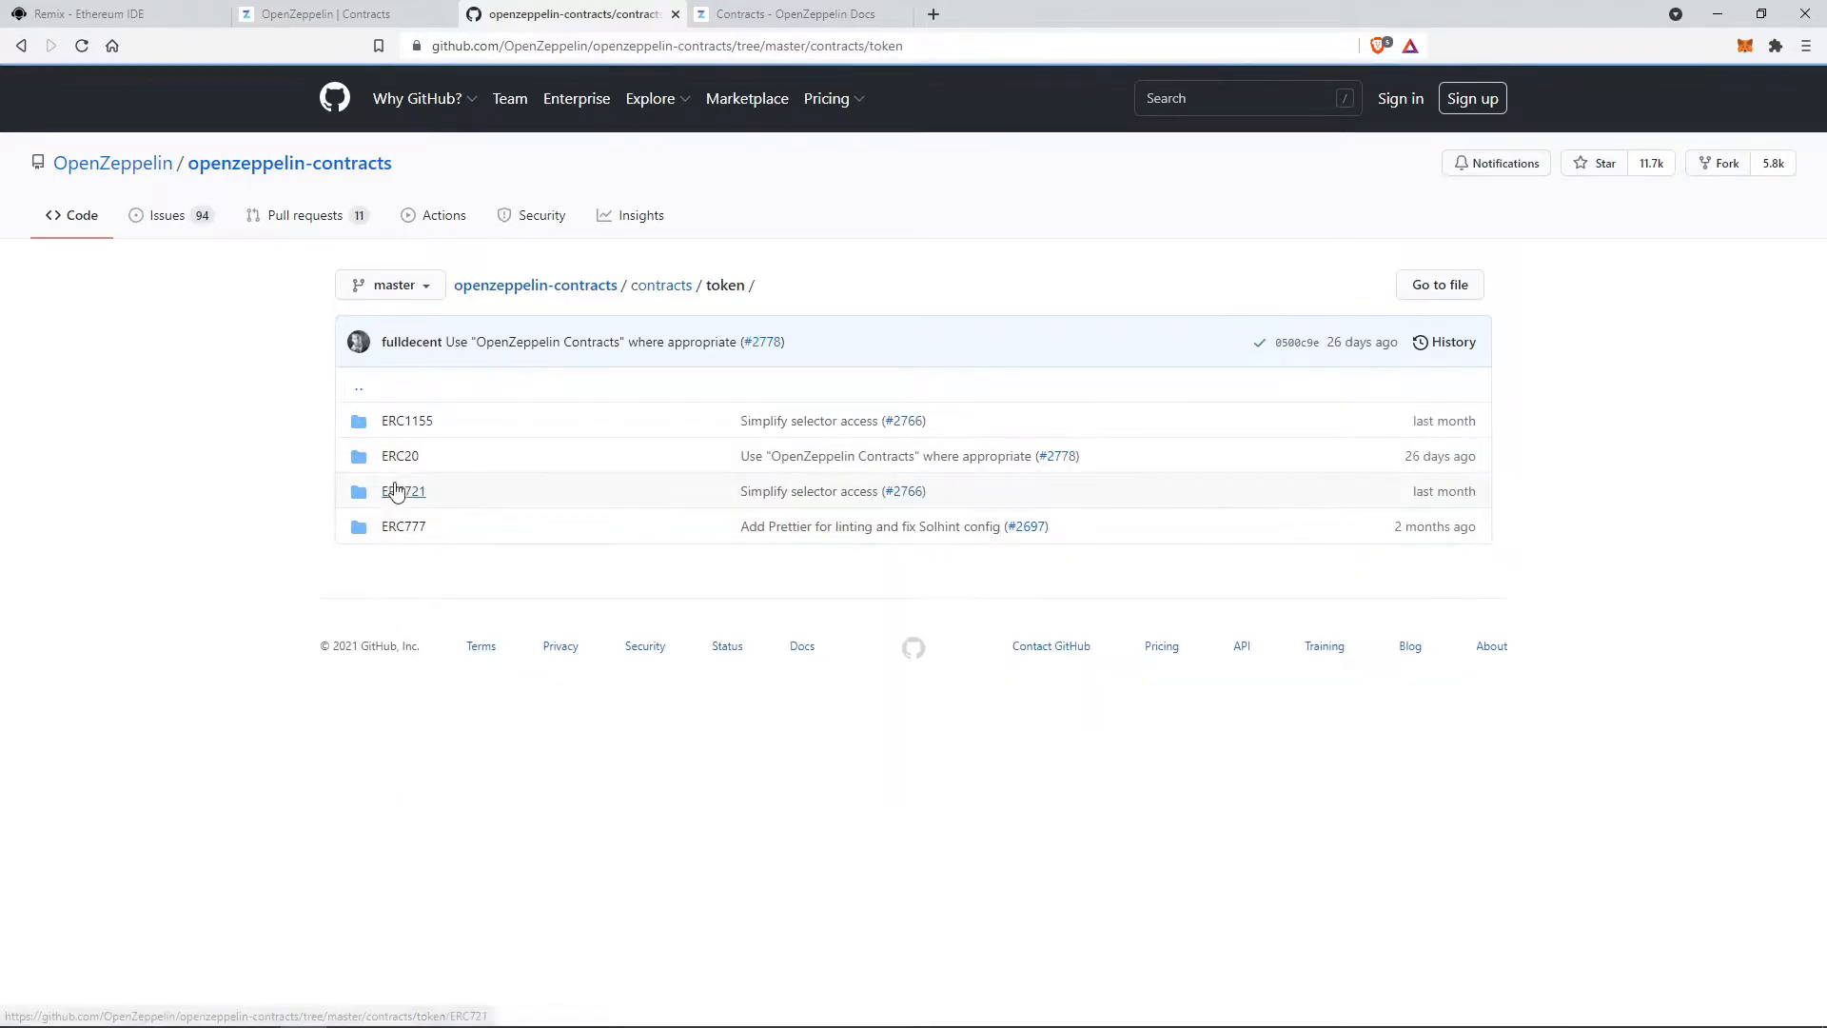
click(400, 457)
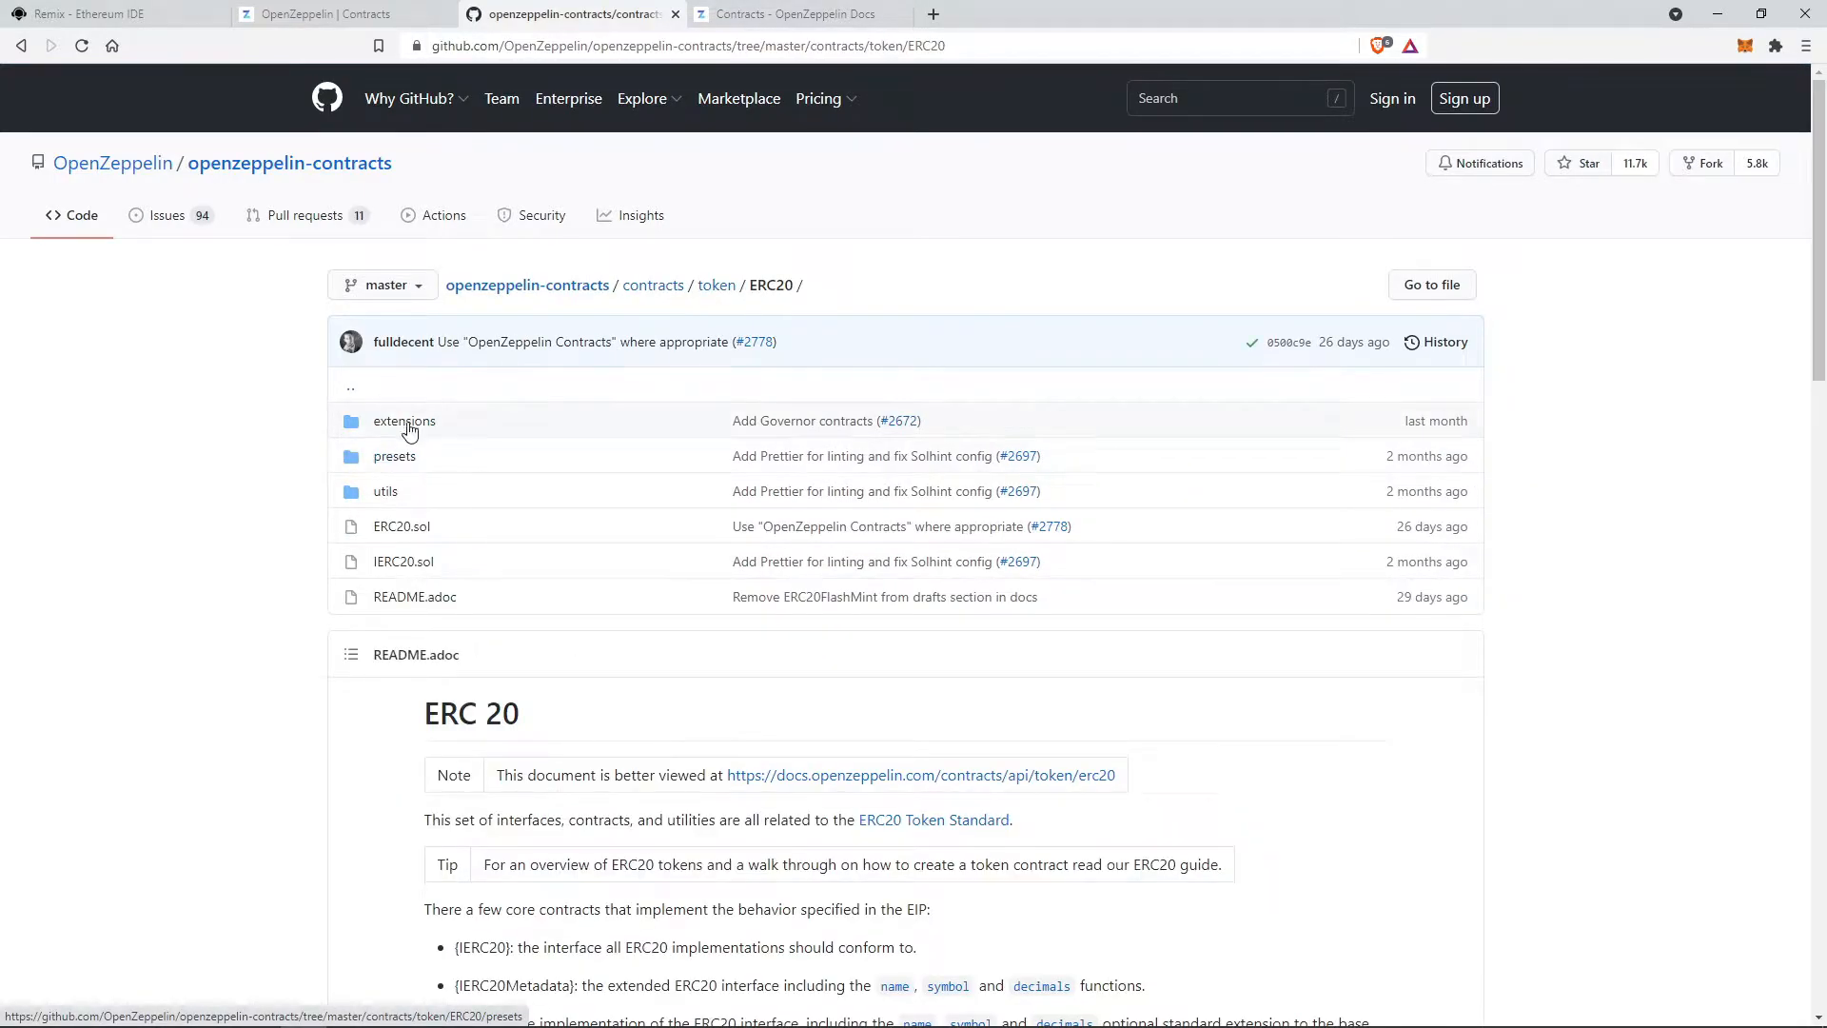
click(400, 526)
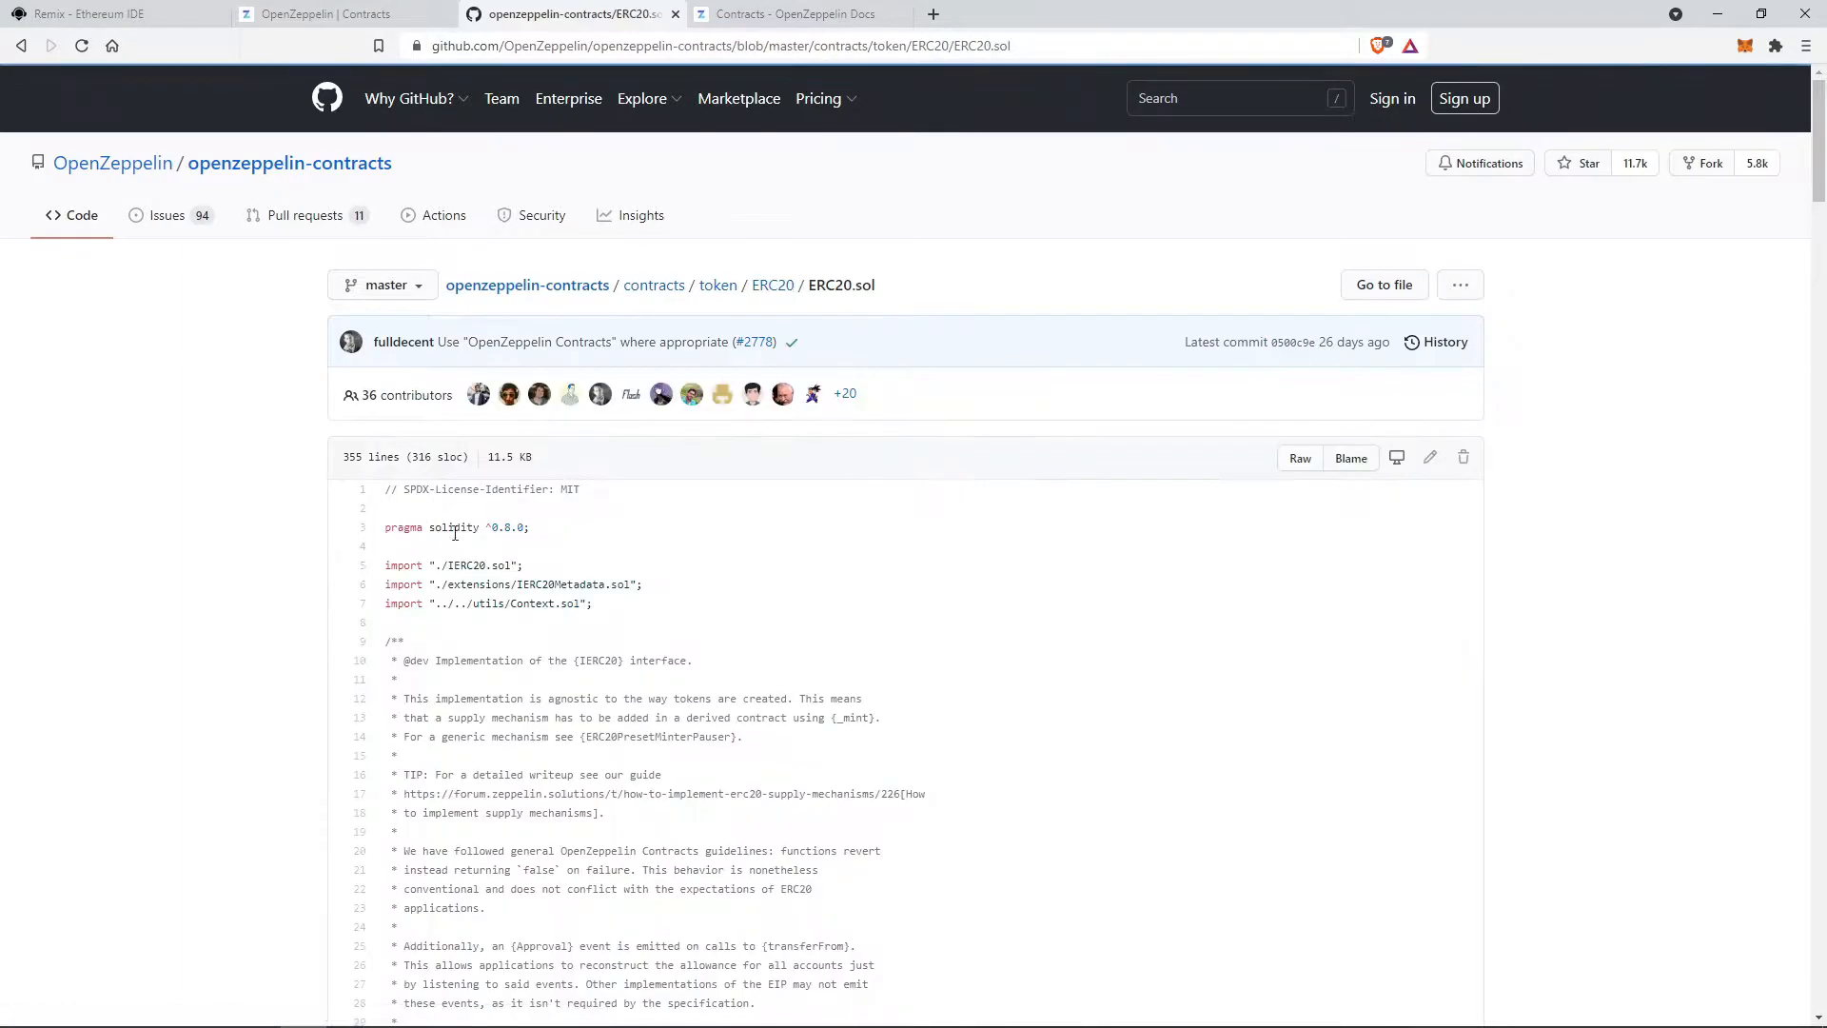
Step: Read through the ERC20.sol source and scroll back toward the top
scroll(down, 3)
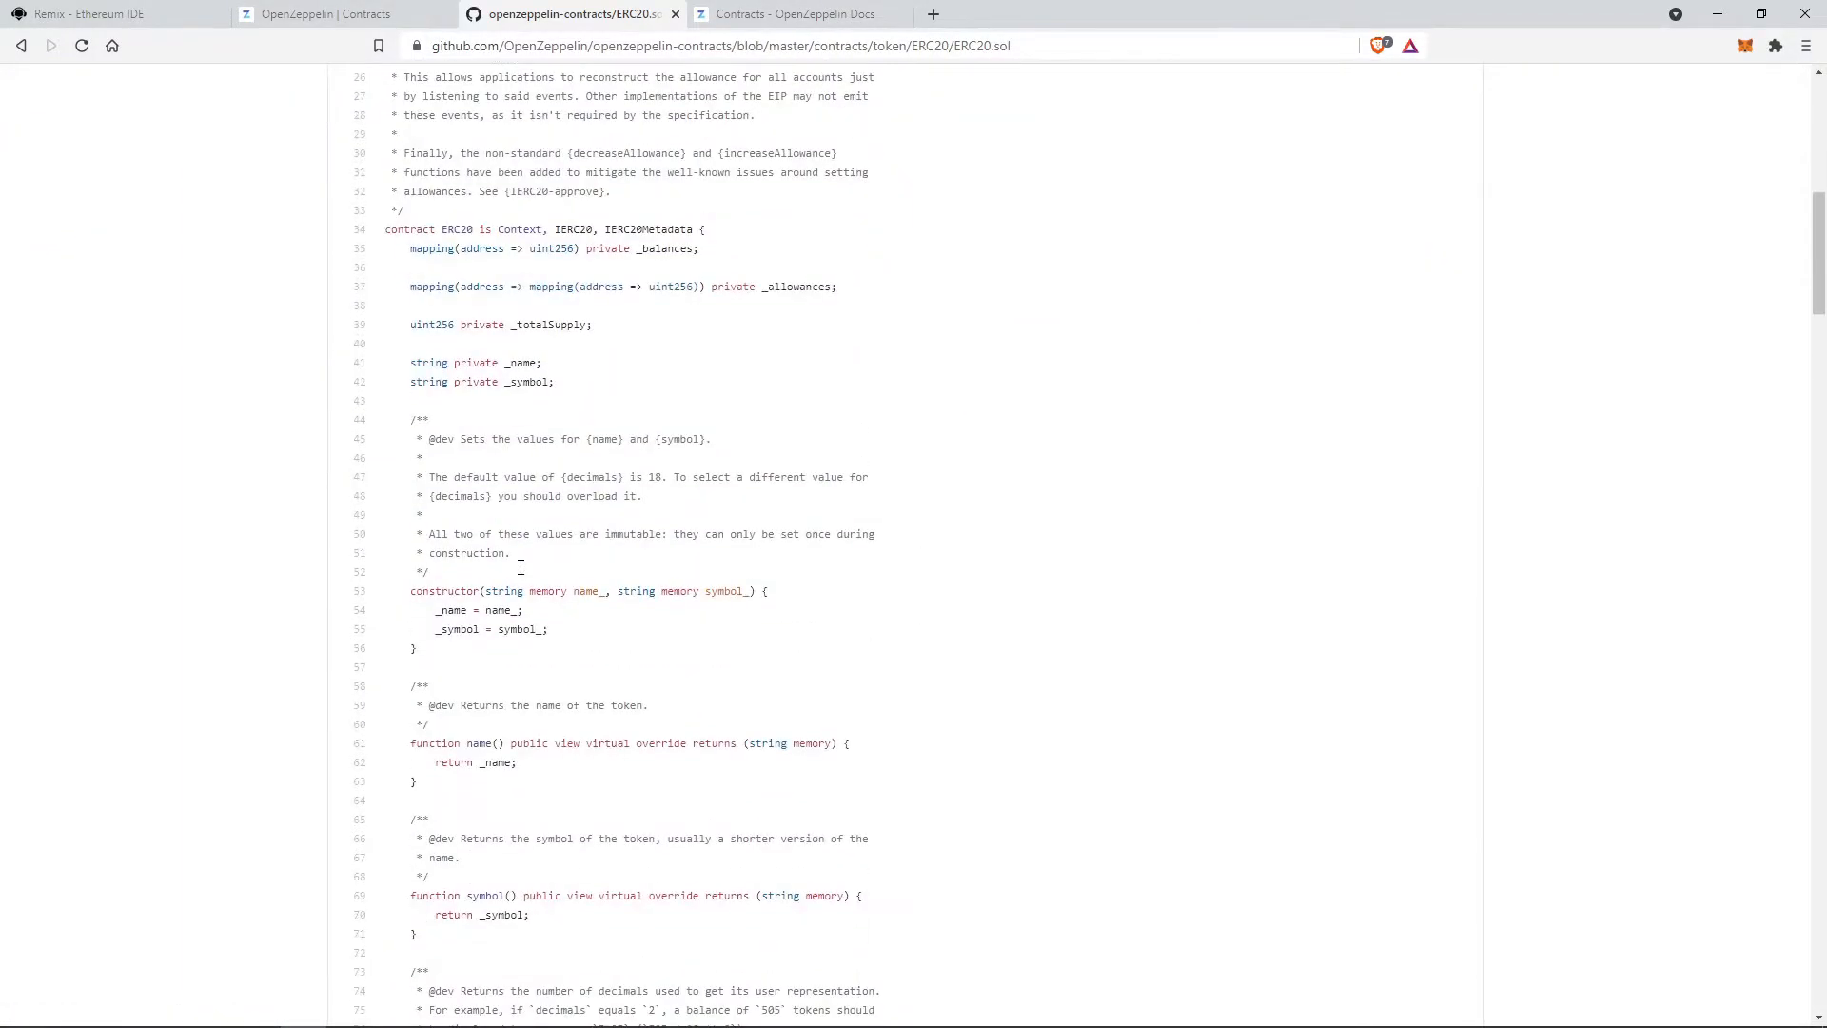
scroll(down, 3)
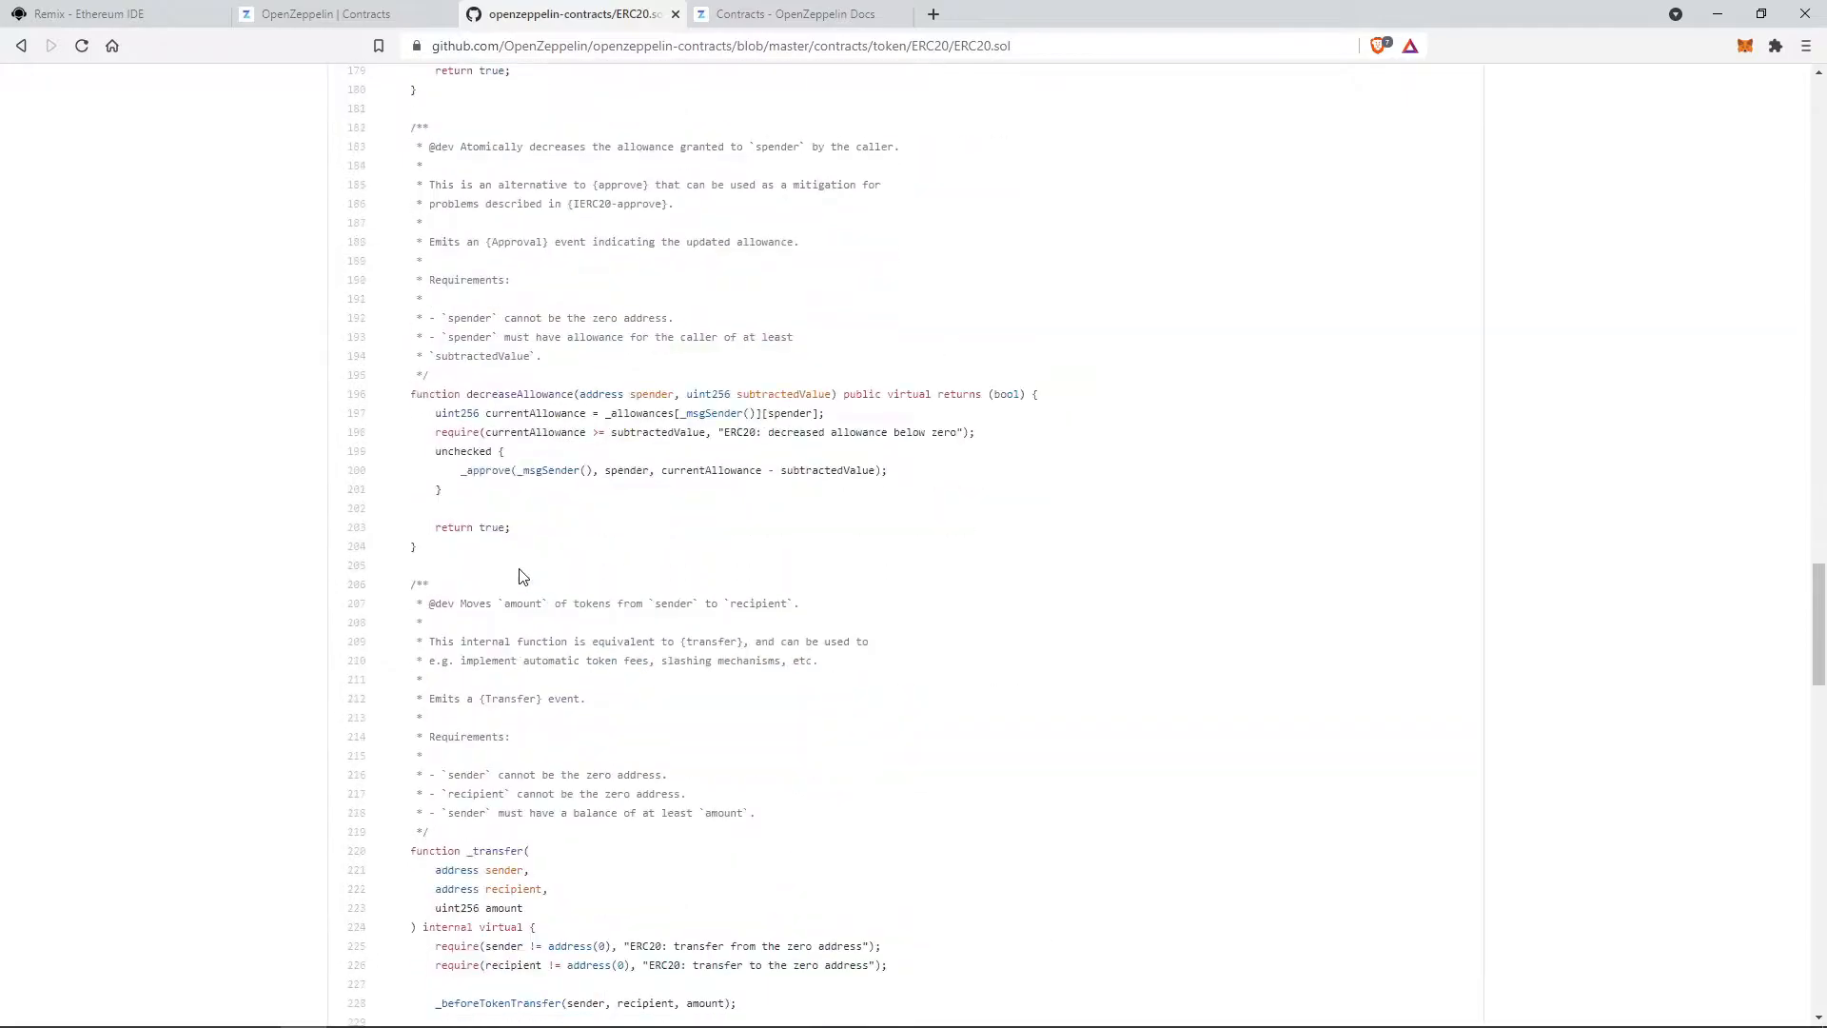
scroll(down, 3)
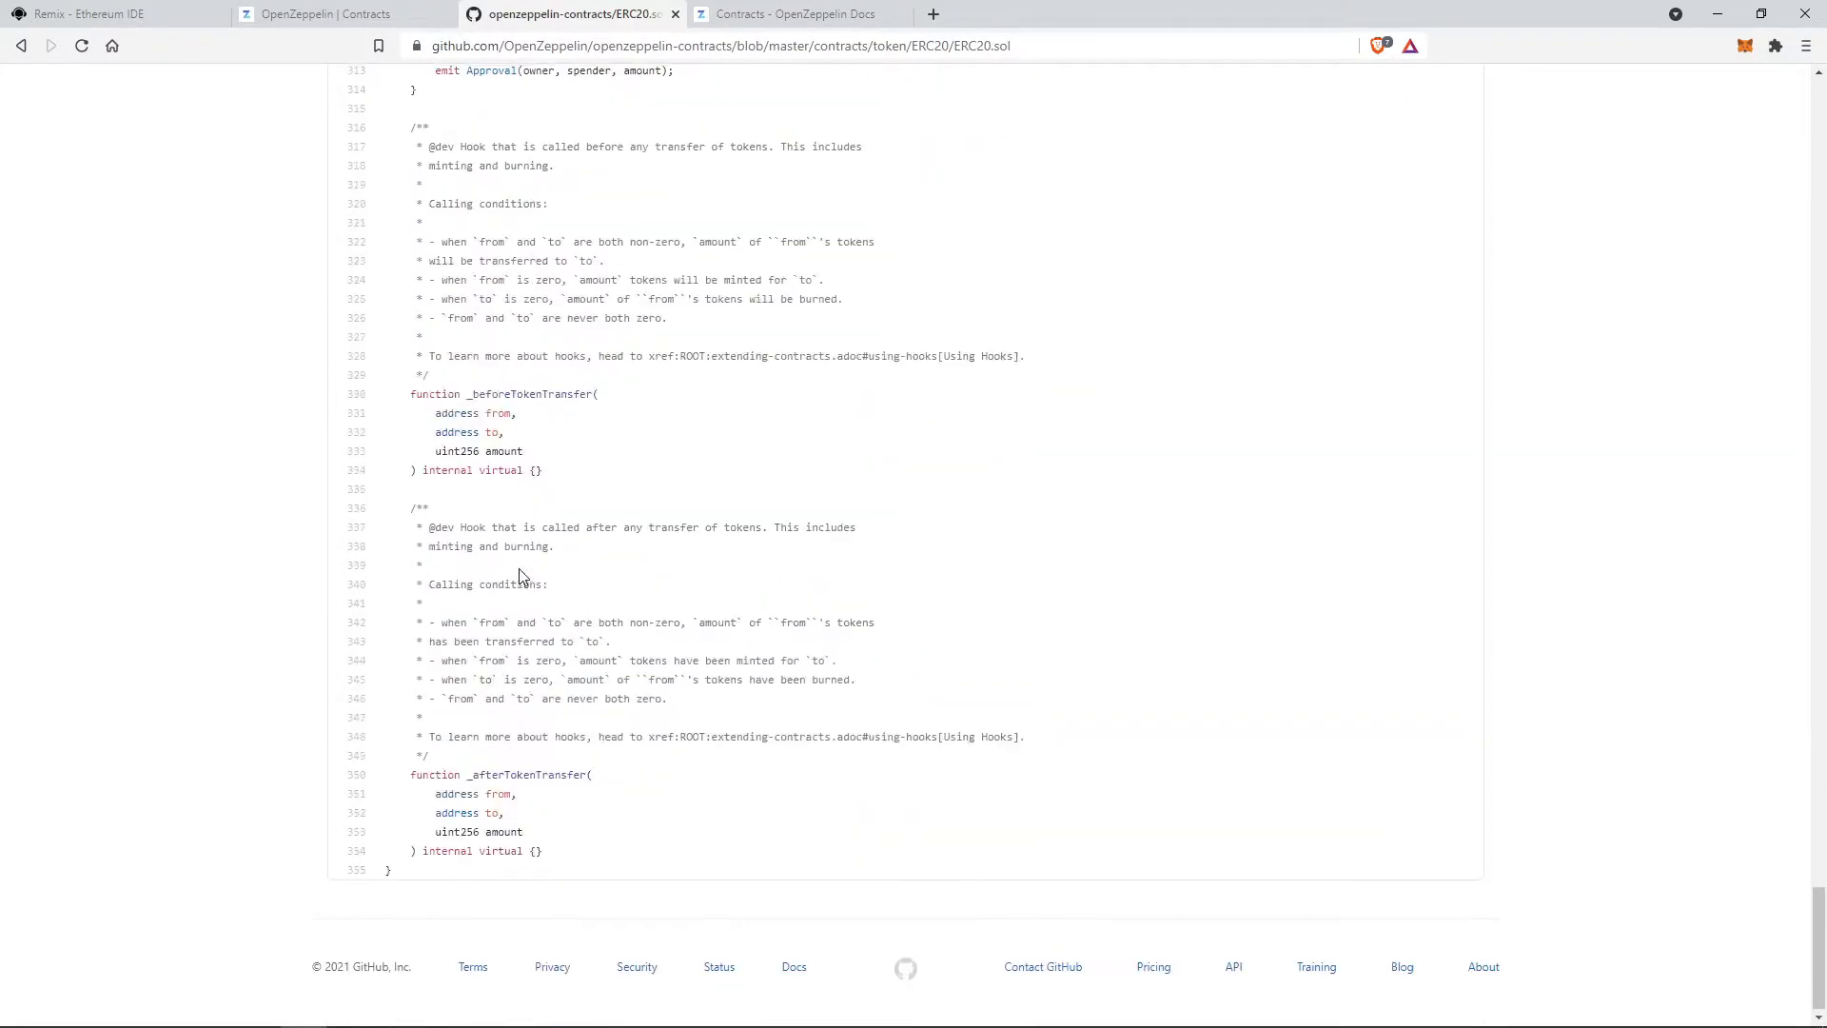
scroll(up, 3)
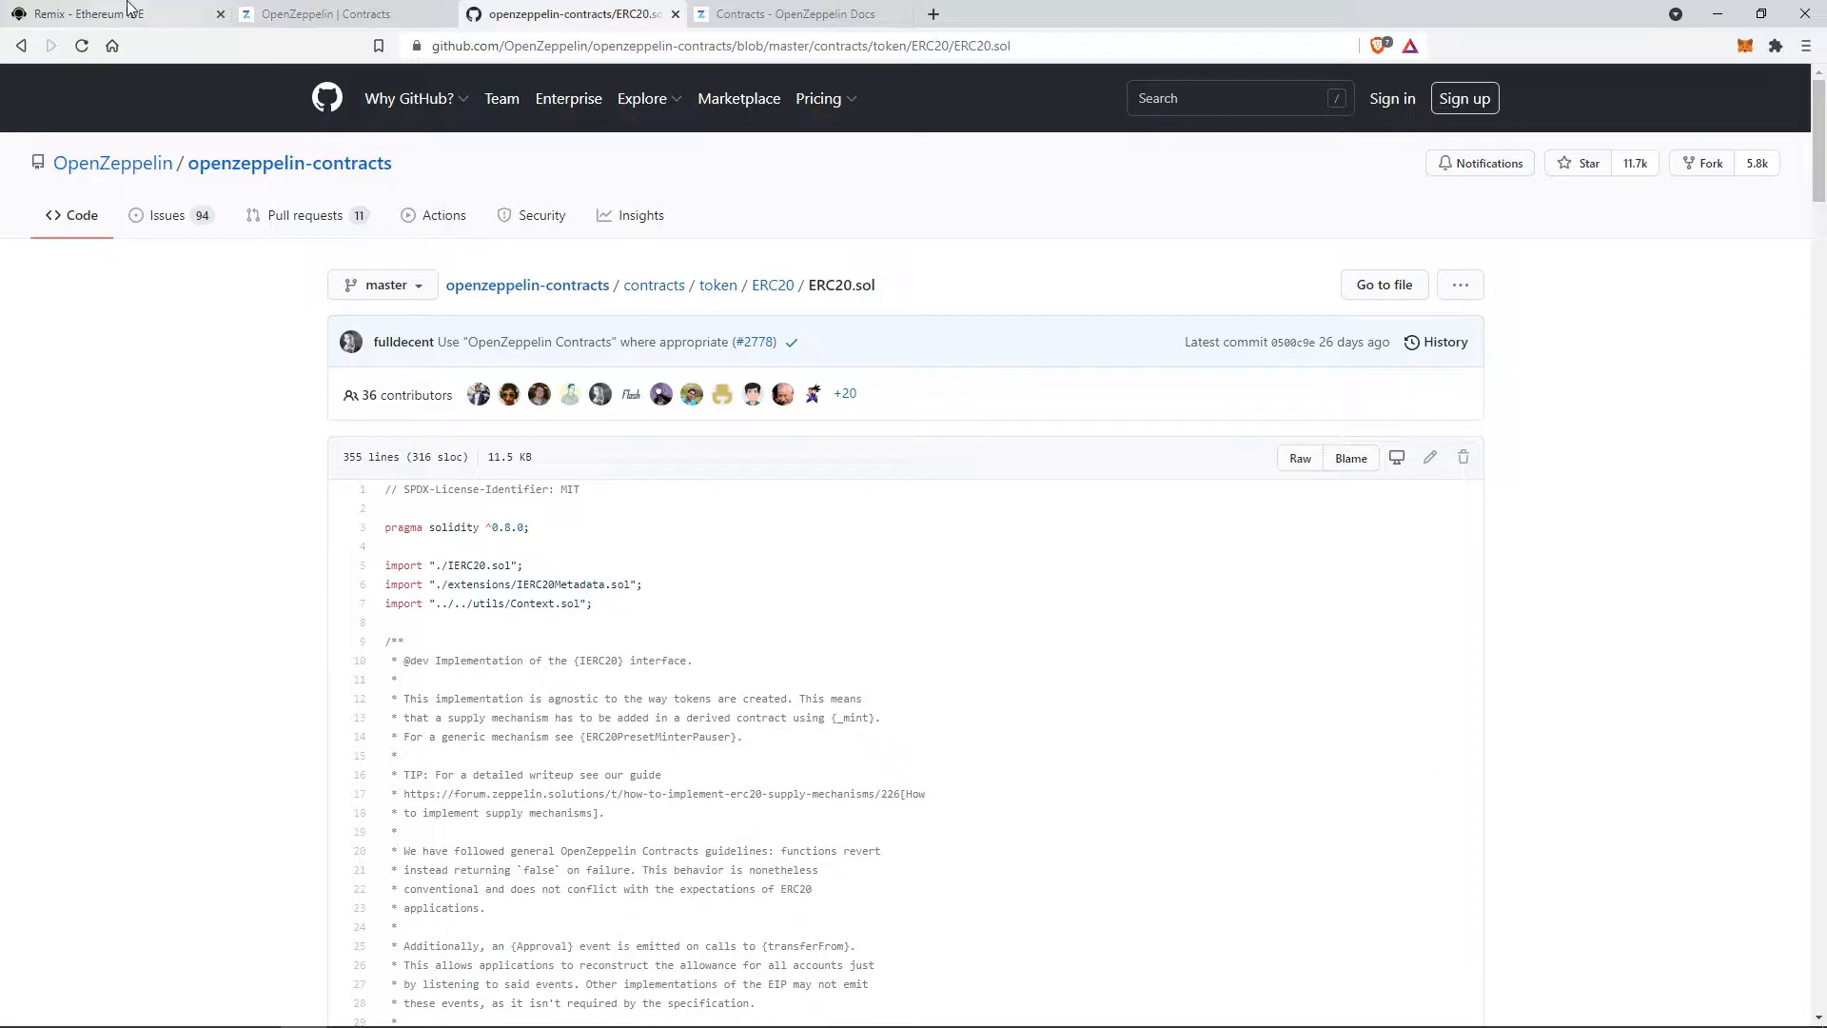
Step: Back in Remix, create a new MyToken file in the contracts folder
click(114, 13)
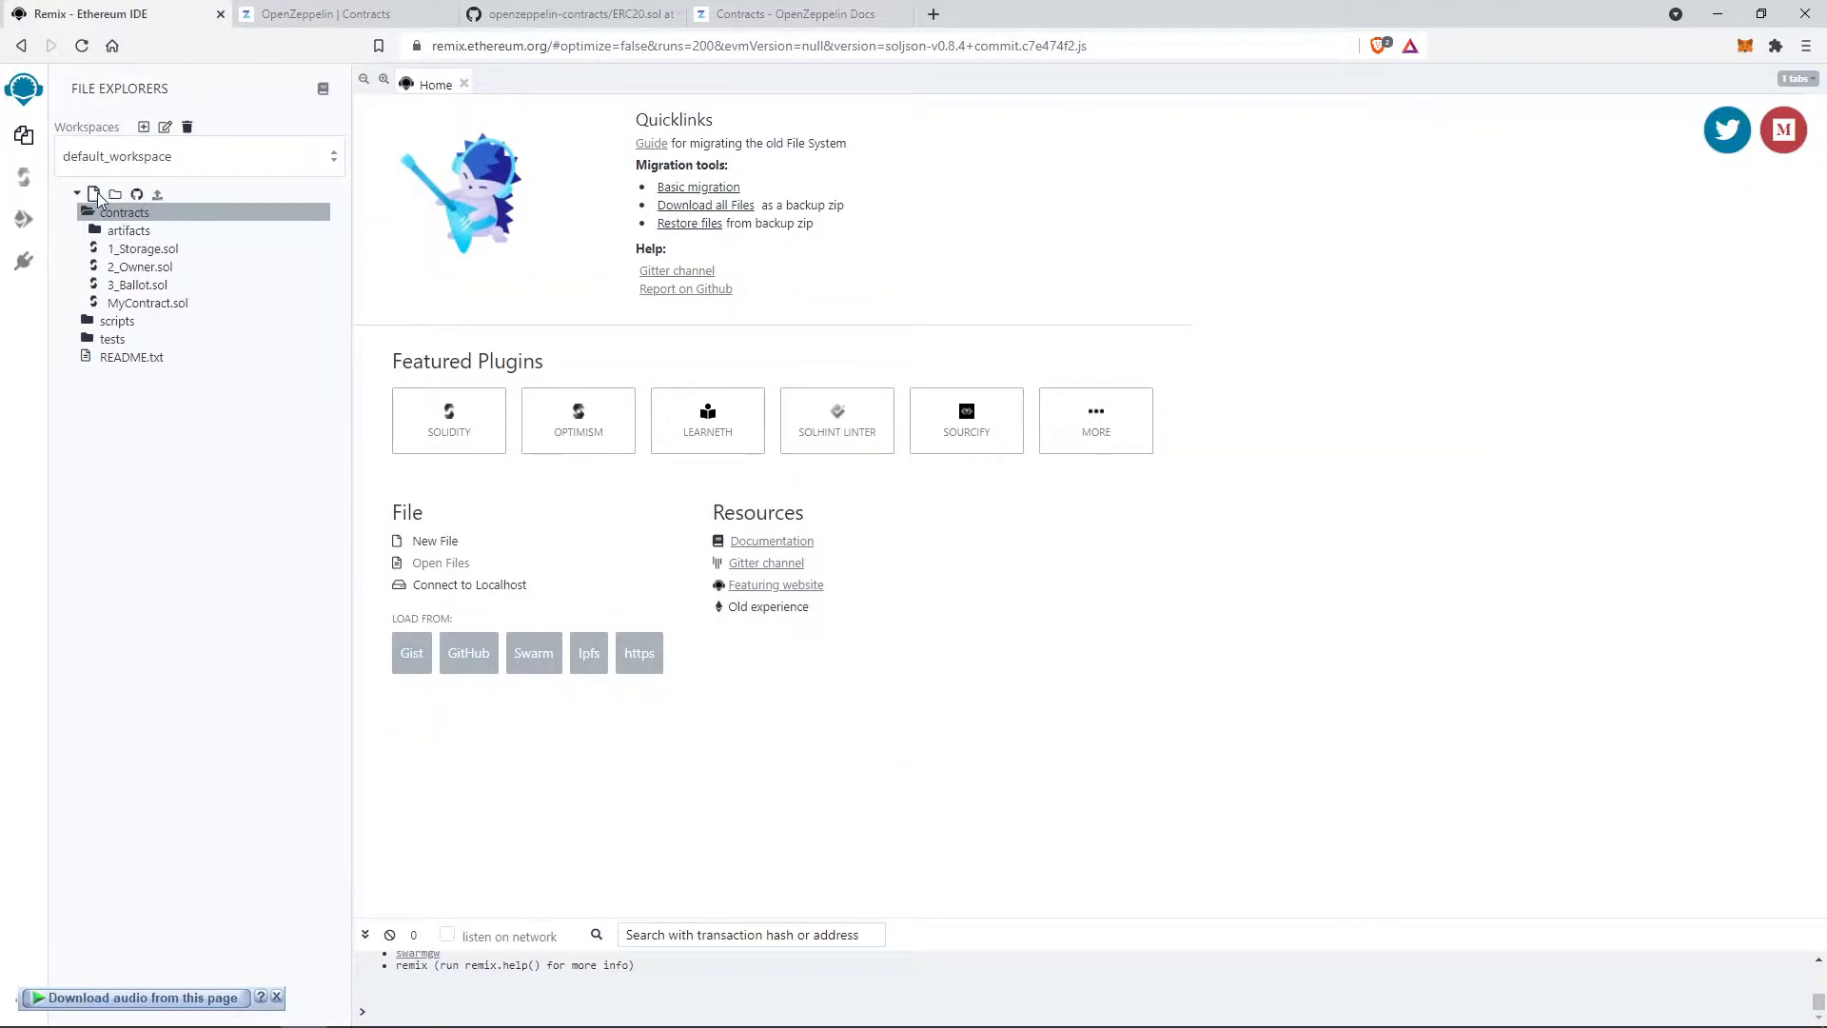
click(95, 194)
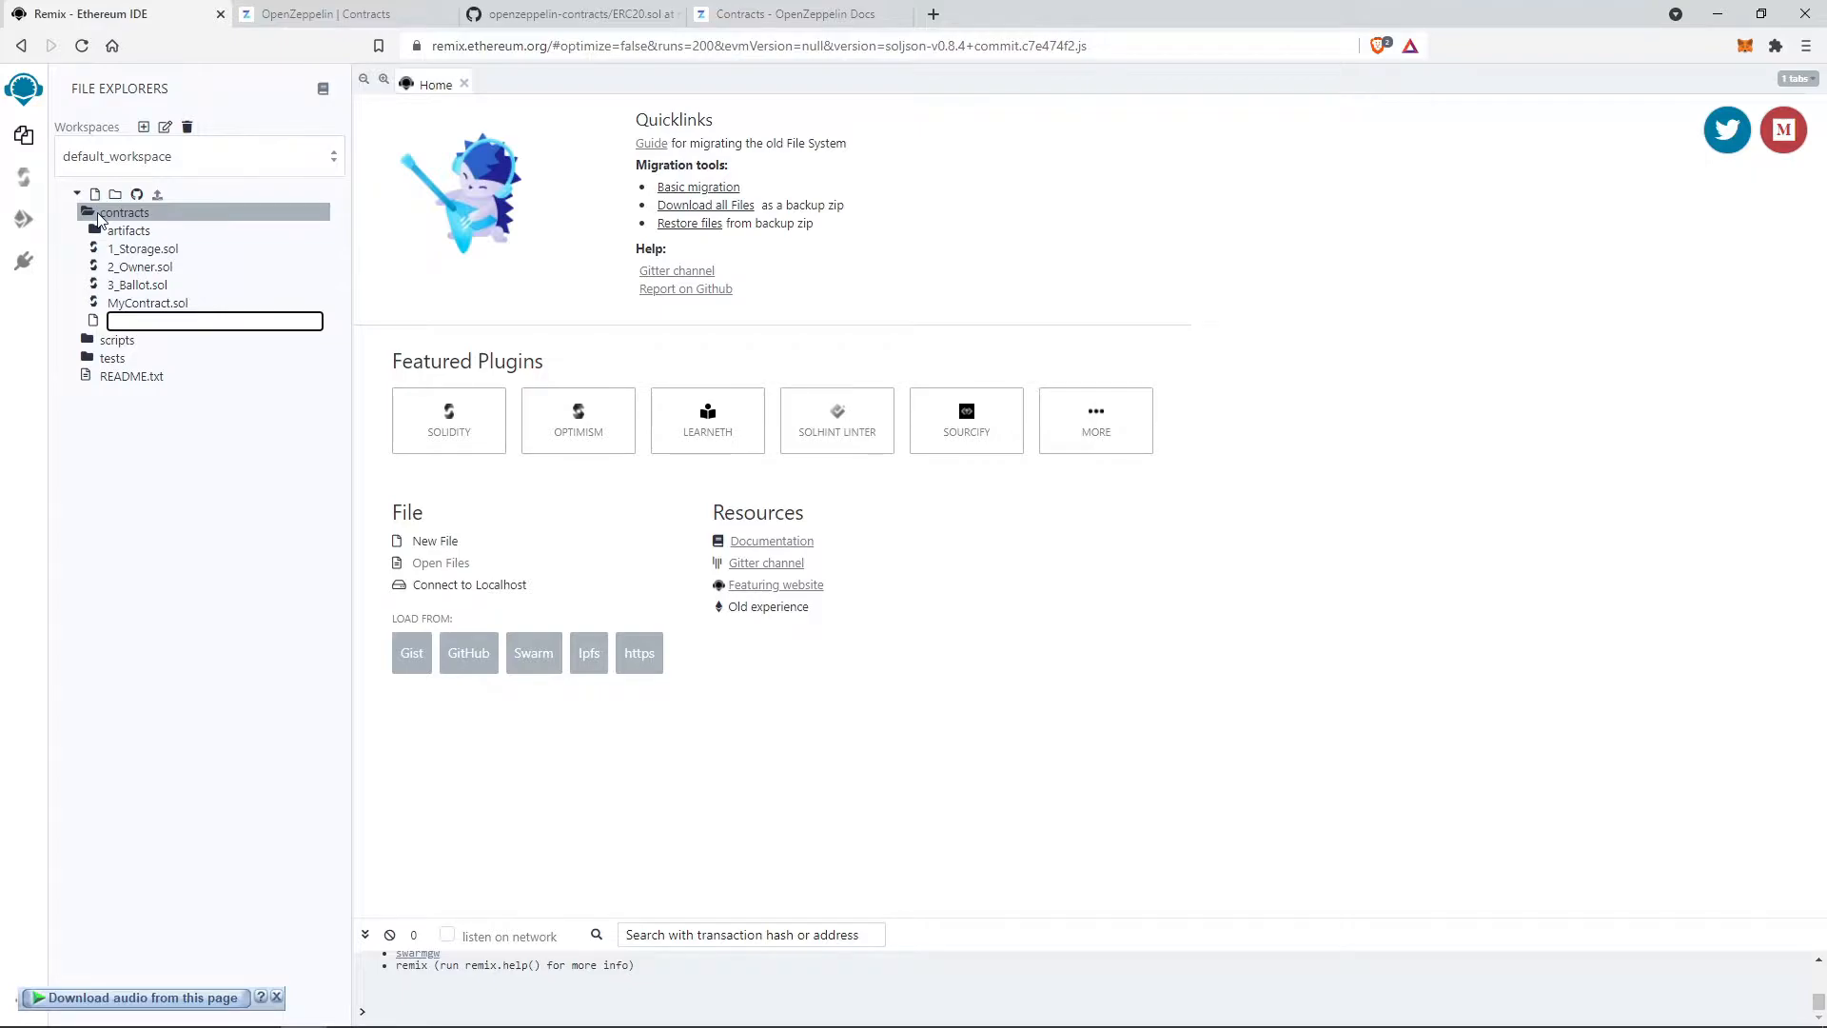
text(MyToken.sol)
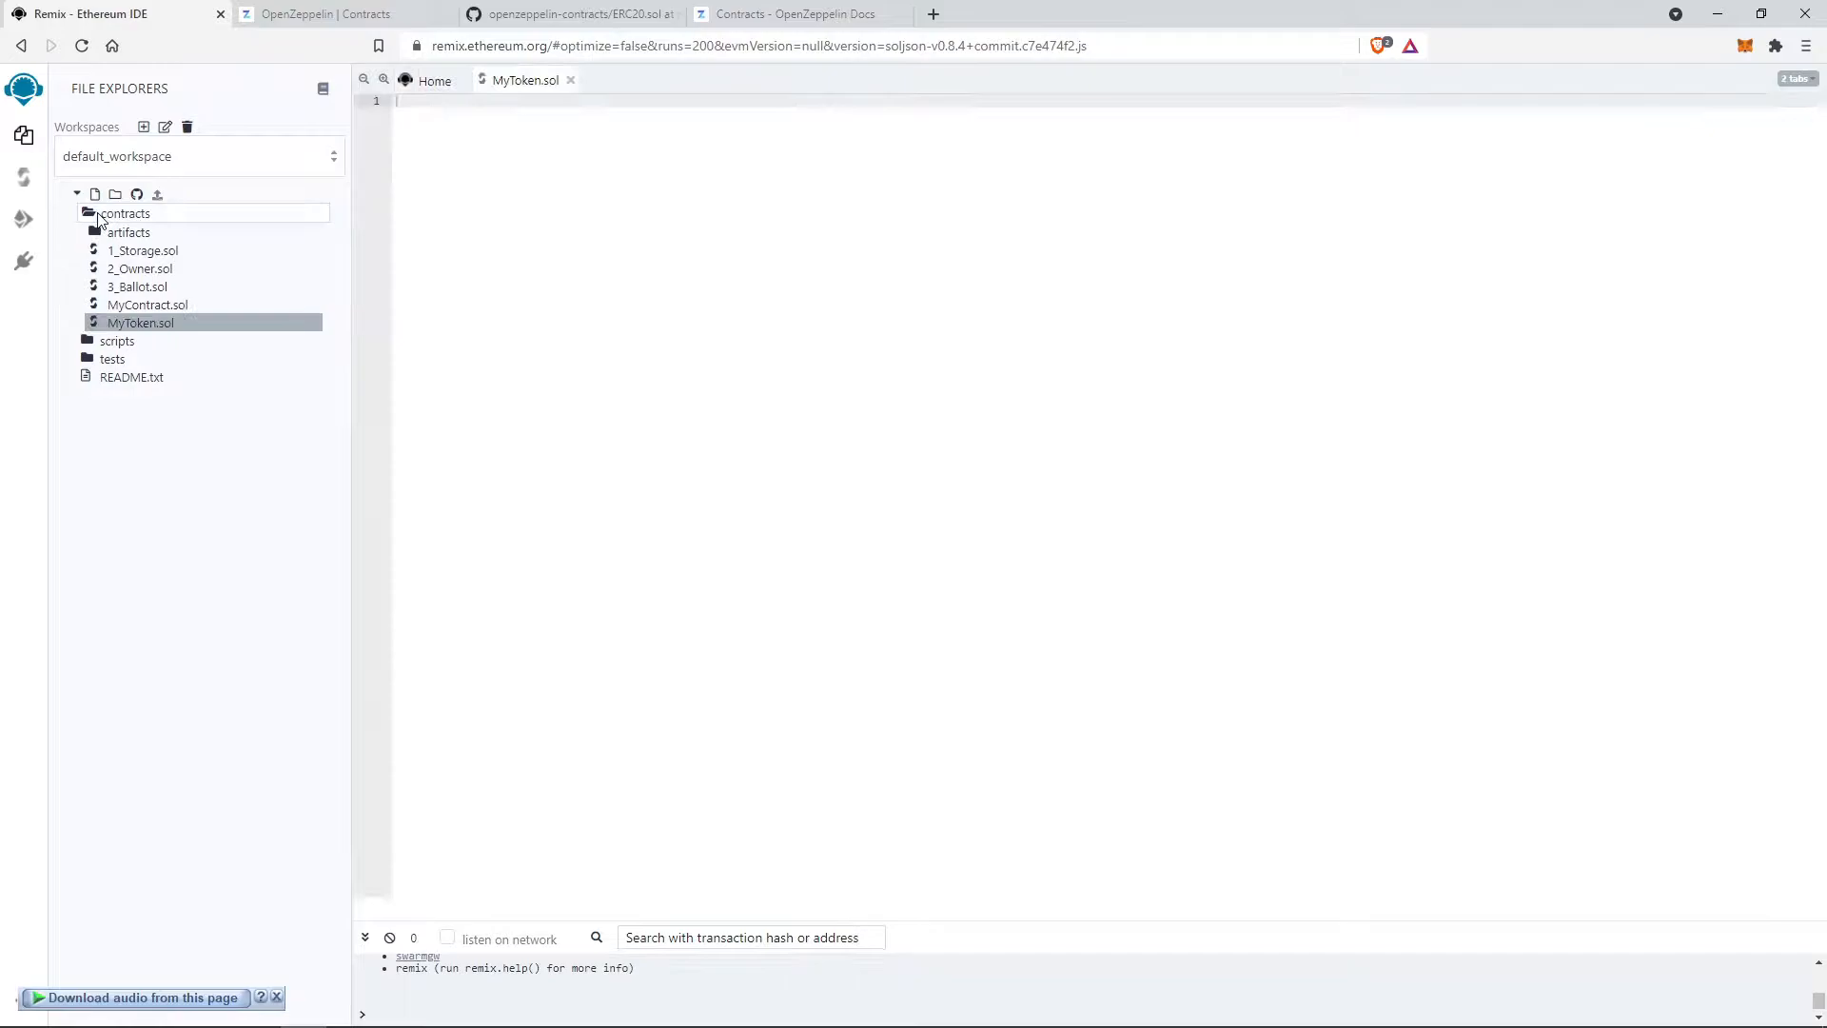
Step: Write 'pragma solidity ^0.8.0;' and begin the import of OpenZeppelin's ERC20.sol
text(pra)
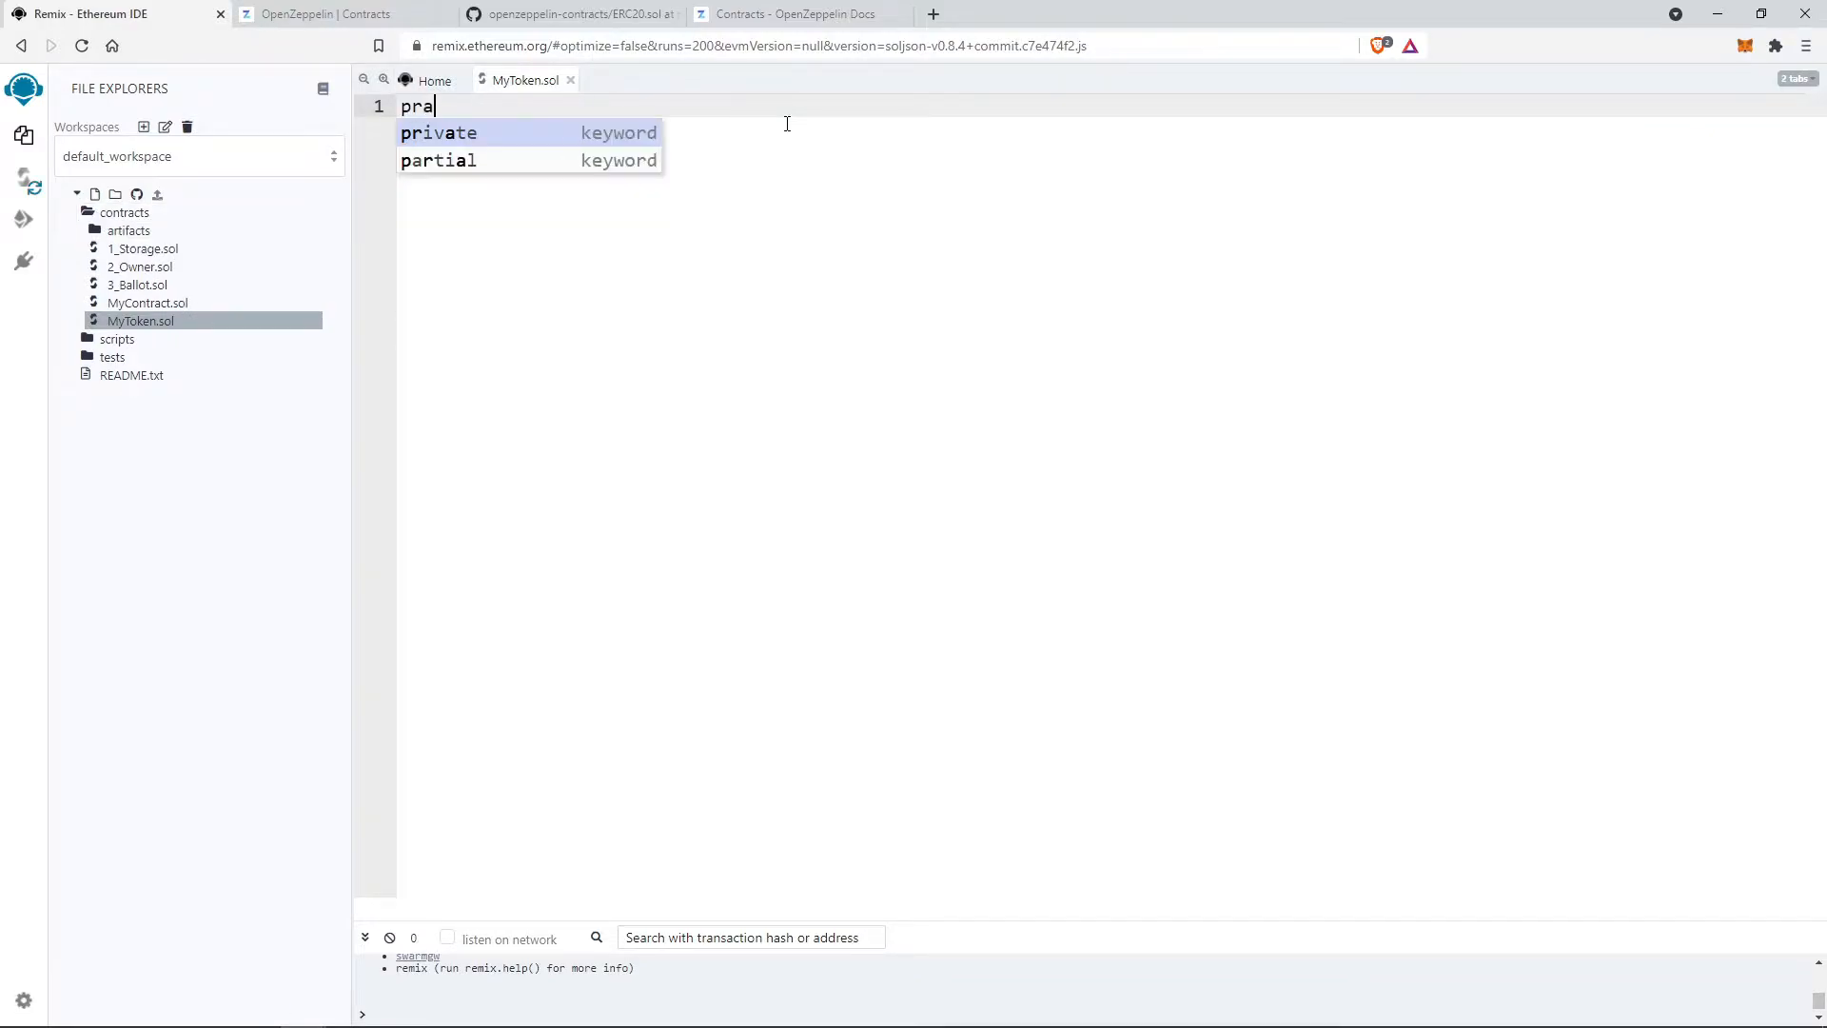
text(gma solid)
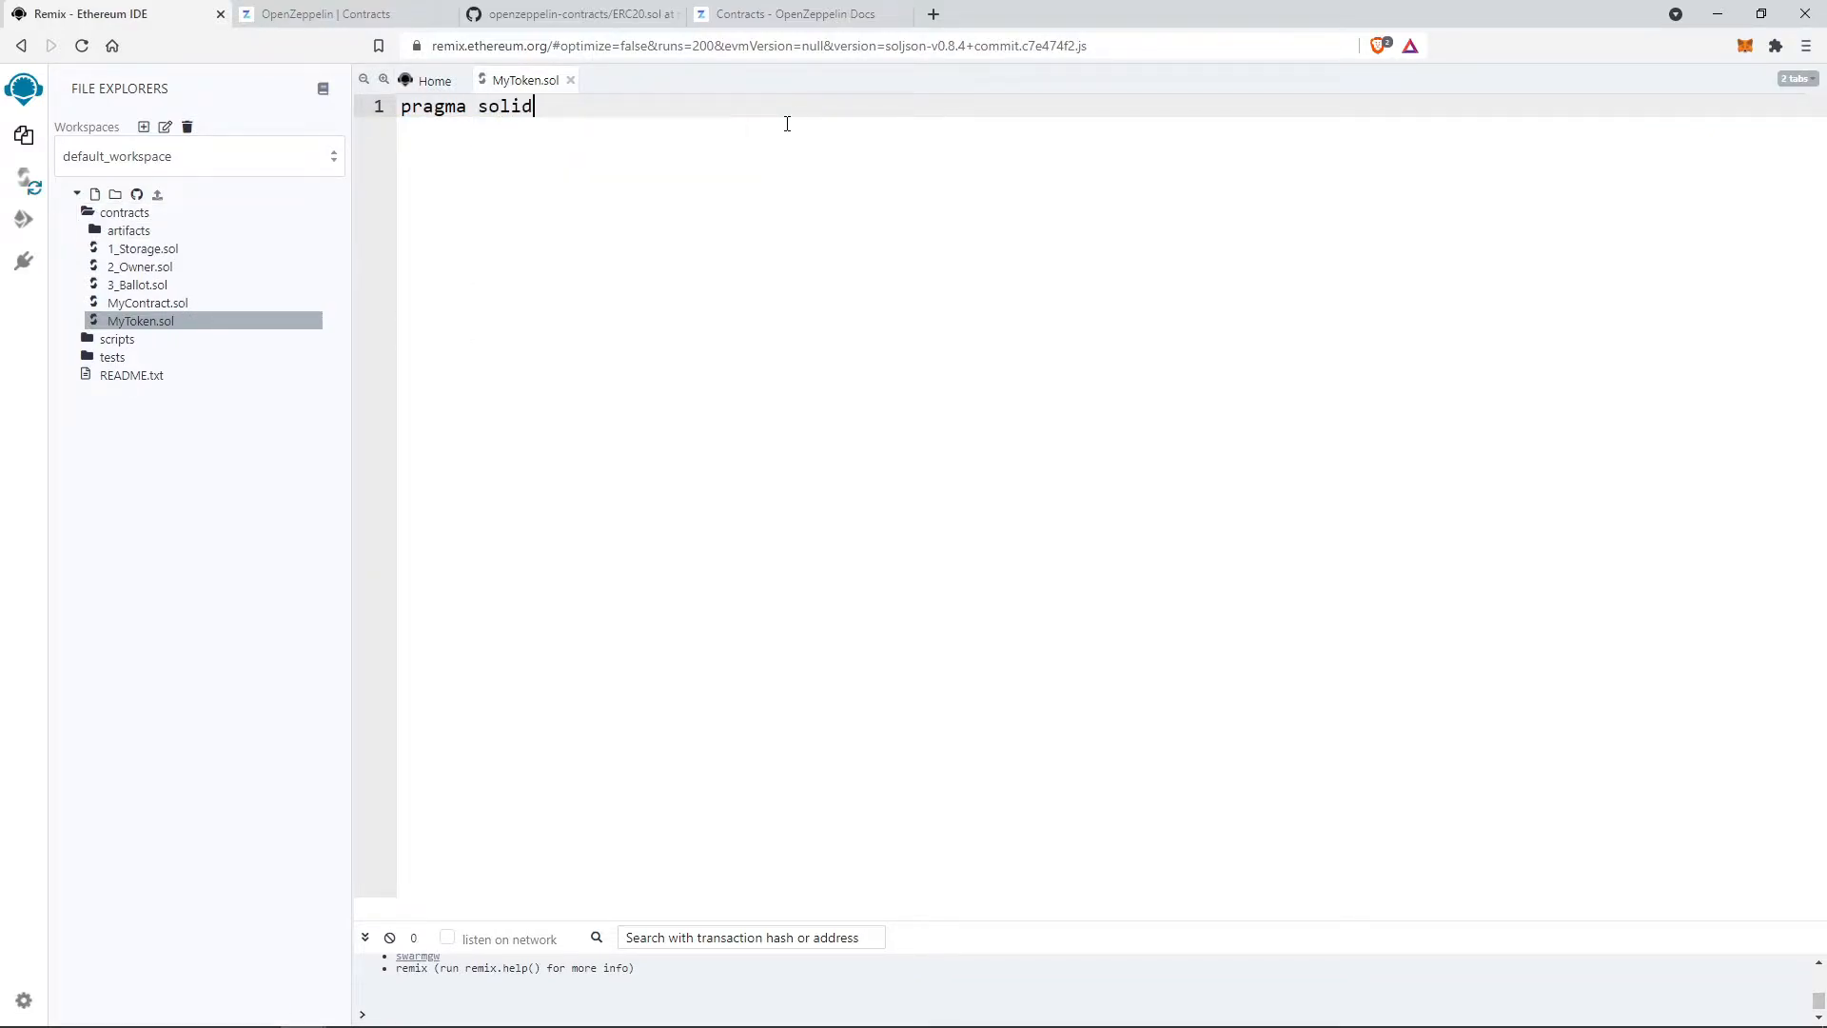
text(ity)
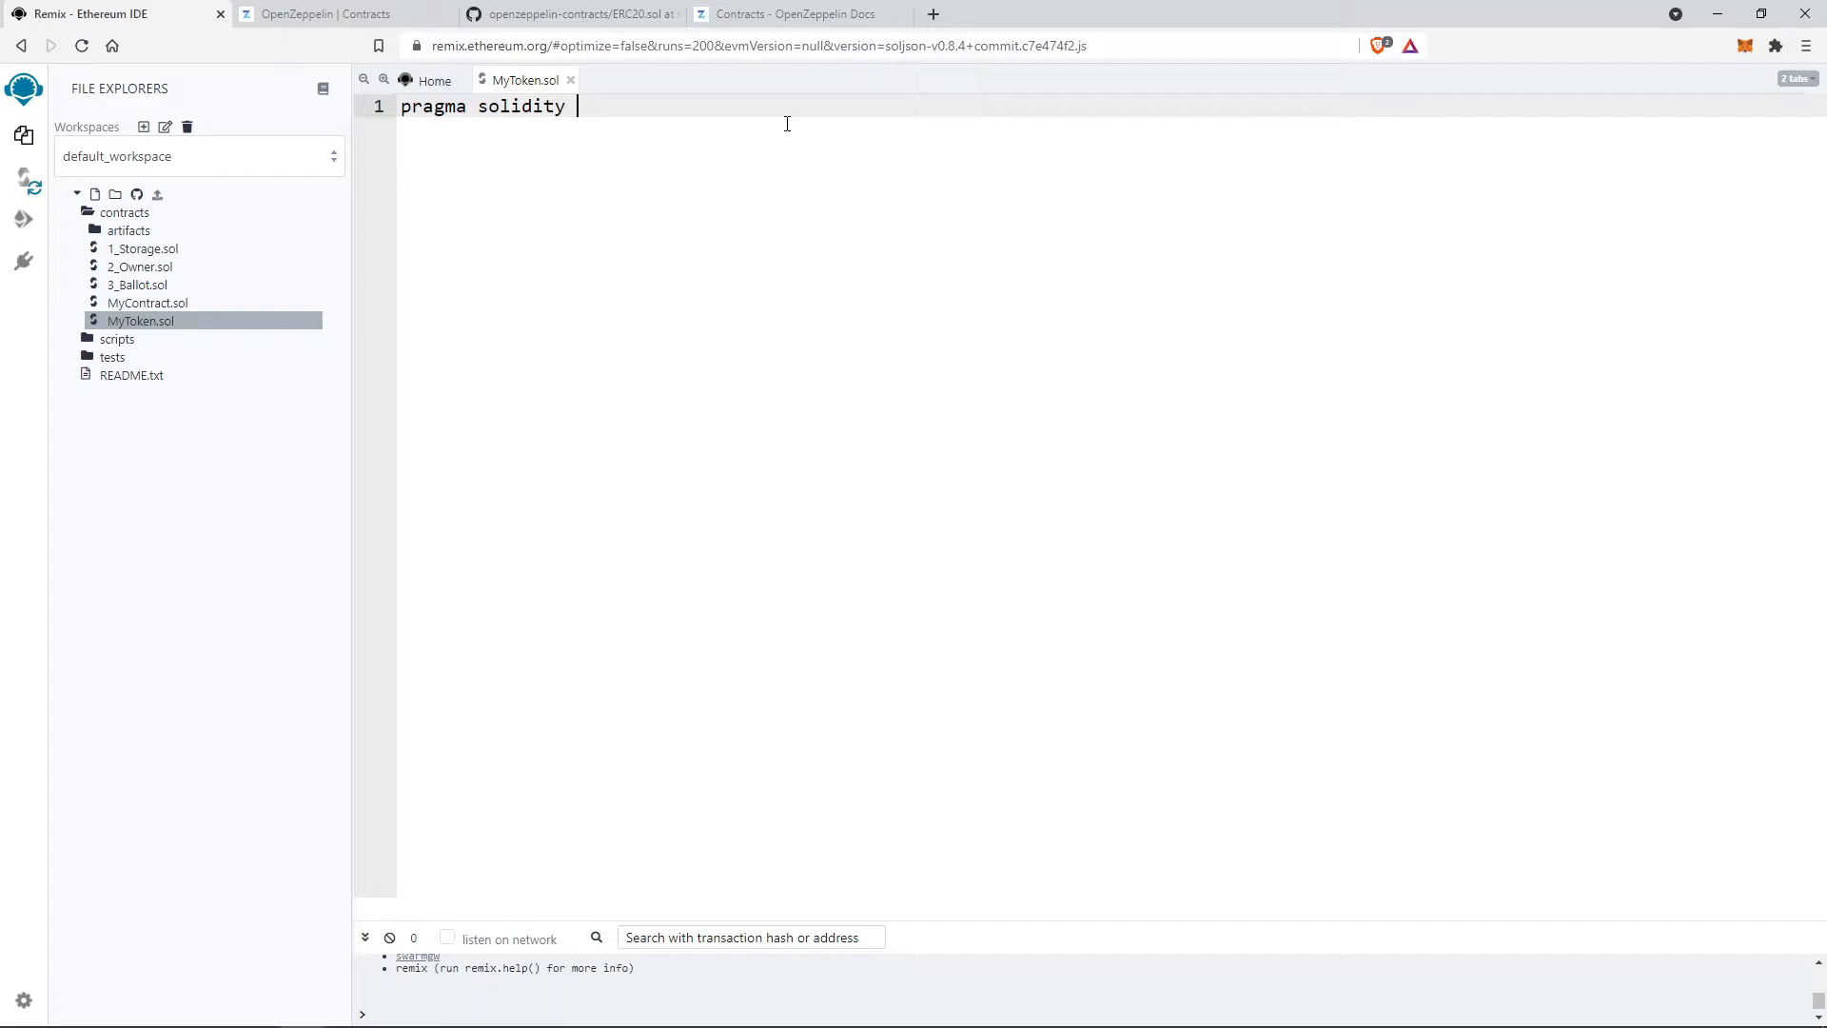
text(^0.)
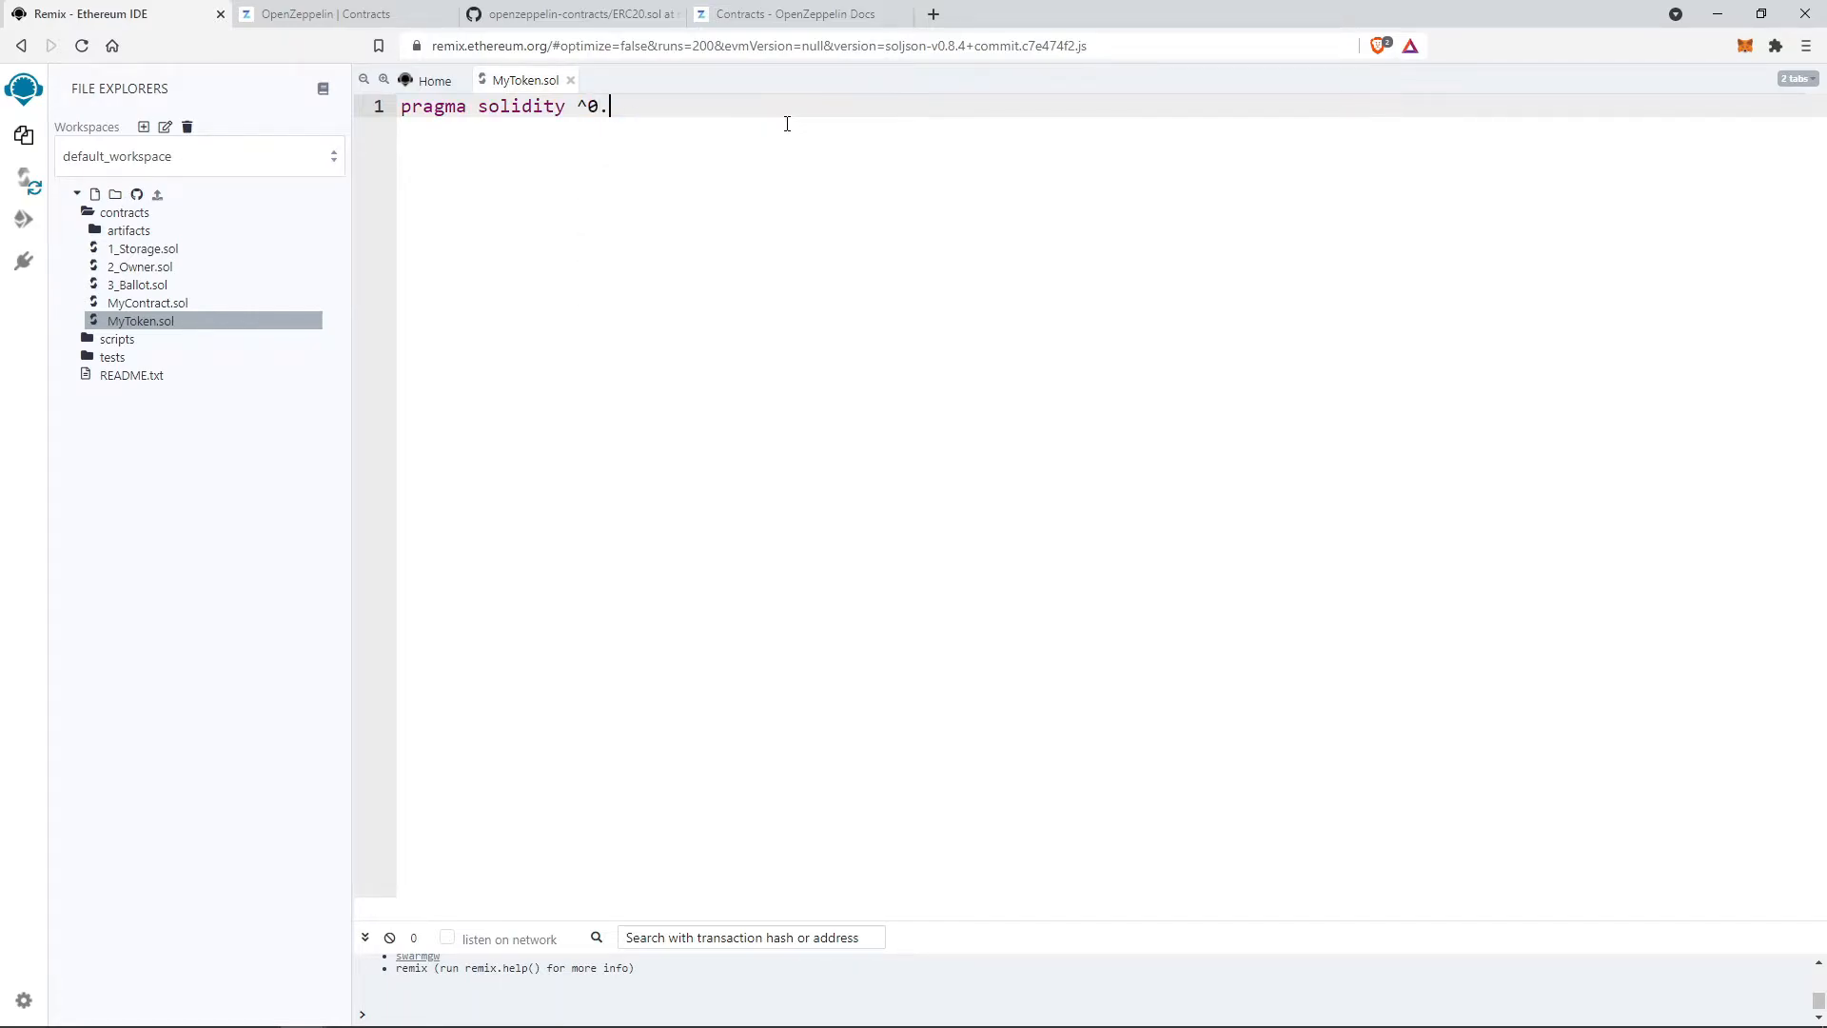
text(8.0;)
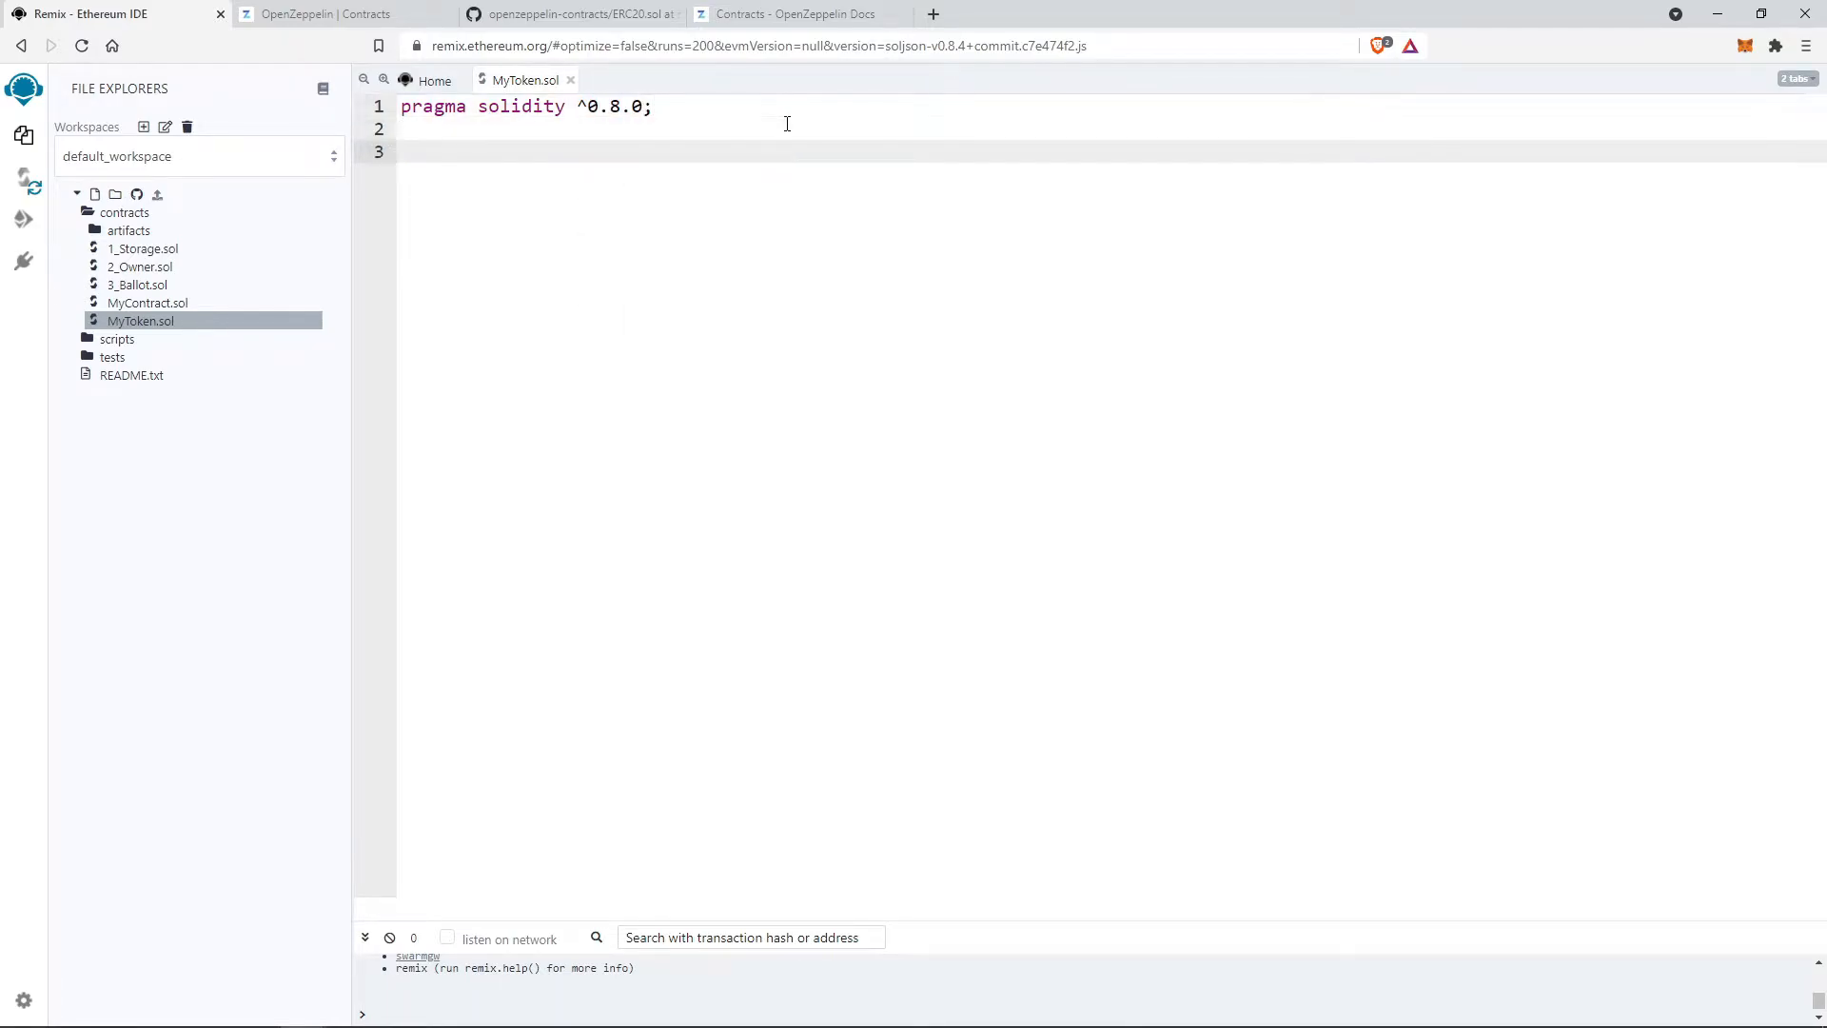
text(import)
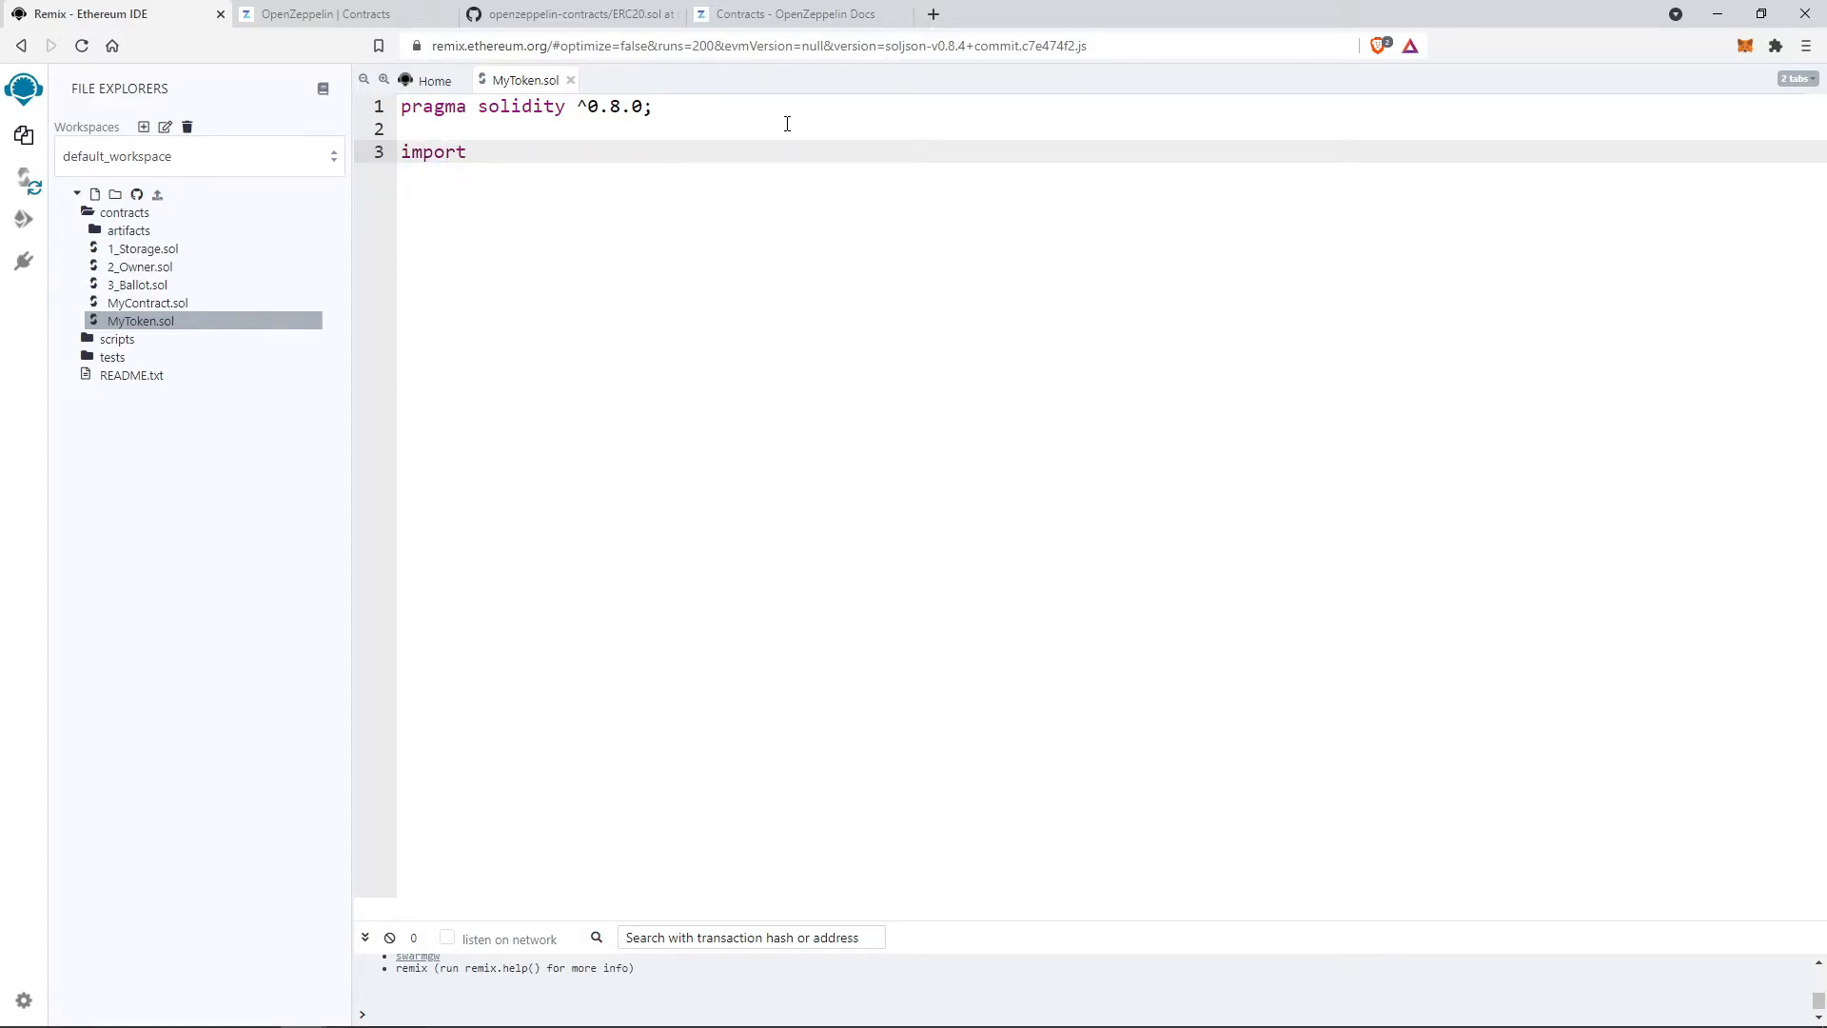
click(590, 13)
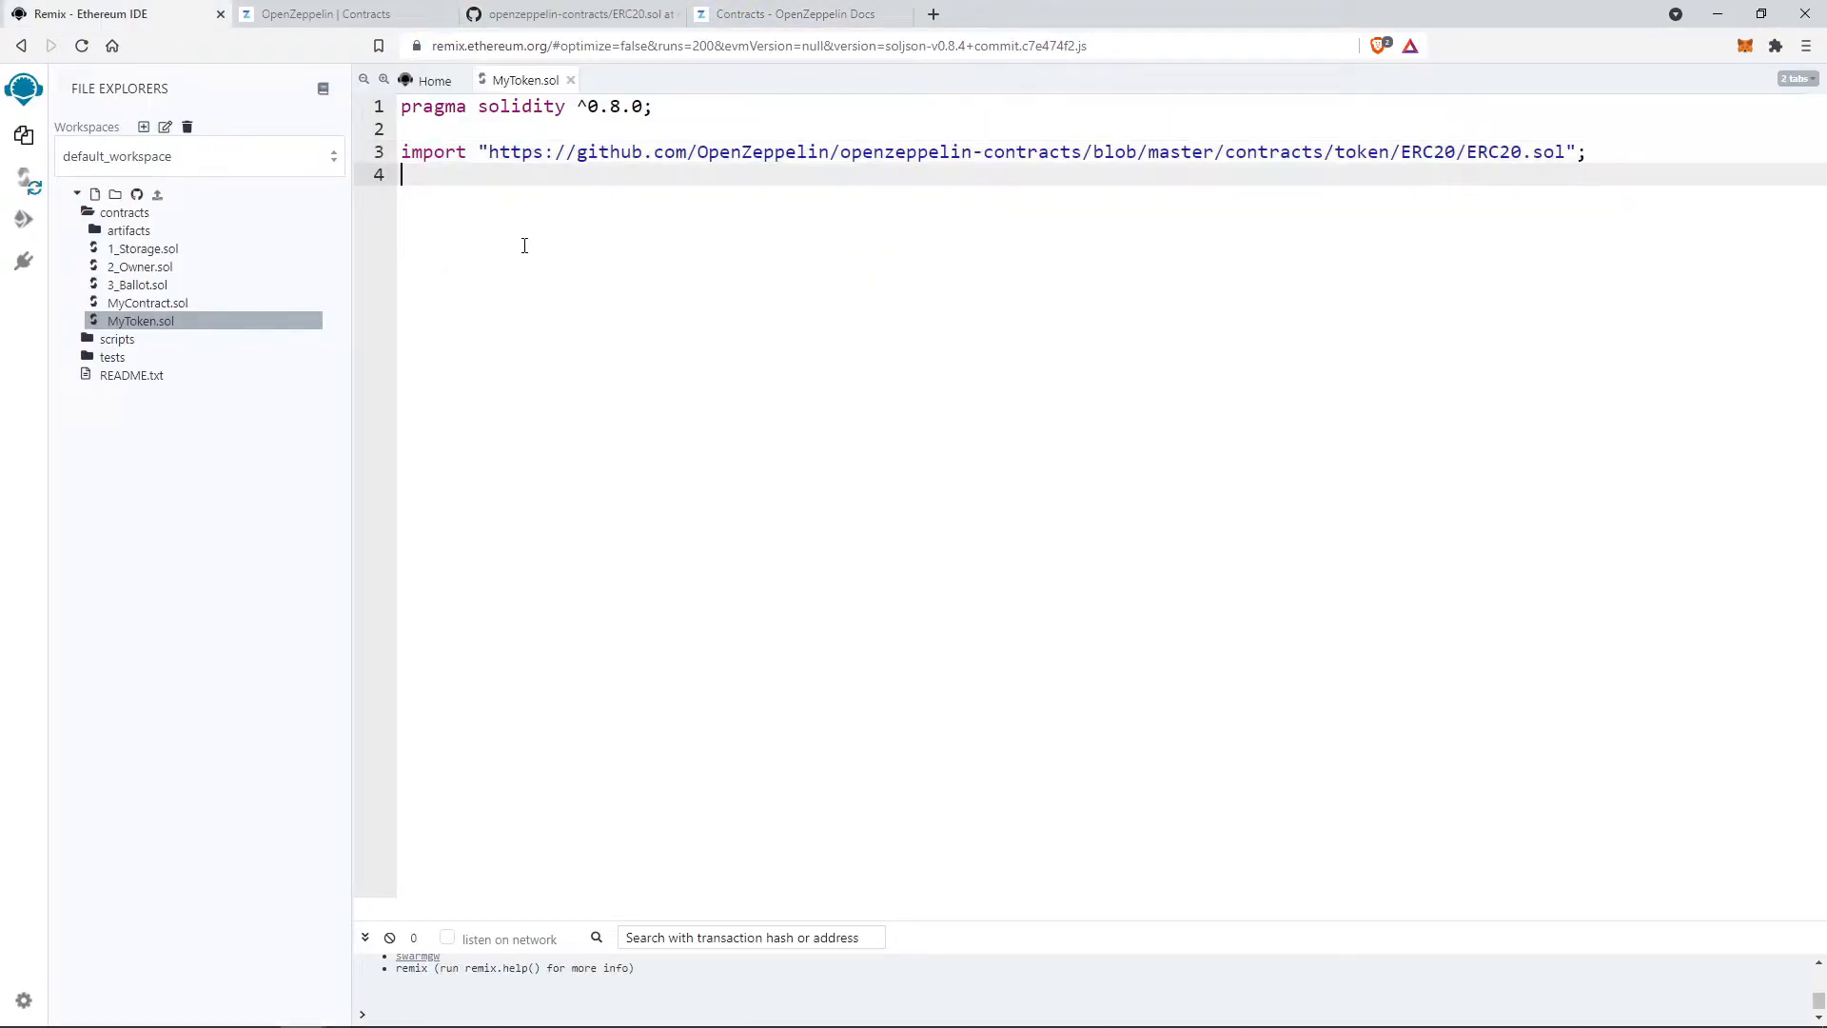
Step: Declare 'contract MyToken is ERC20 {' and move into its body
text(contract)
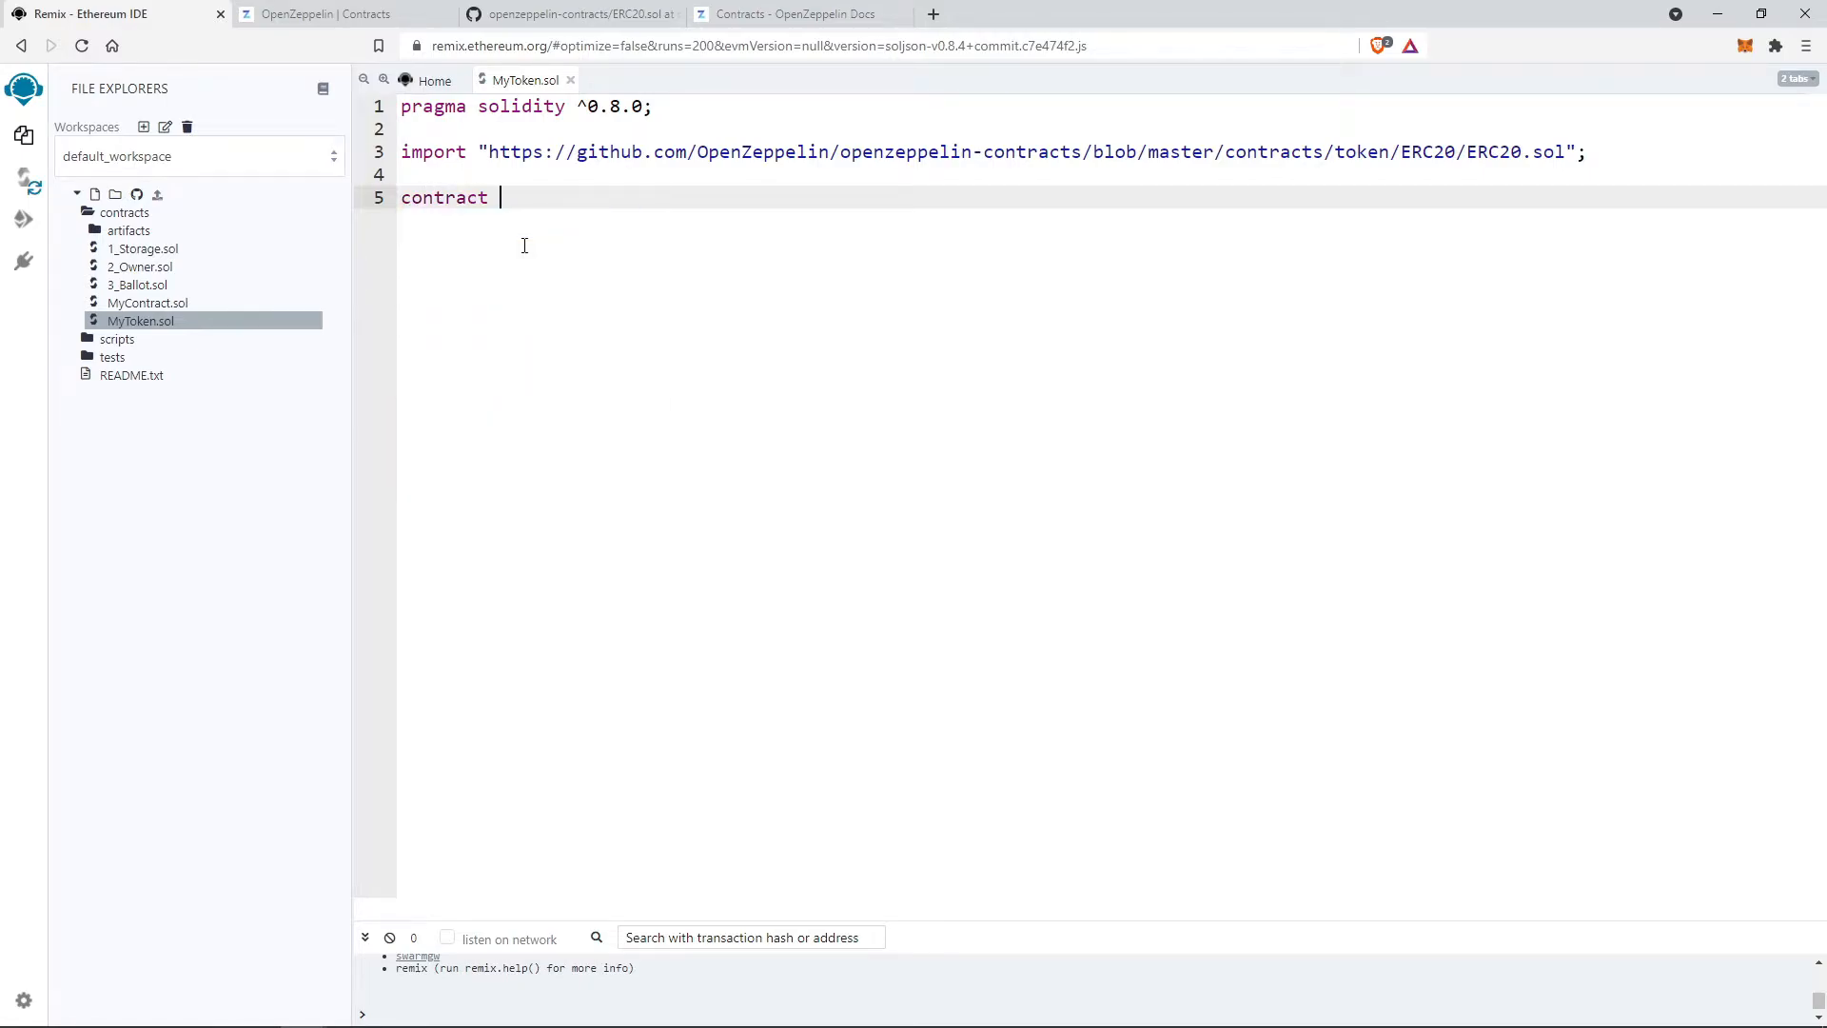
text(MyToken)
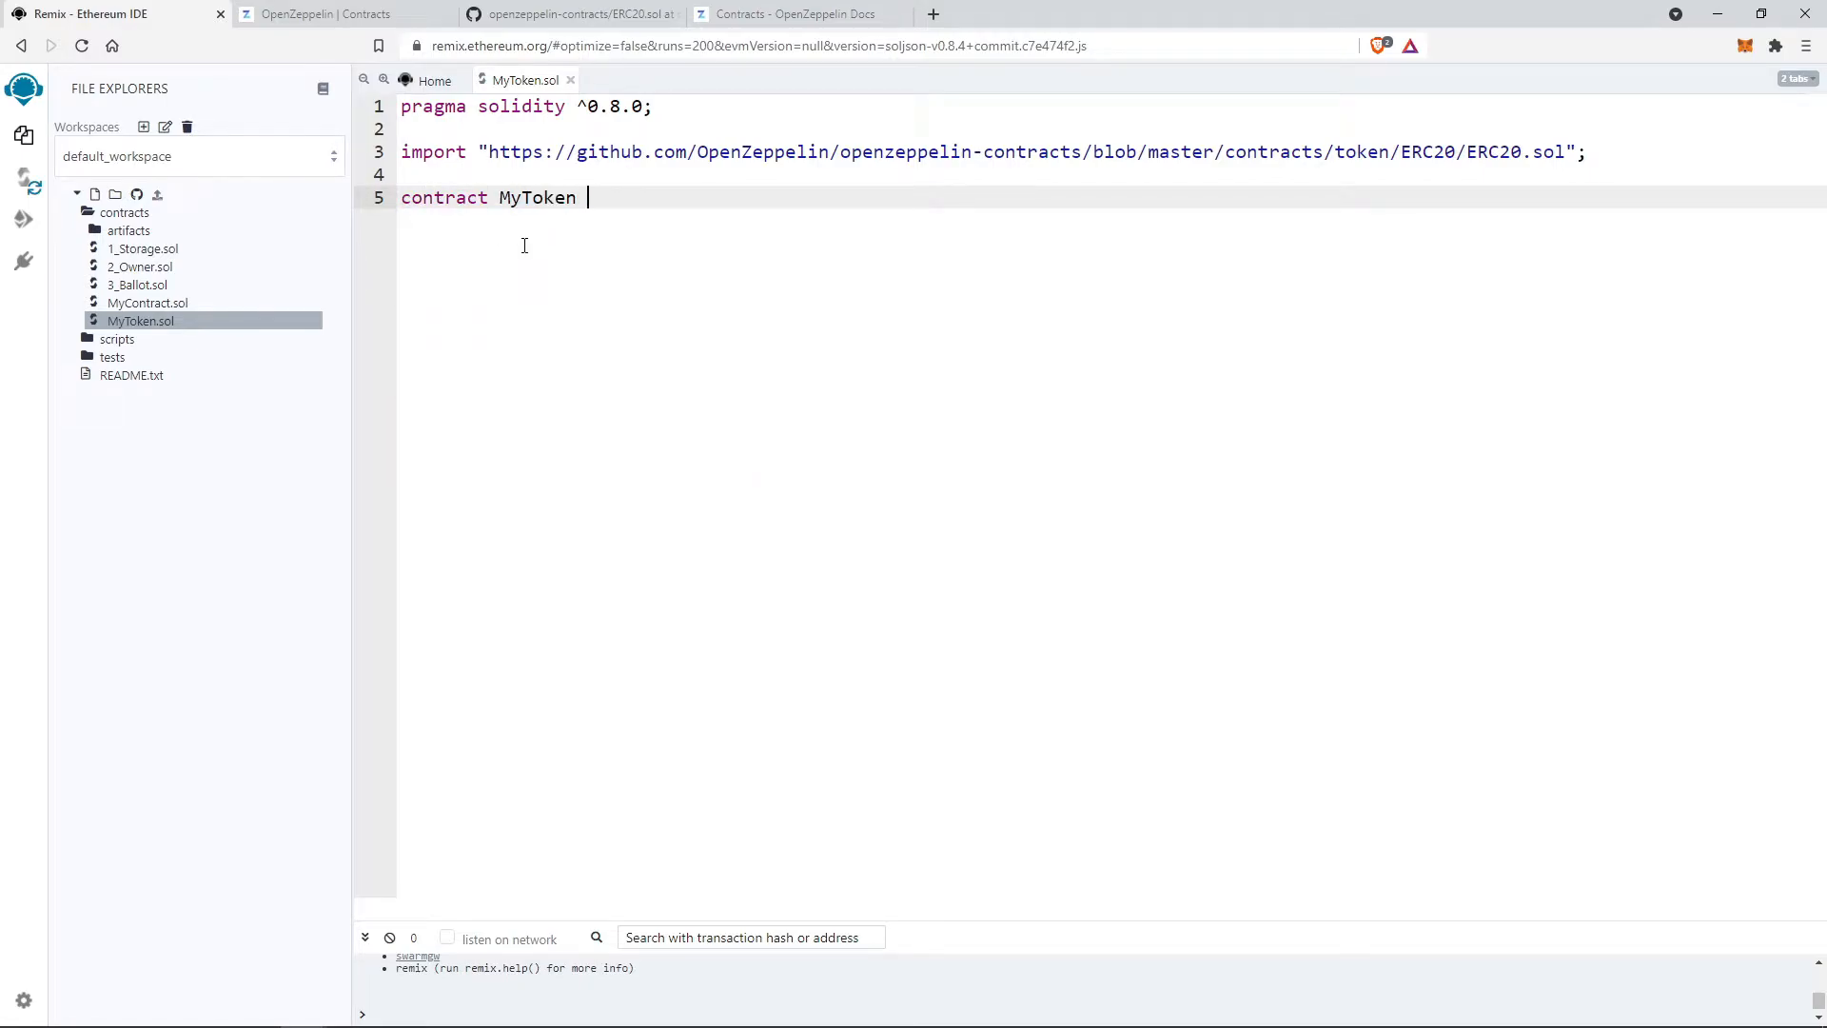
text(is ERC20 {)
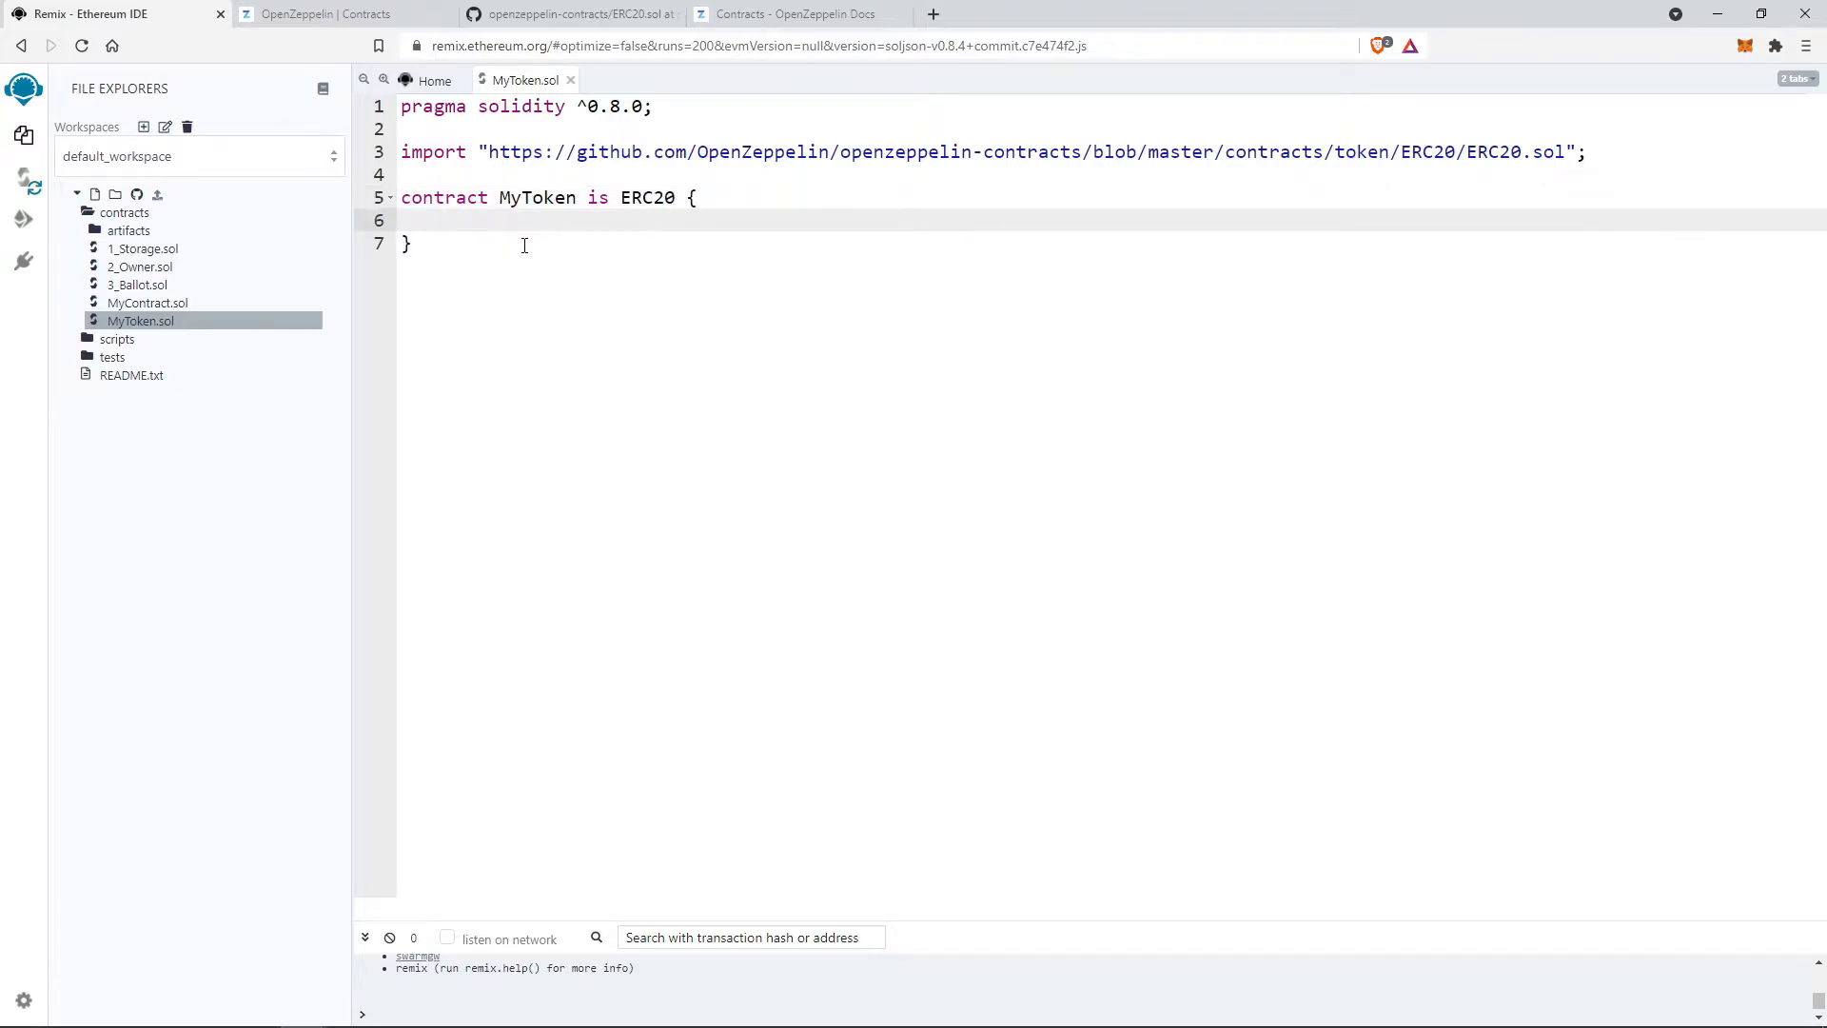
click(590, 16)
text(constructor()
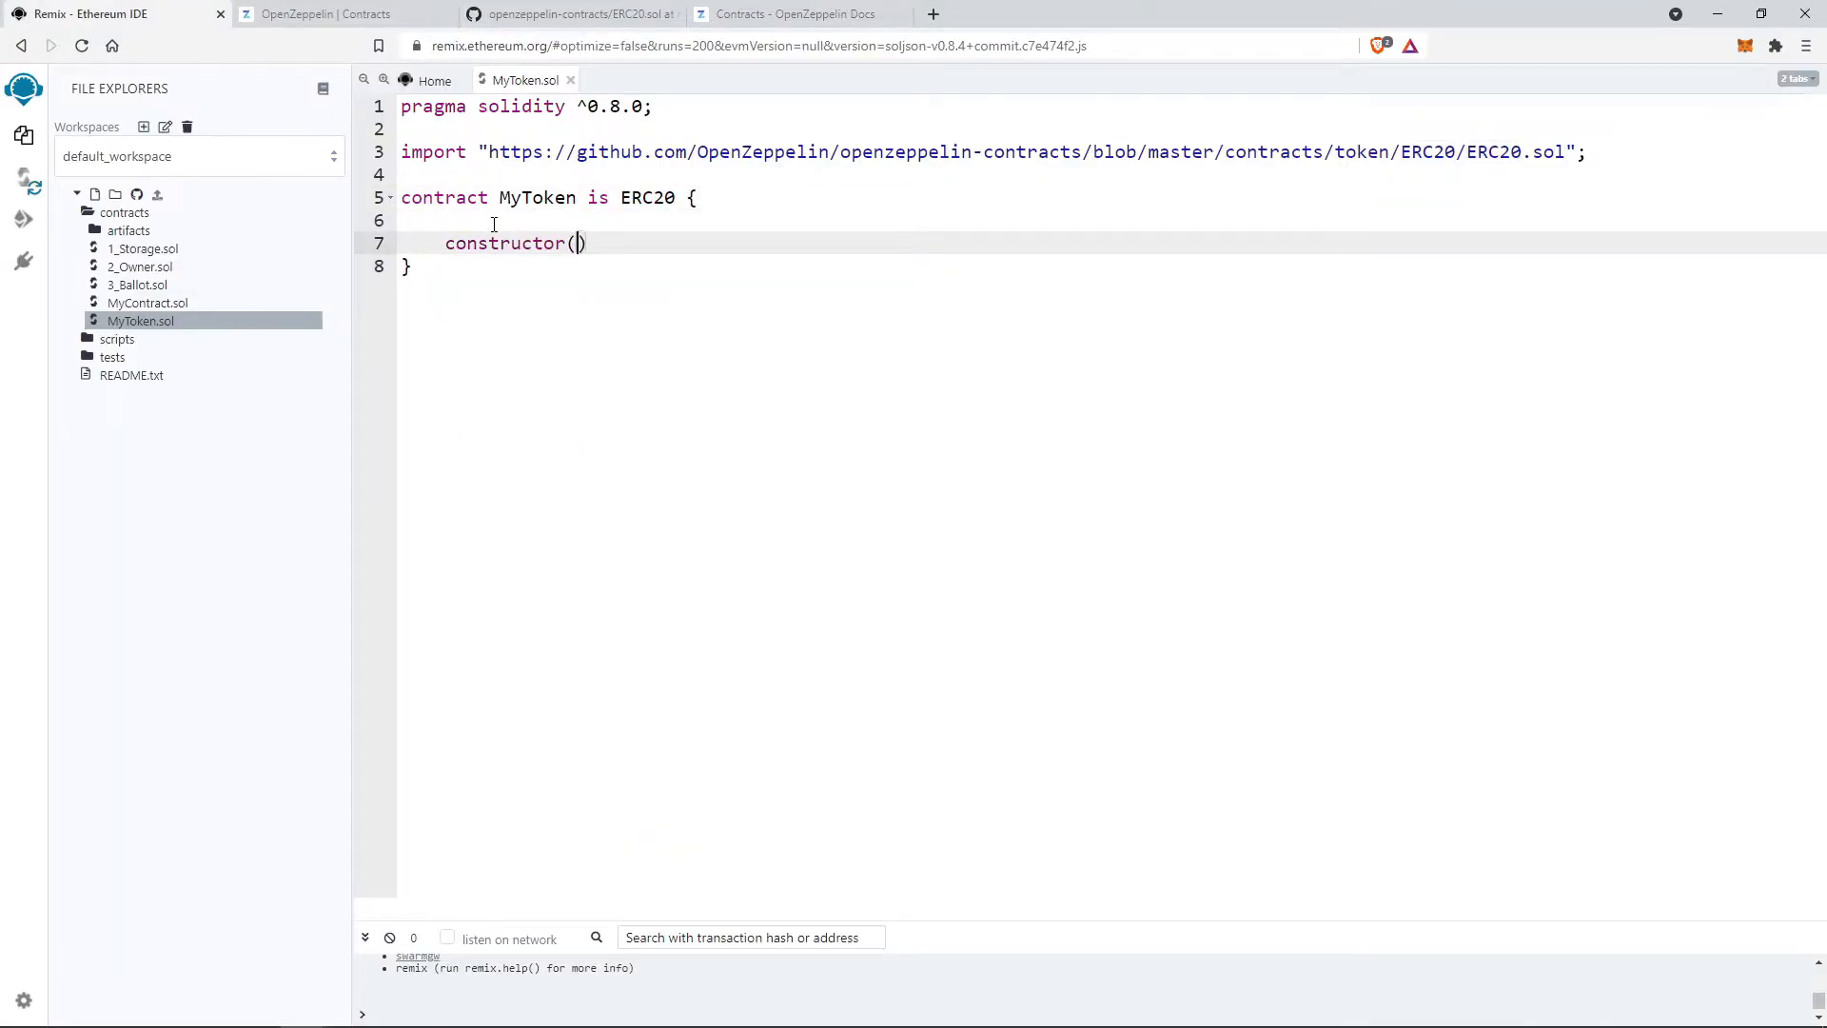
Step: Write a constructor taking uint256 initialSuppy that calls ERC20("MytokenName", "SYM")
text(uint256 in)
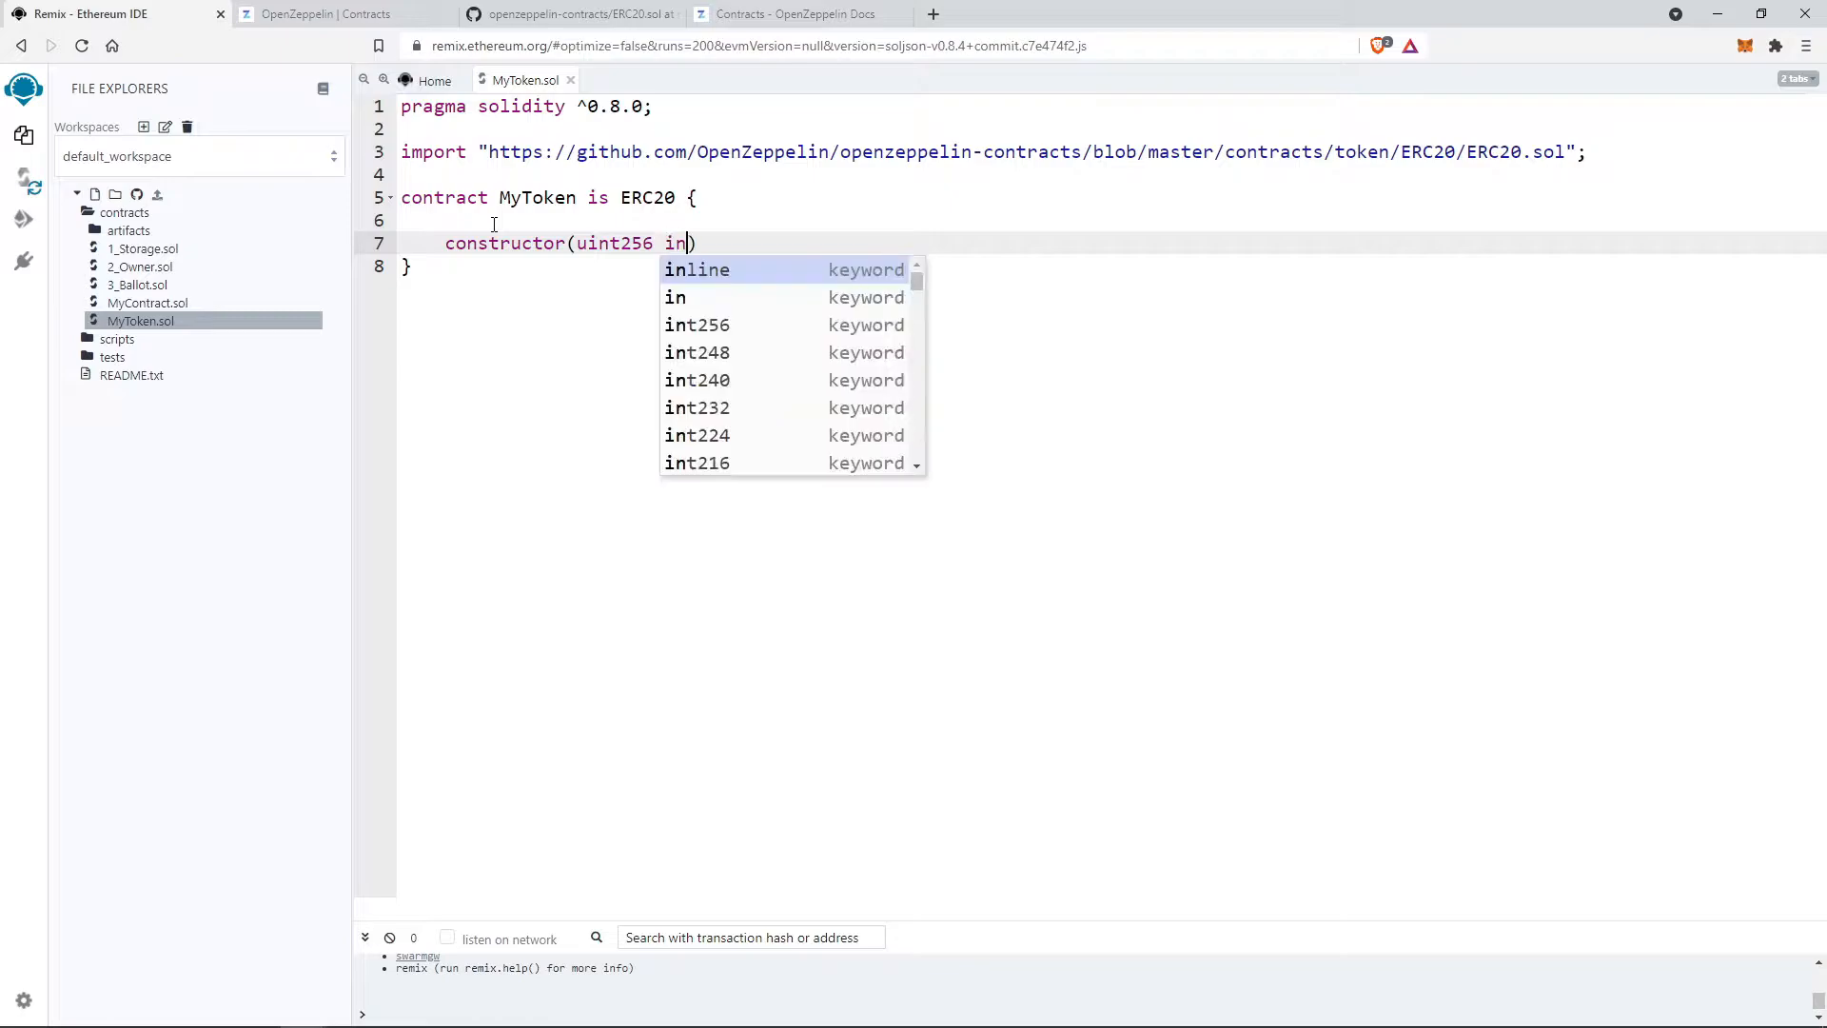
text(itialSuppy) ERC20 (::))
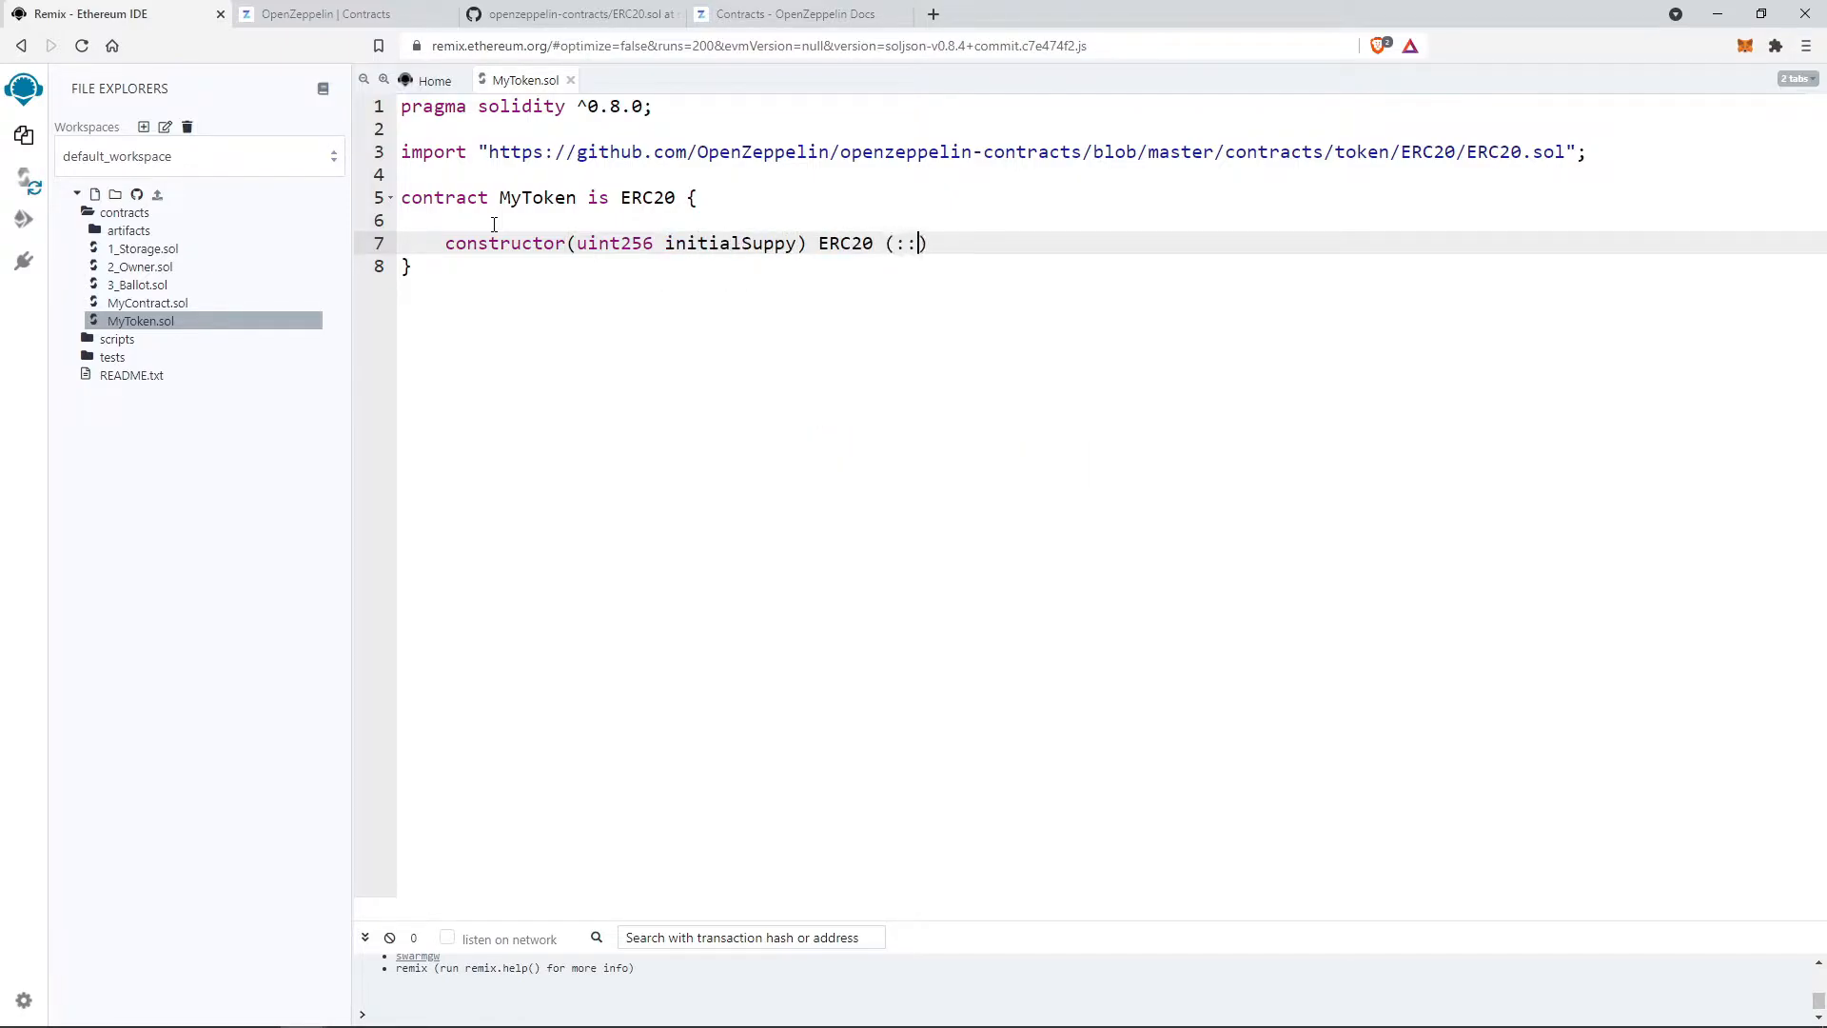
text("Mytoken")
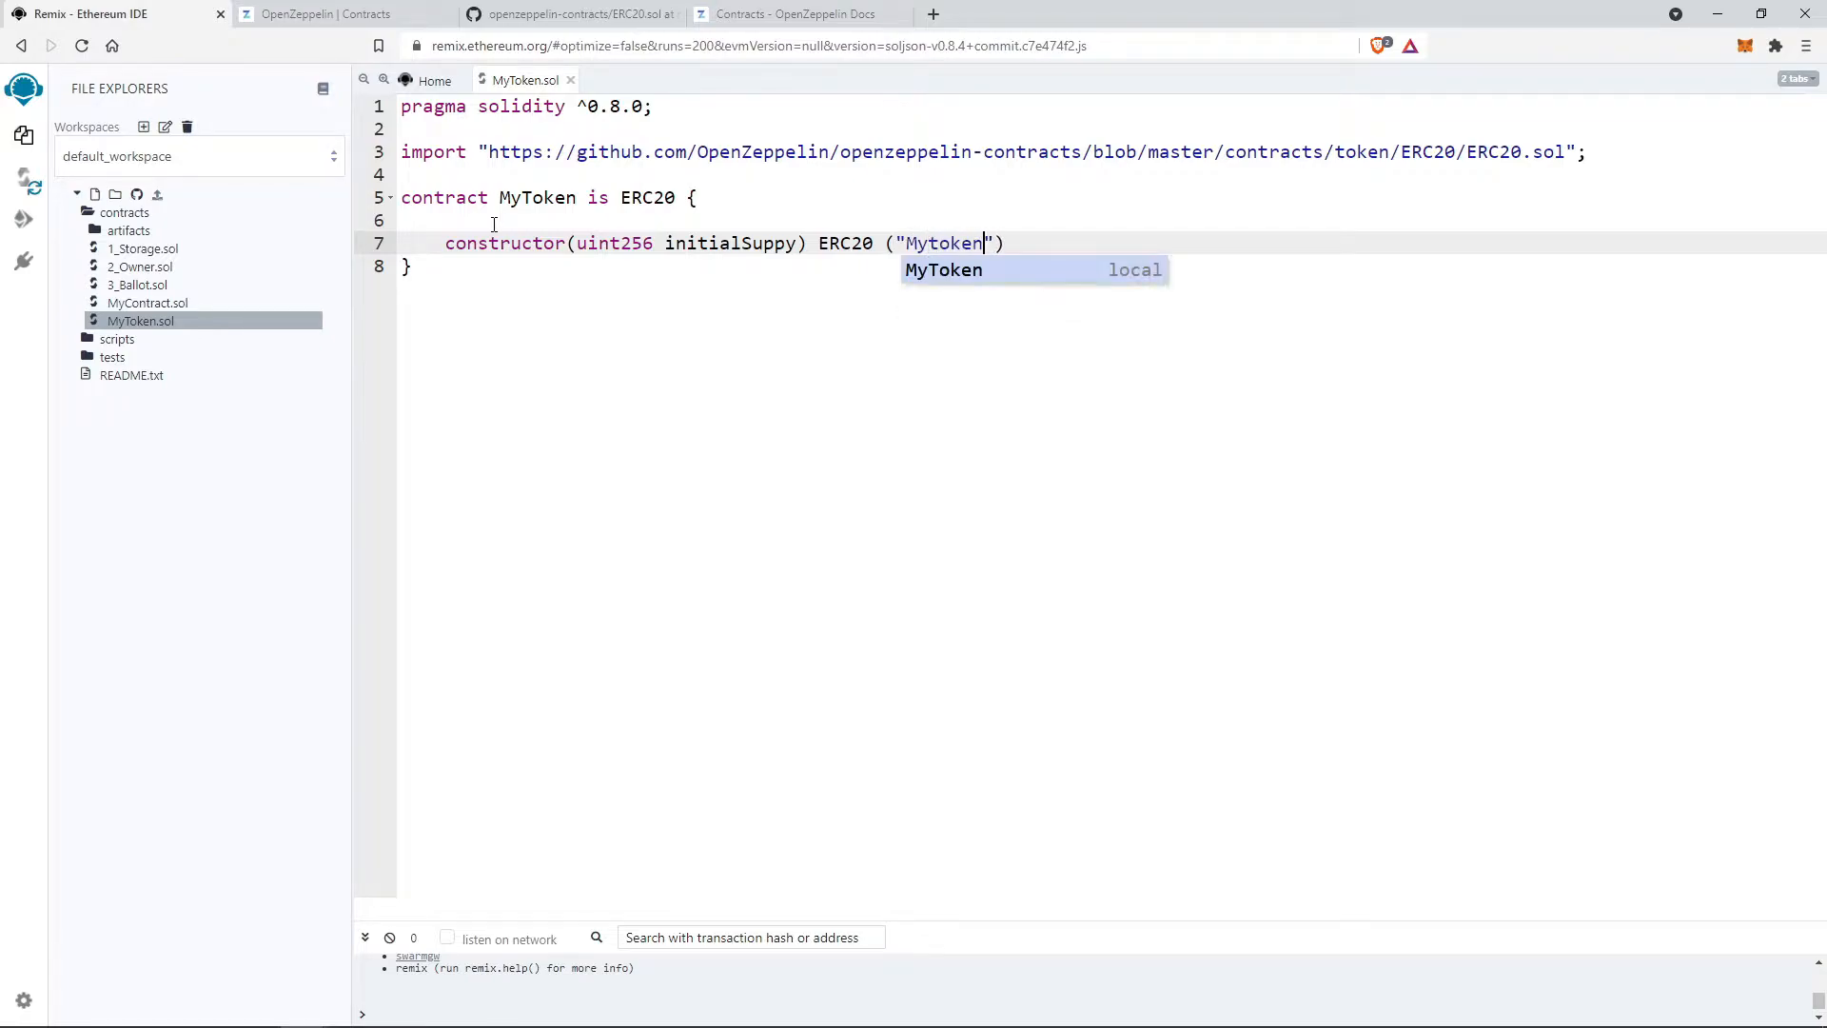
text(Name", ")
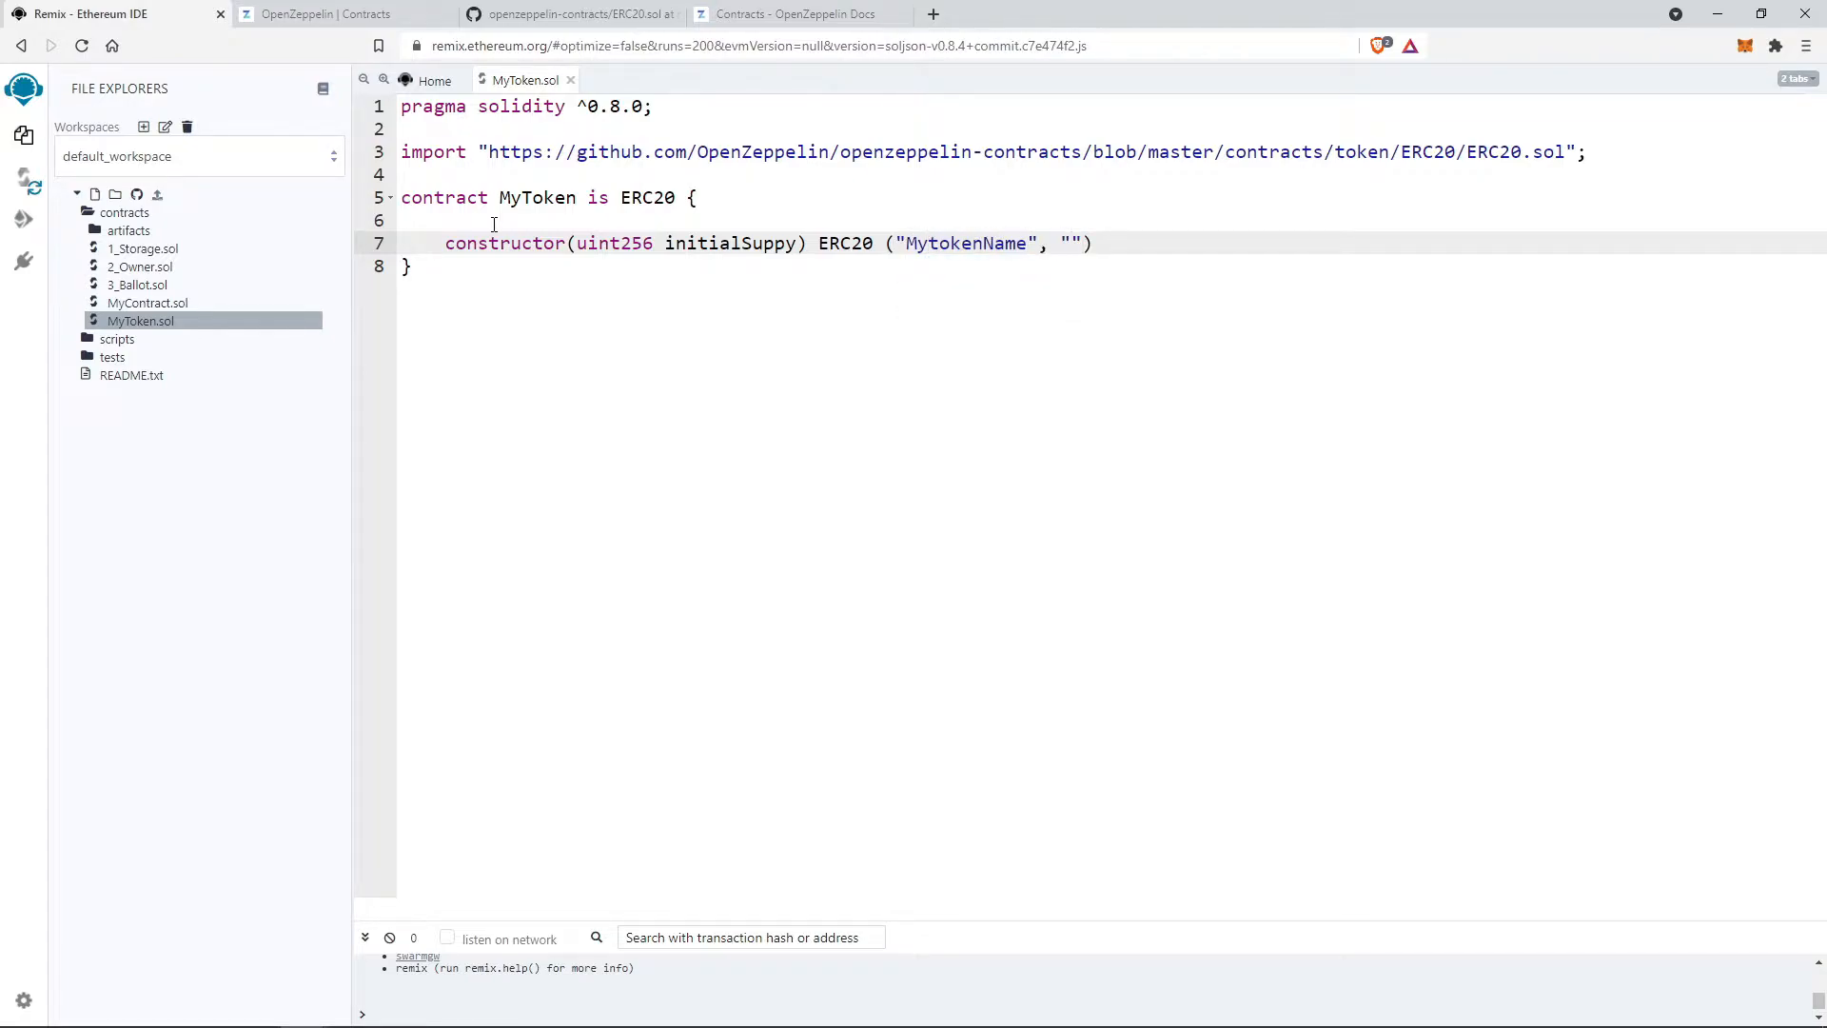
text(SYM)
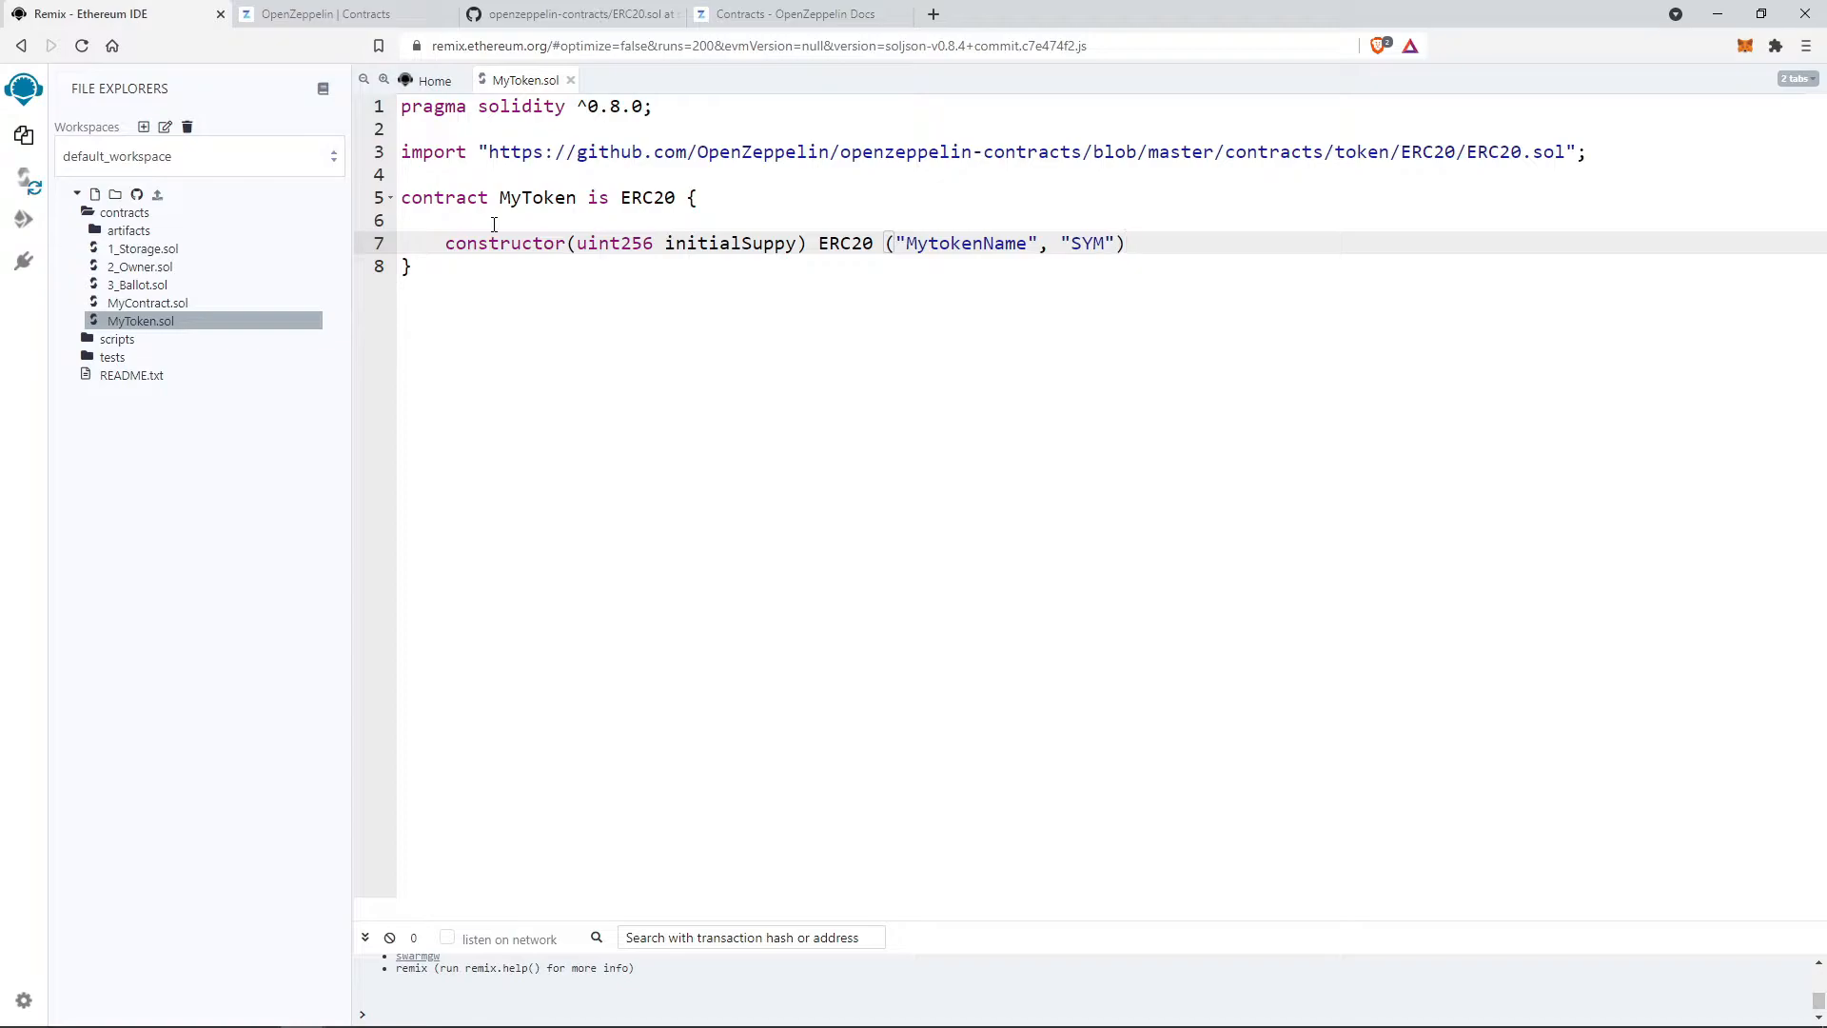
text({)
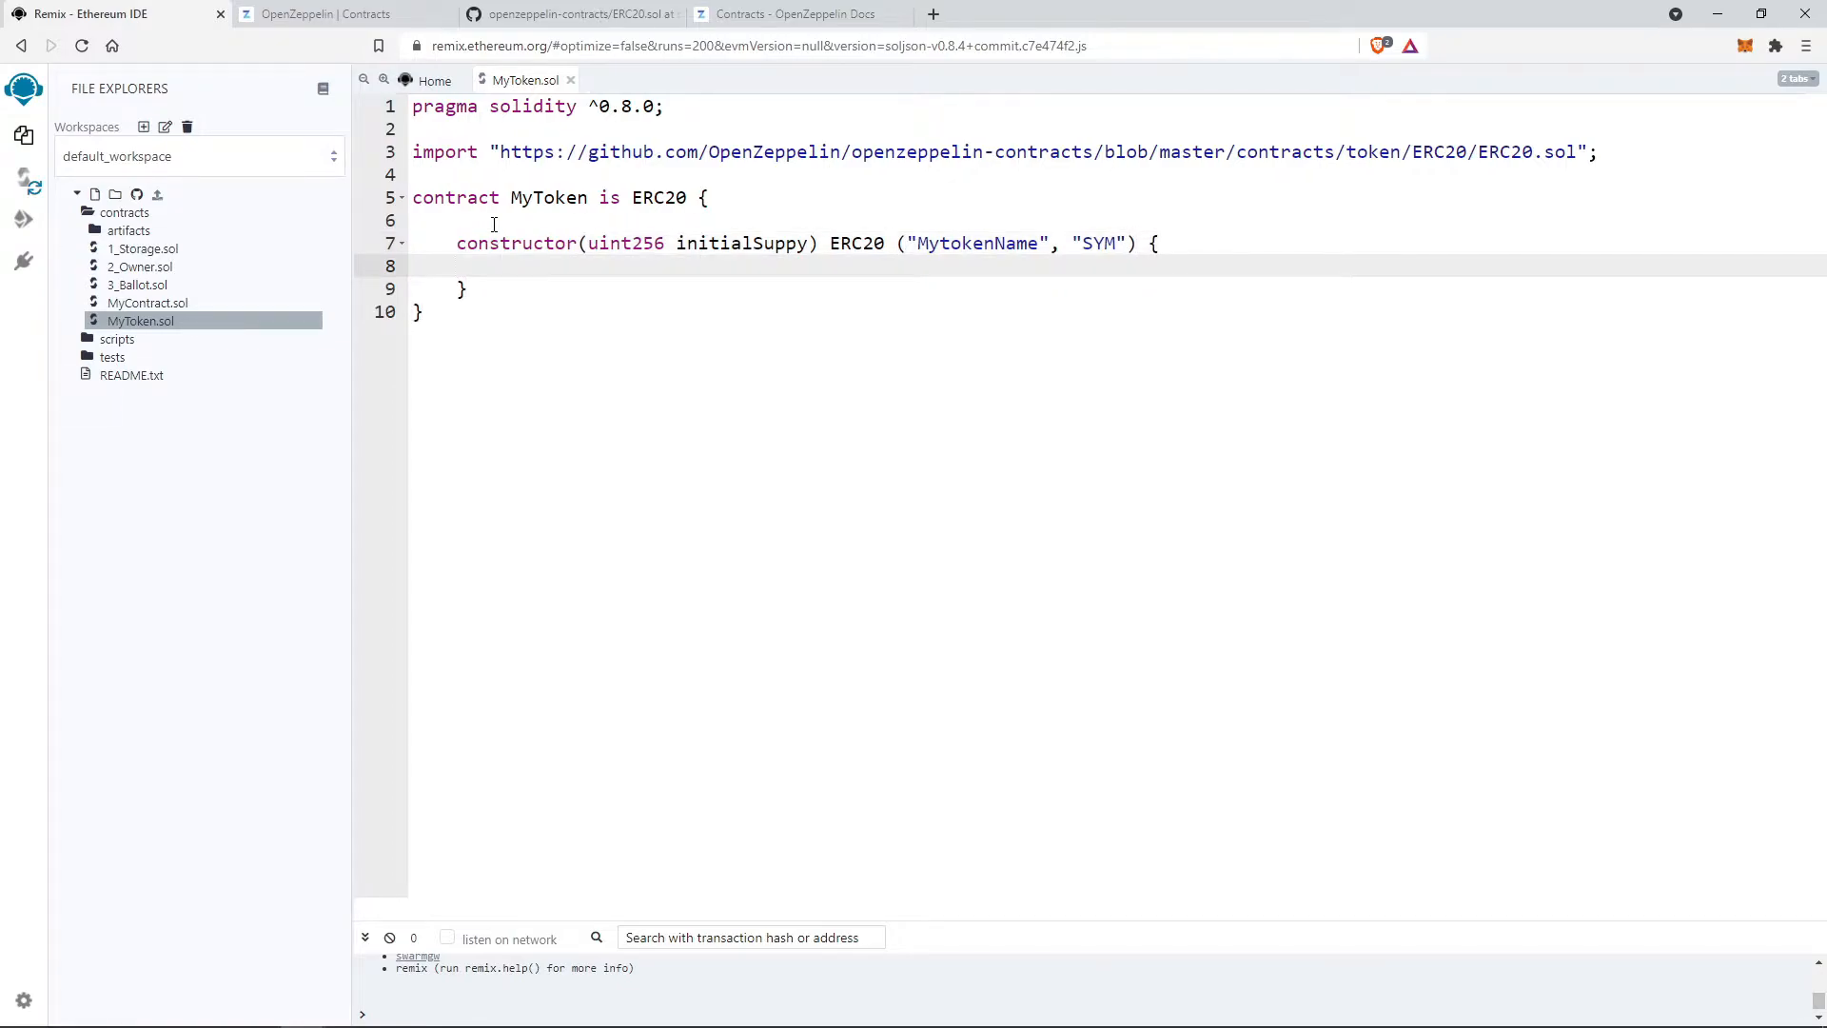
double_click(1098, 244)
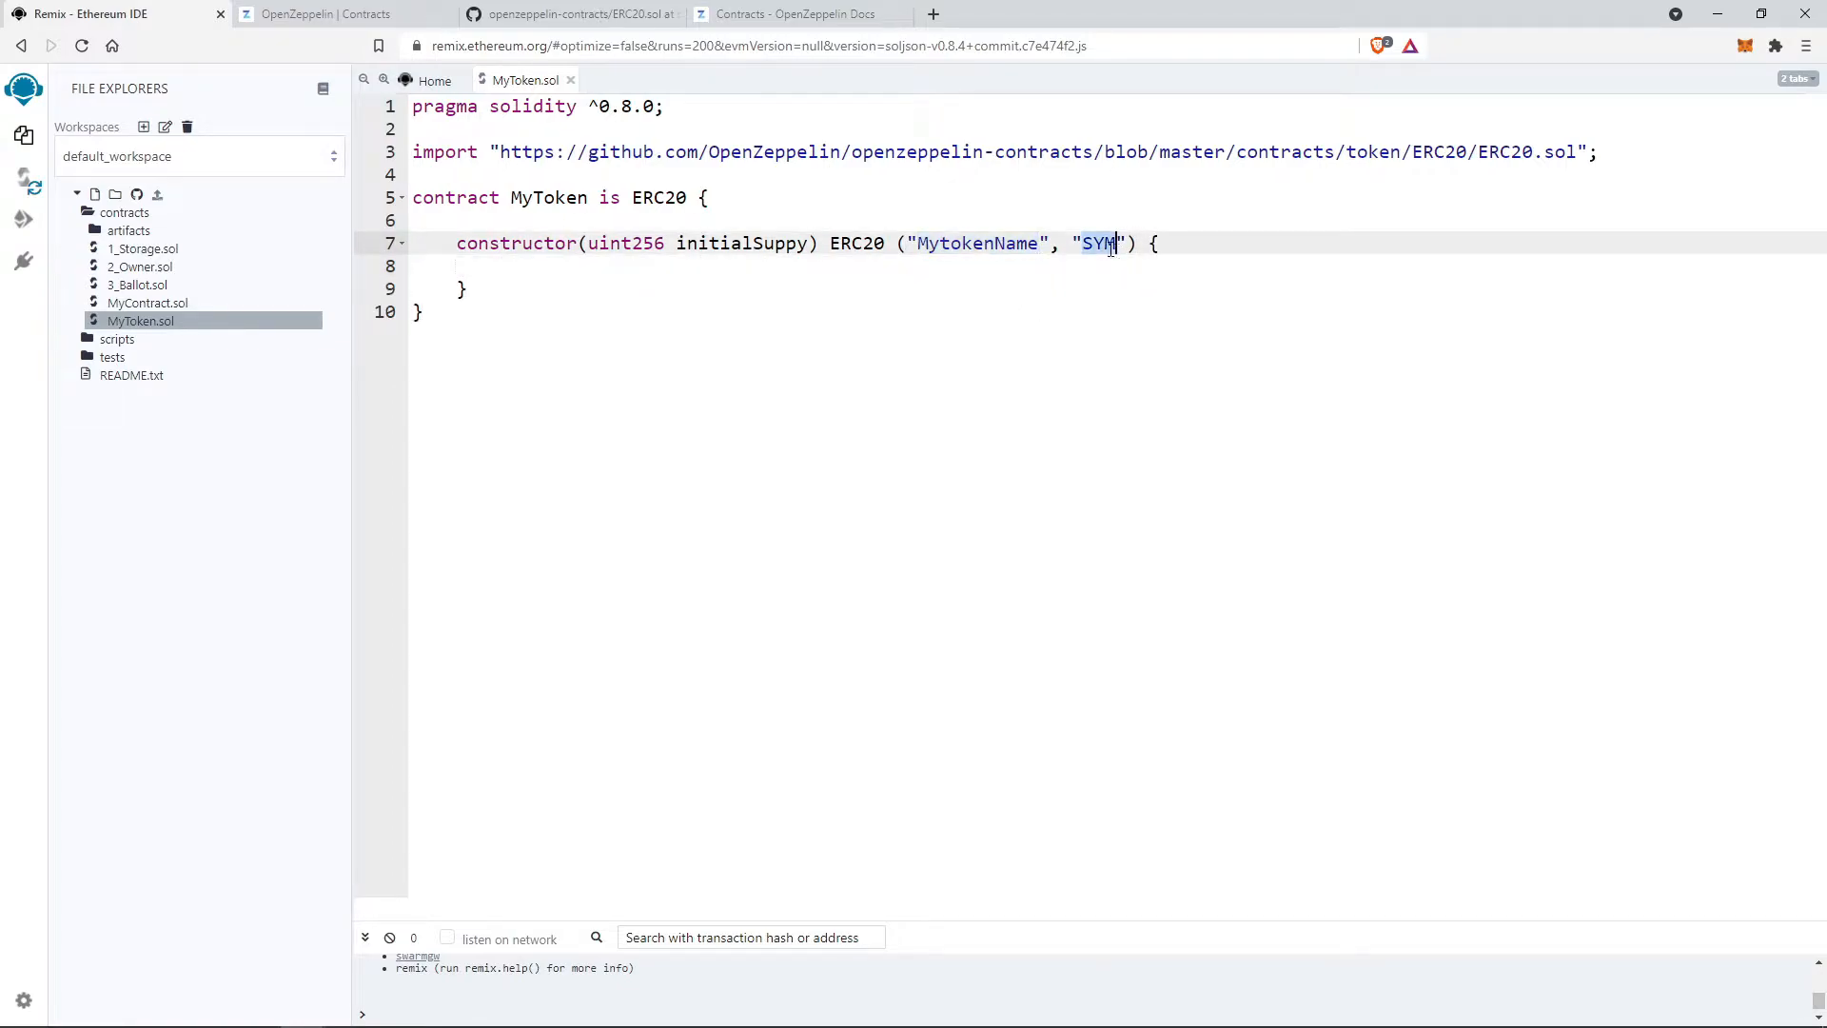
click(571, 13)
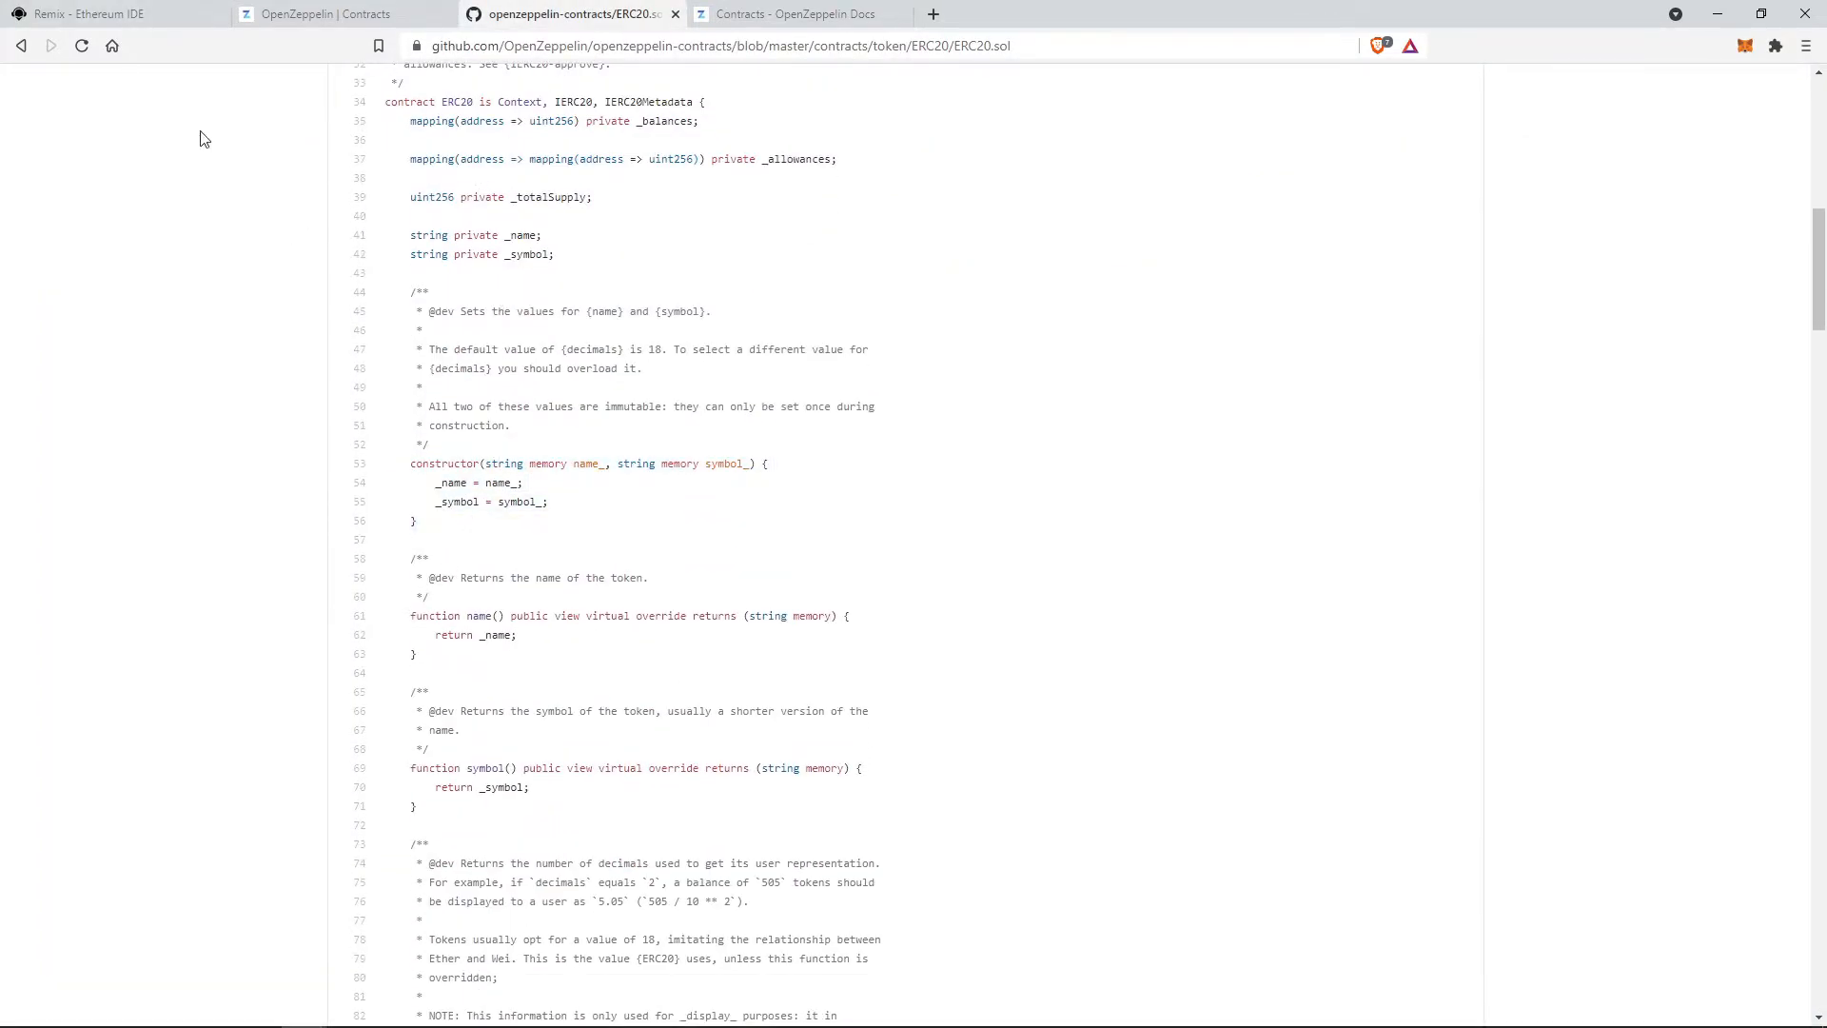
Step: Add _mint(msg.sender, initialSuppy) in the constructor body, checking the ERC20 source
click(124, 16)
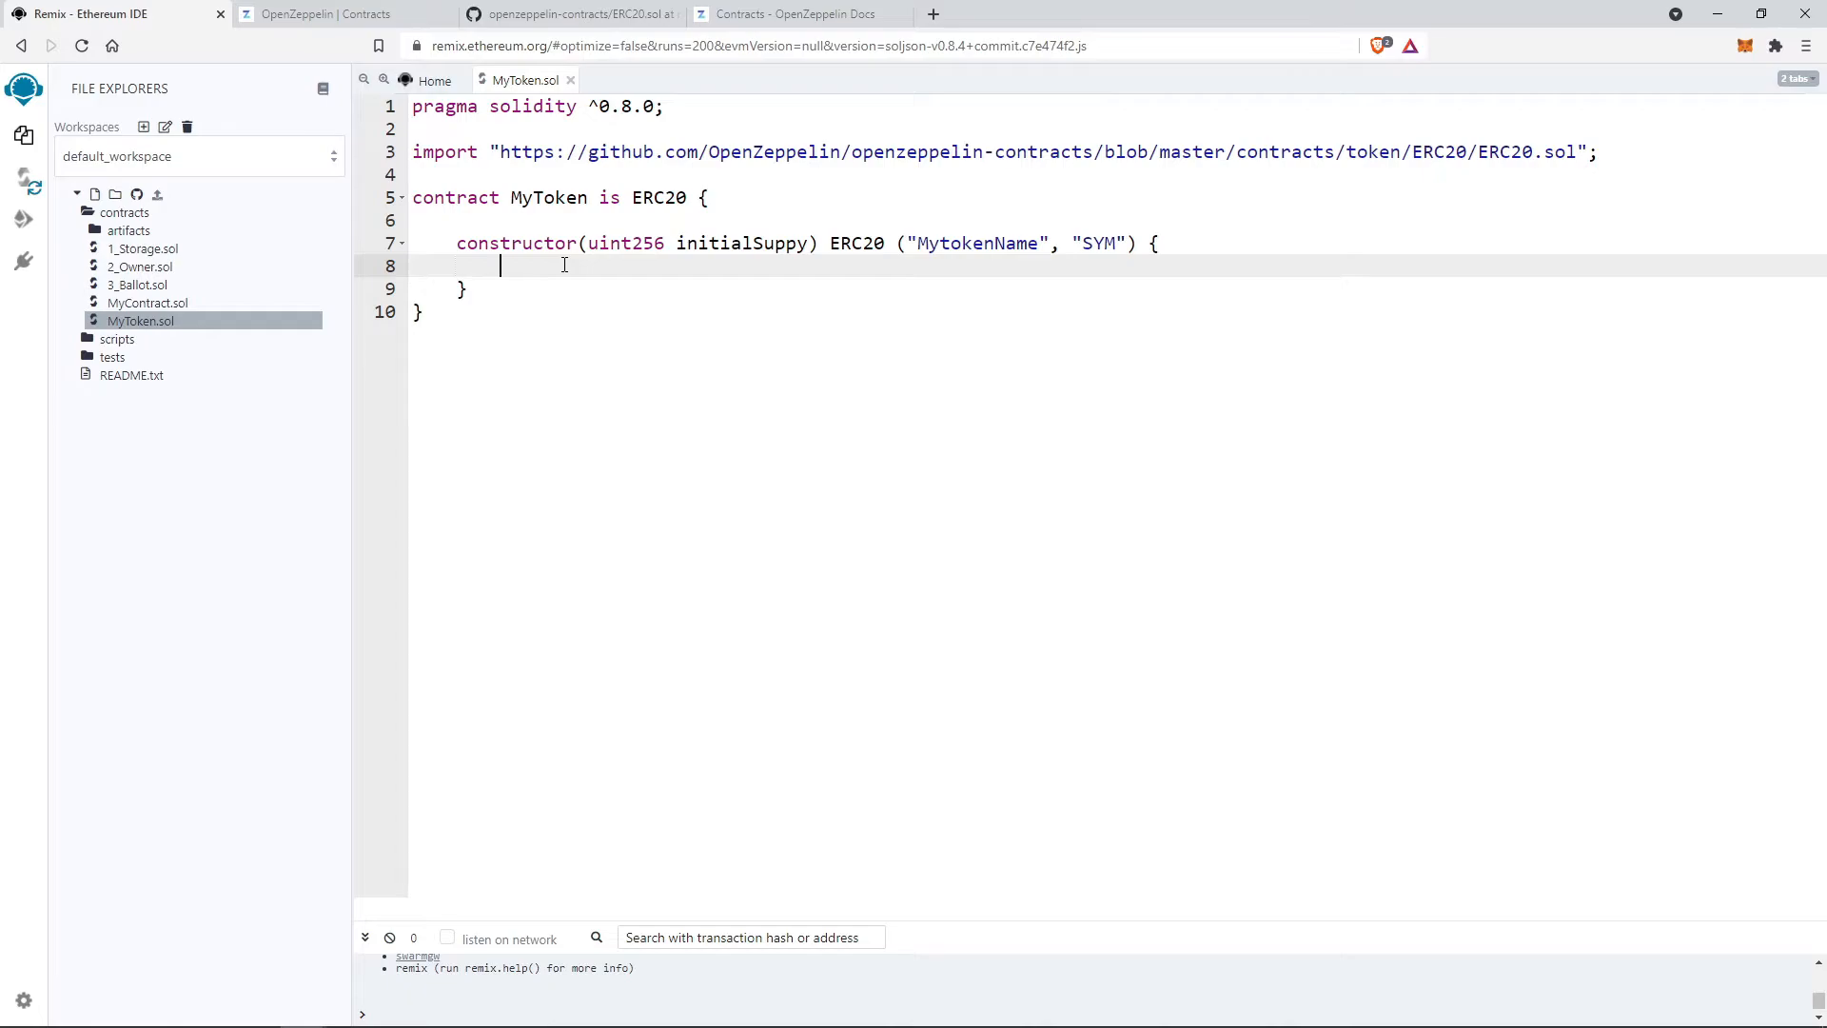
text(_mint)
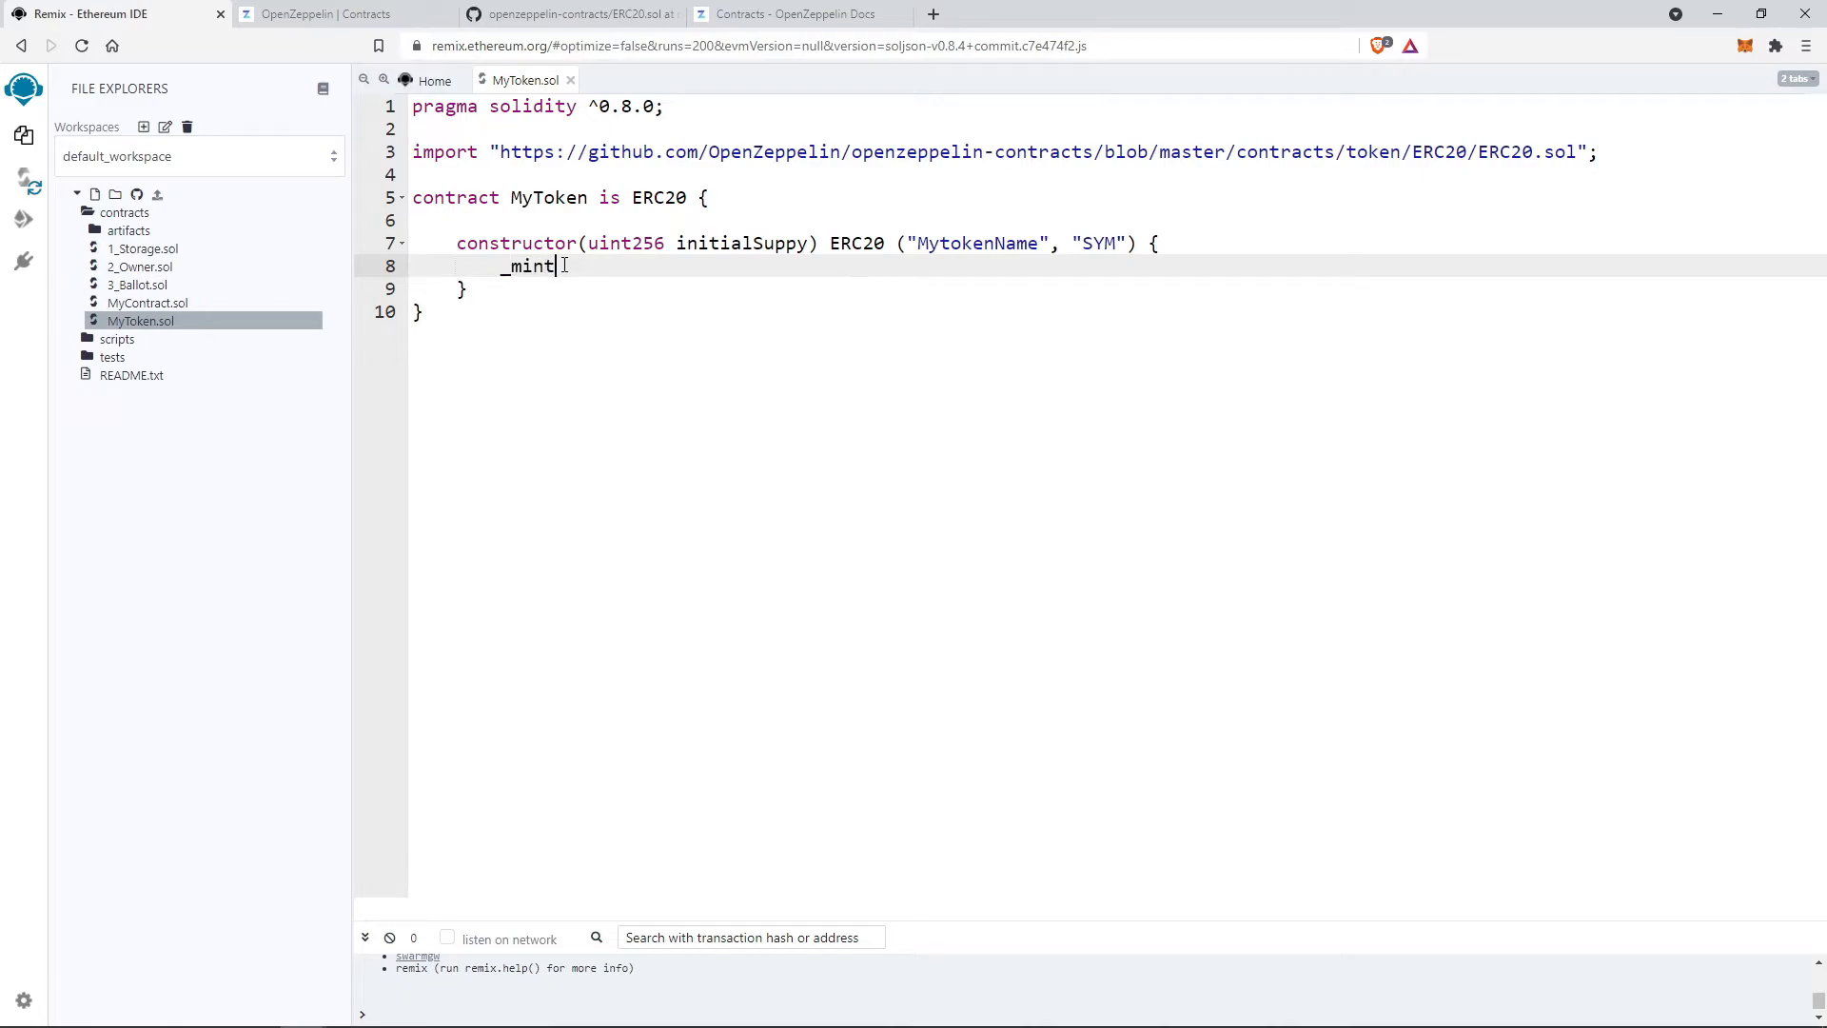
text((msg.sender)
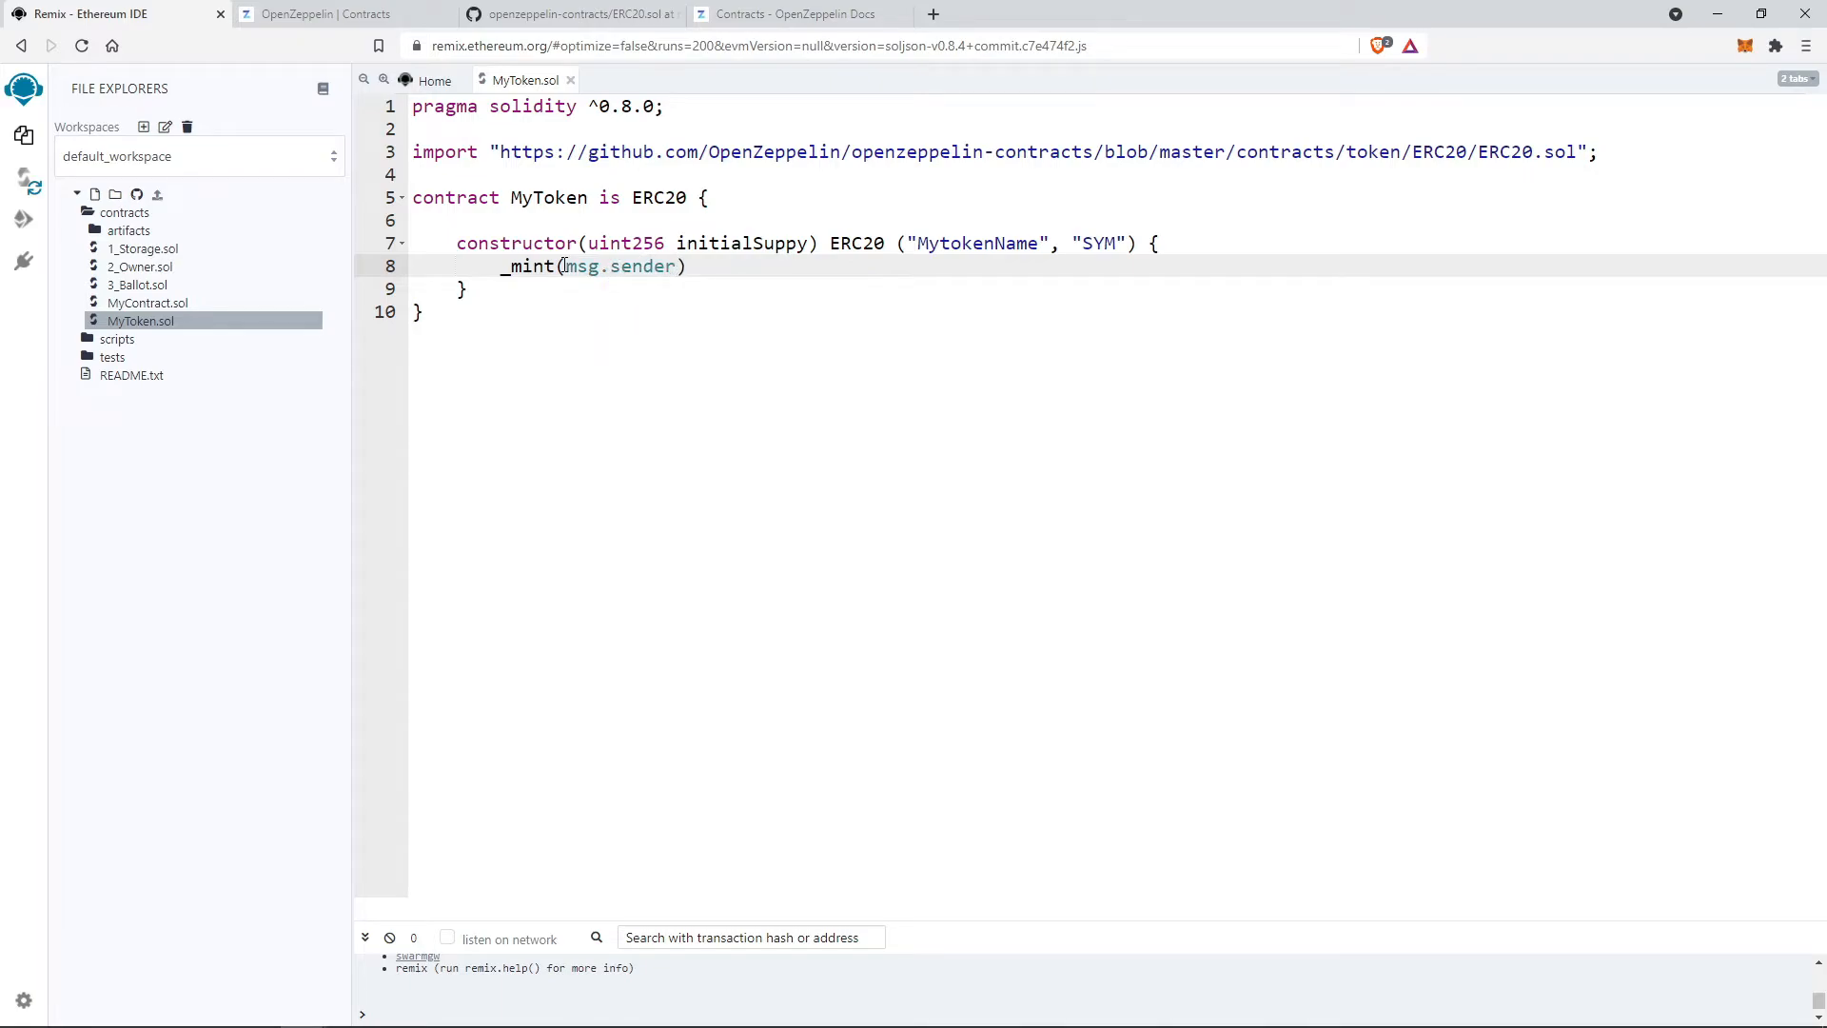
text(, o)
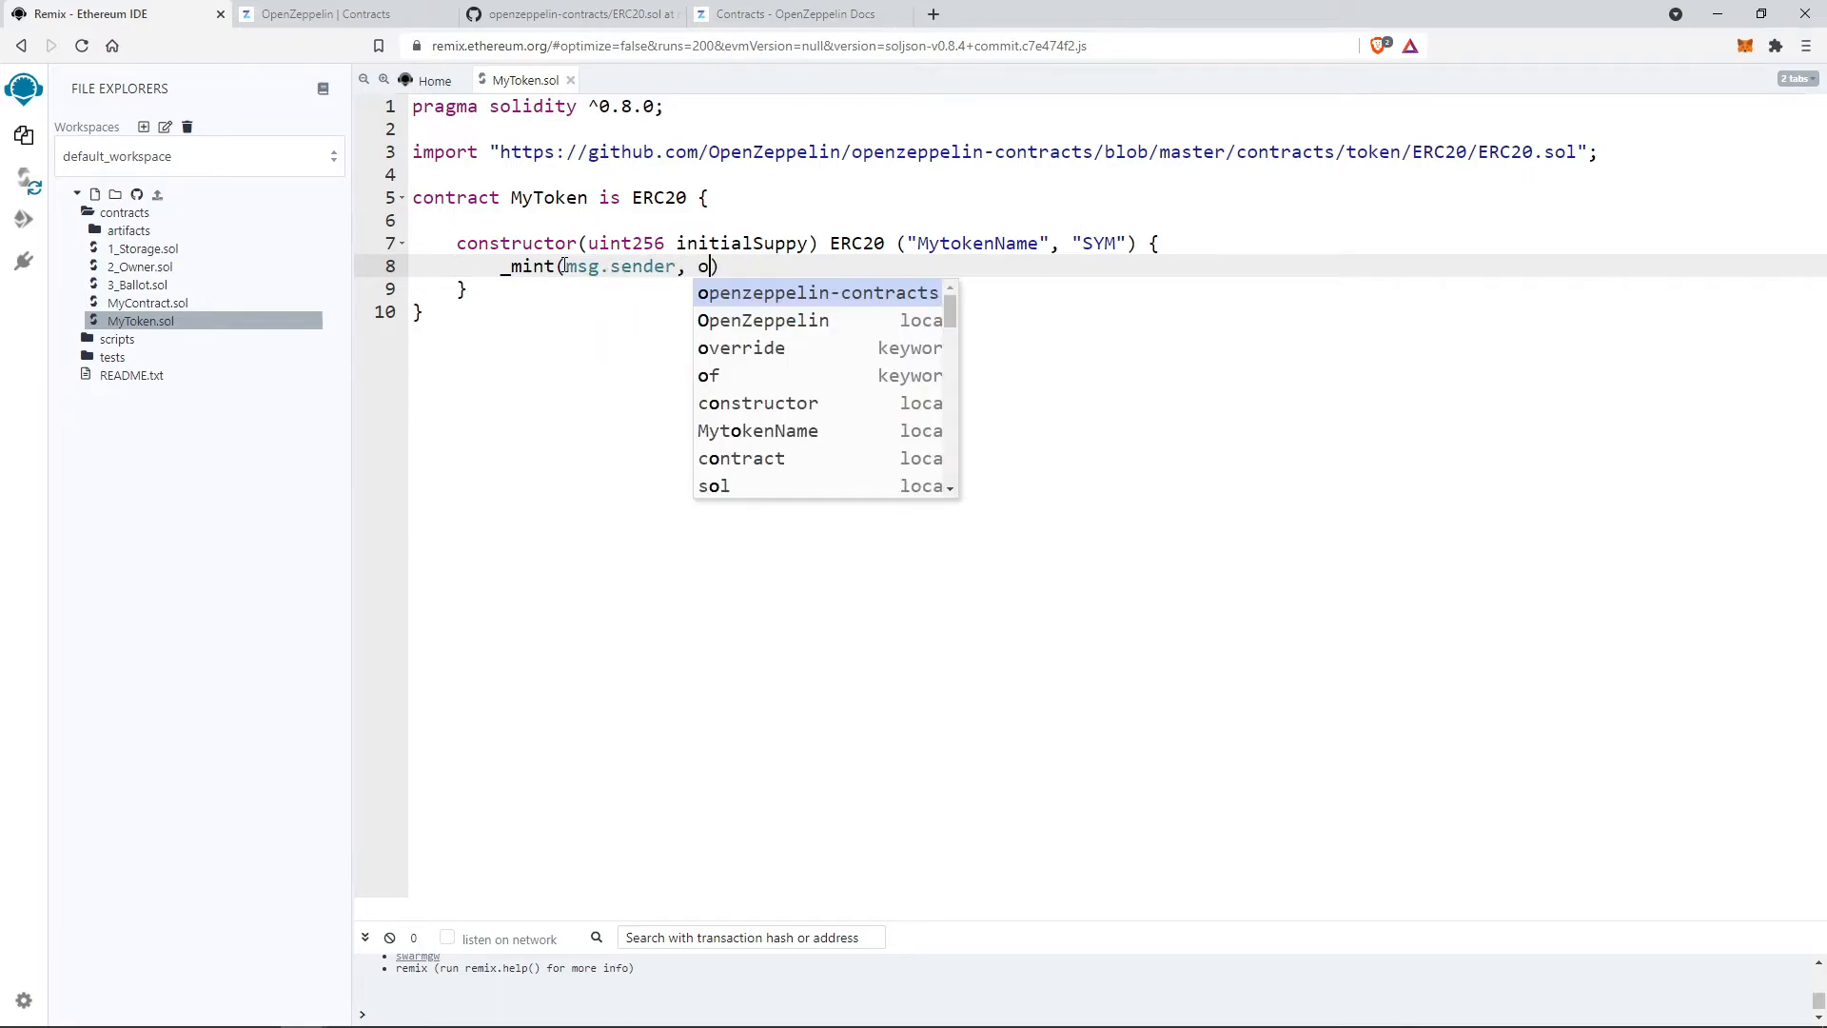
text(initialSuppy))
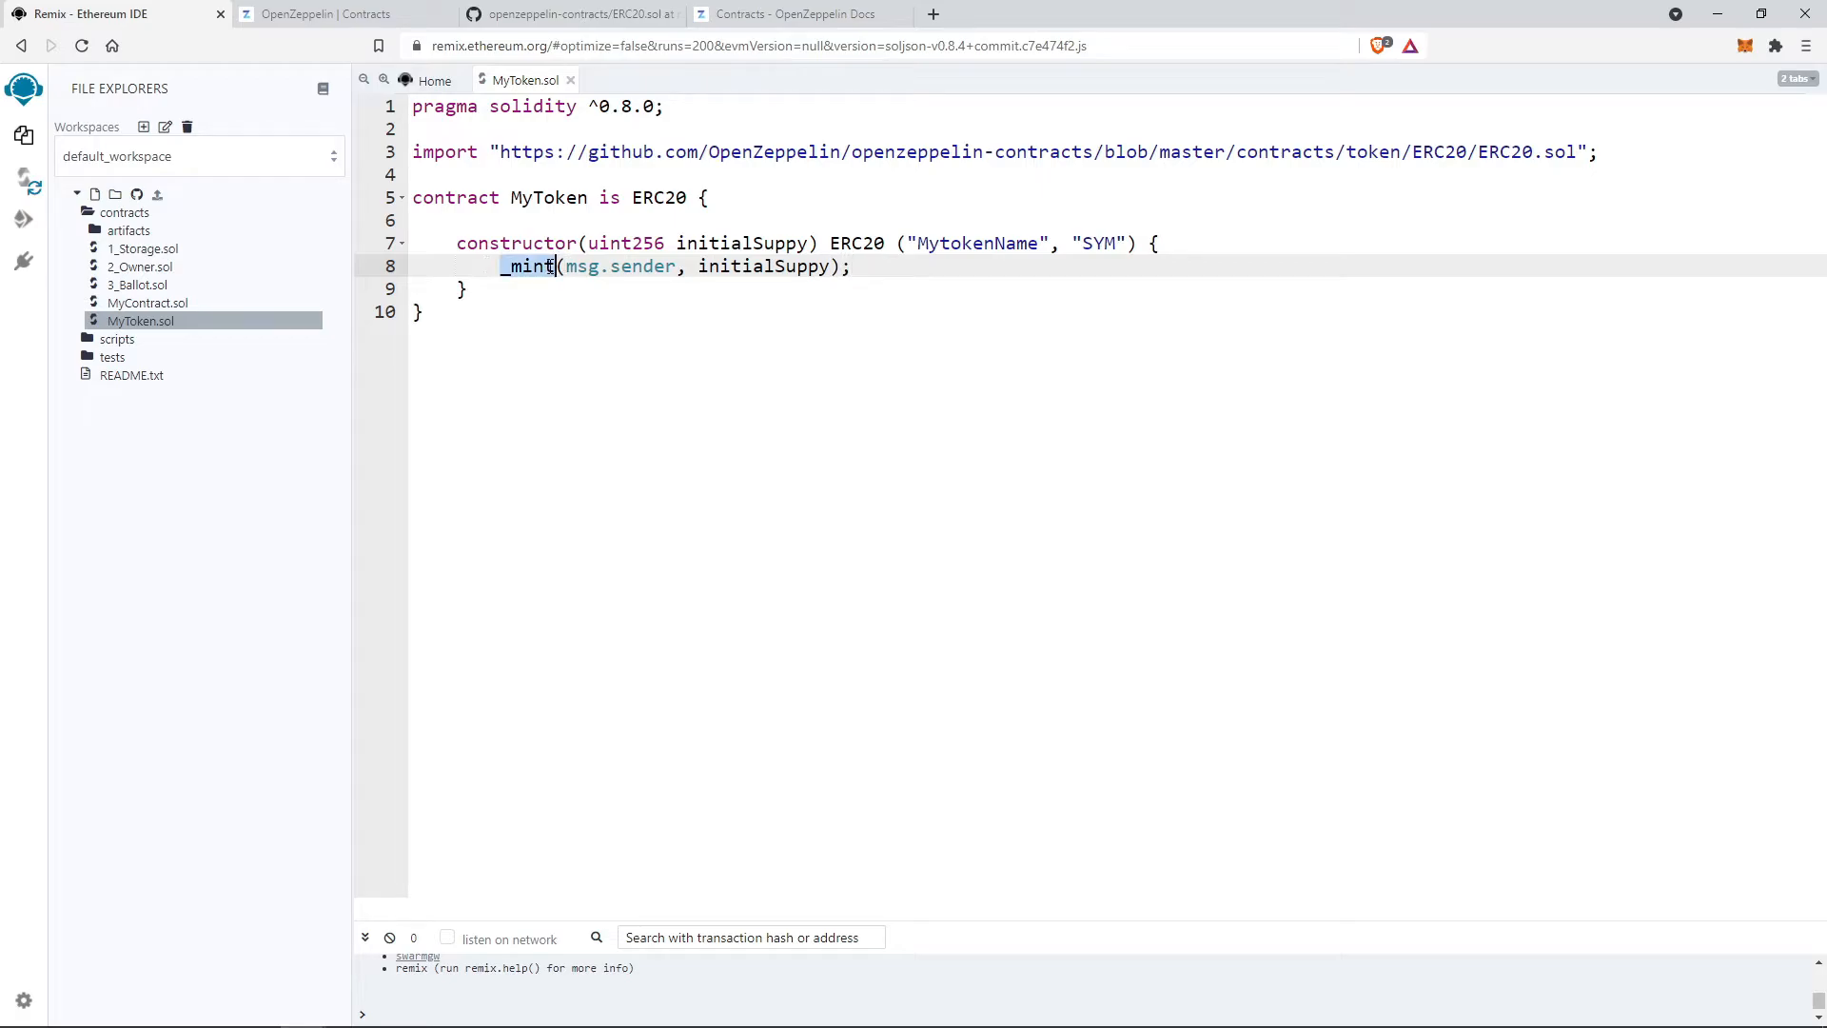
click(581, 13)
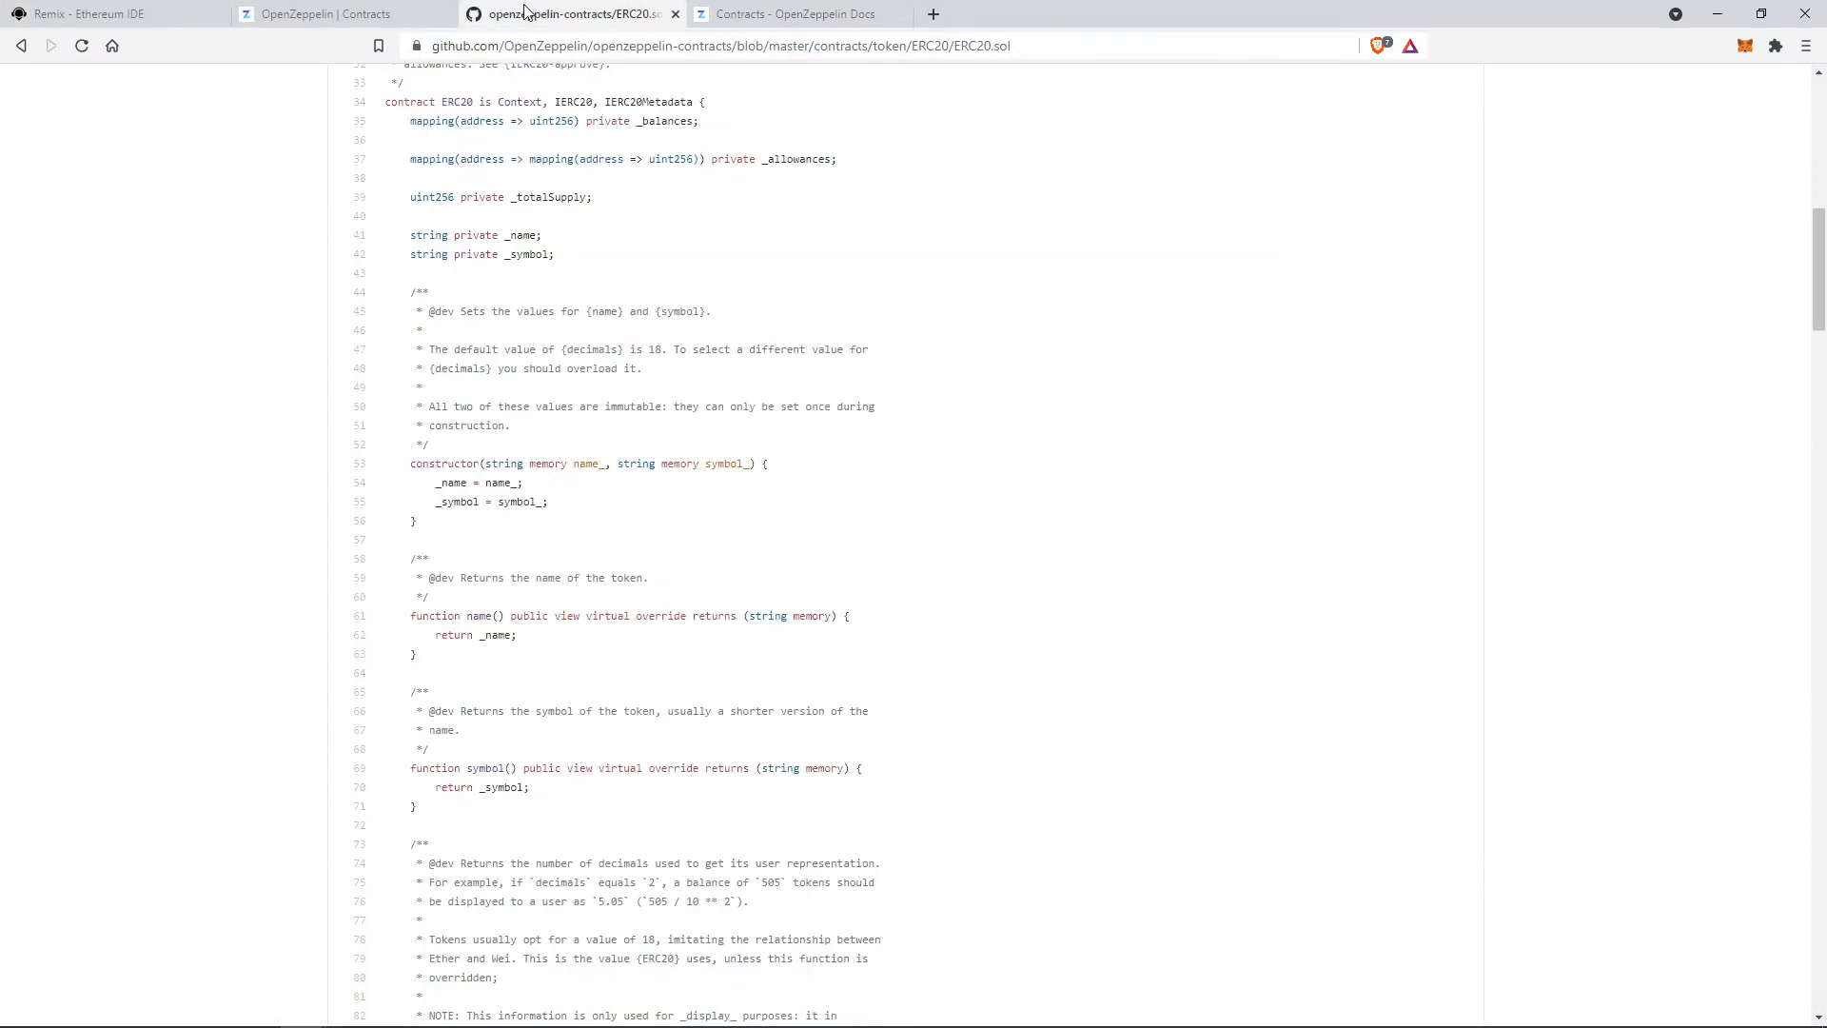
Step: Scroll ERC20.sol on GitHub to the _mint function, then return to MyToken in Remix
scroll(down, 3)
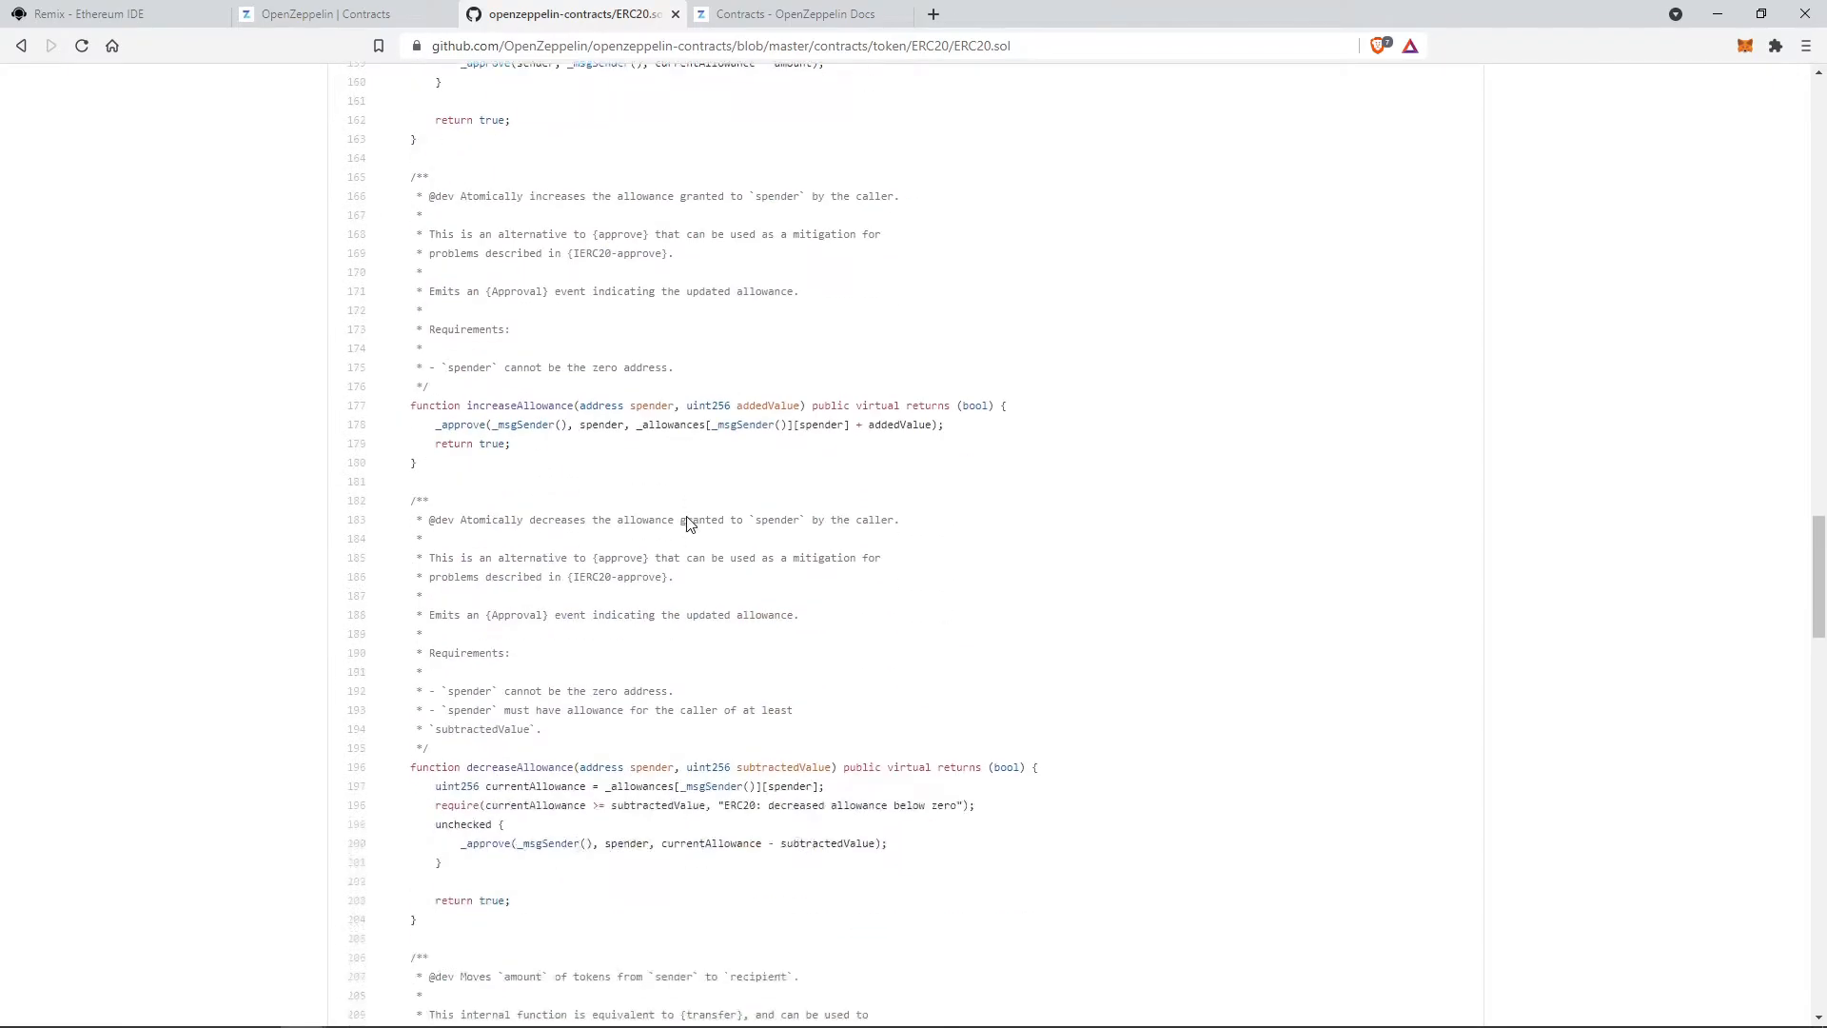
scroll(down, 3)
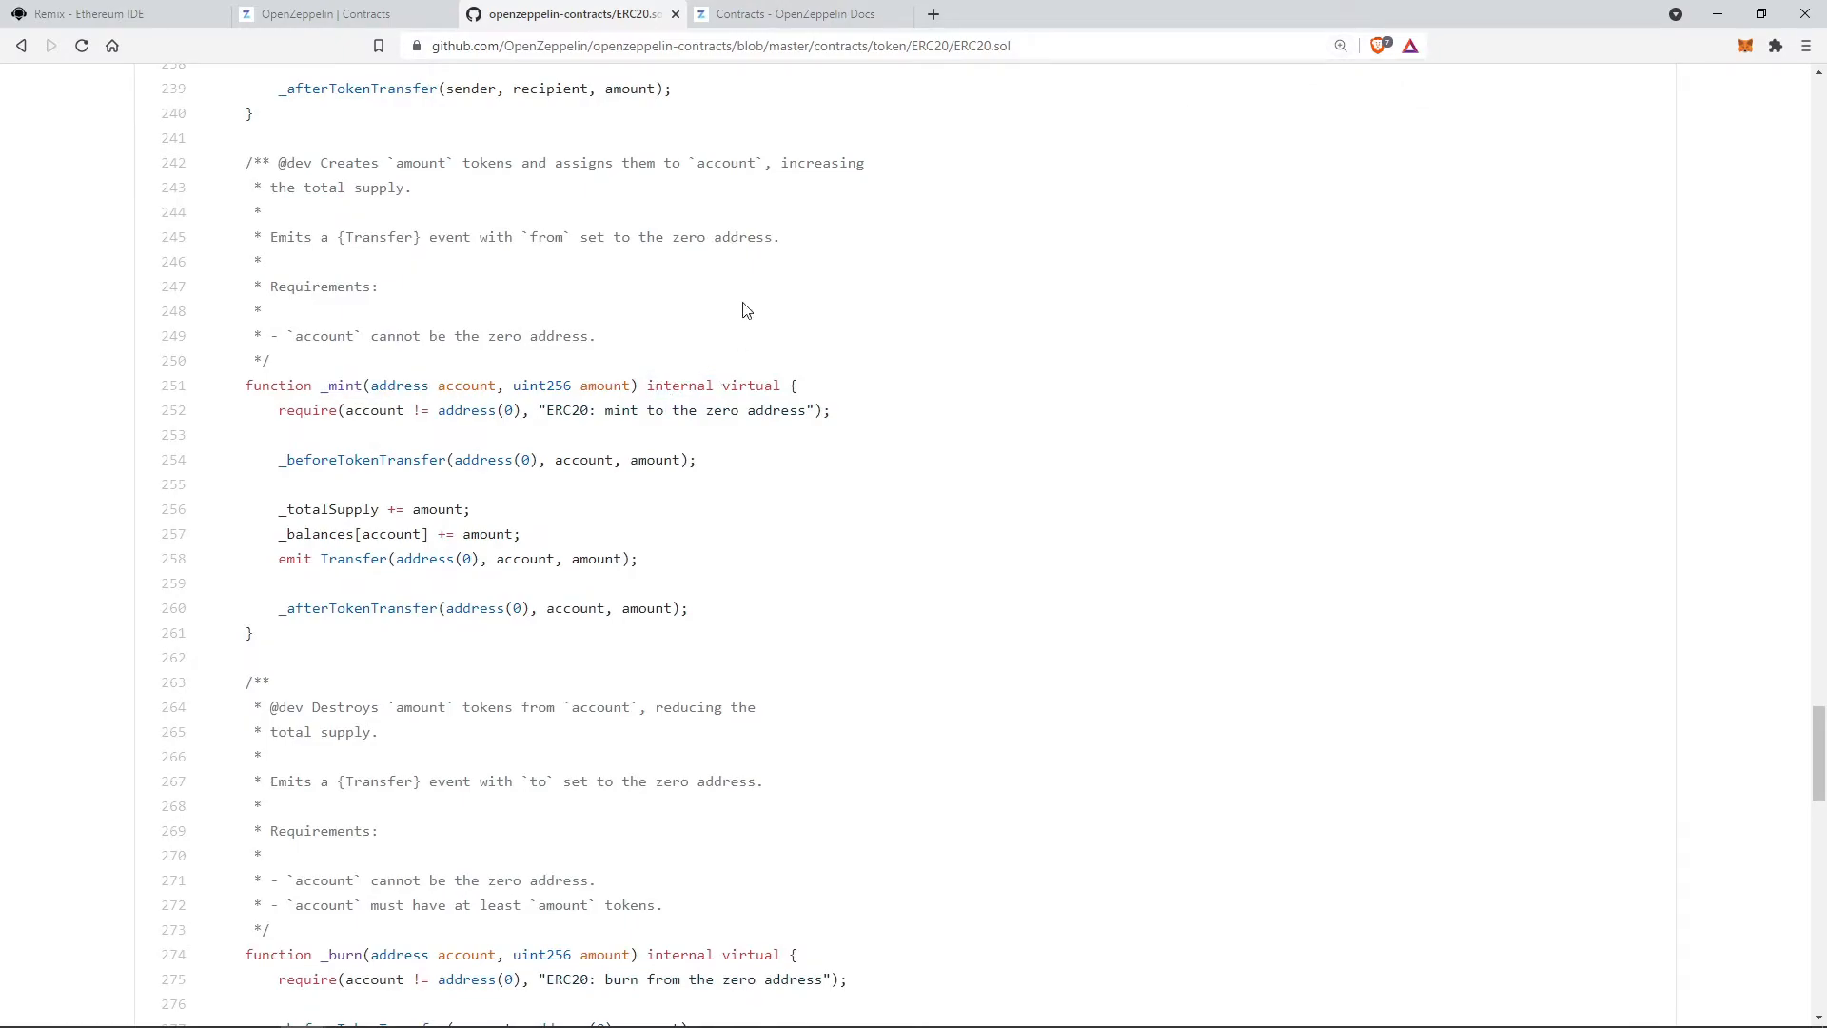
click(96, 15)
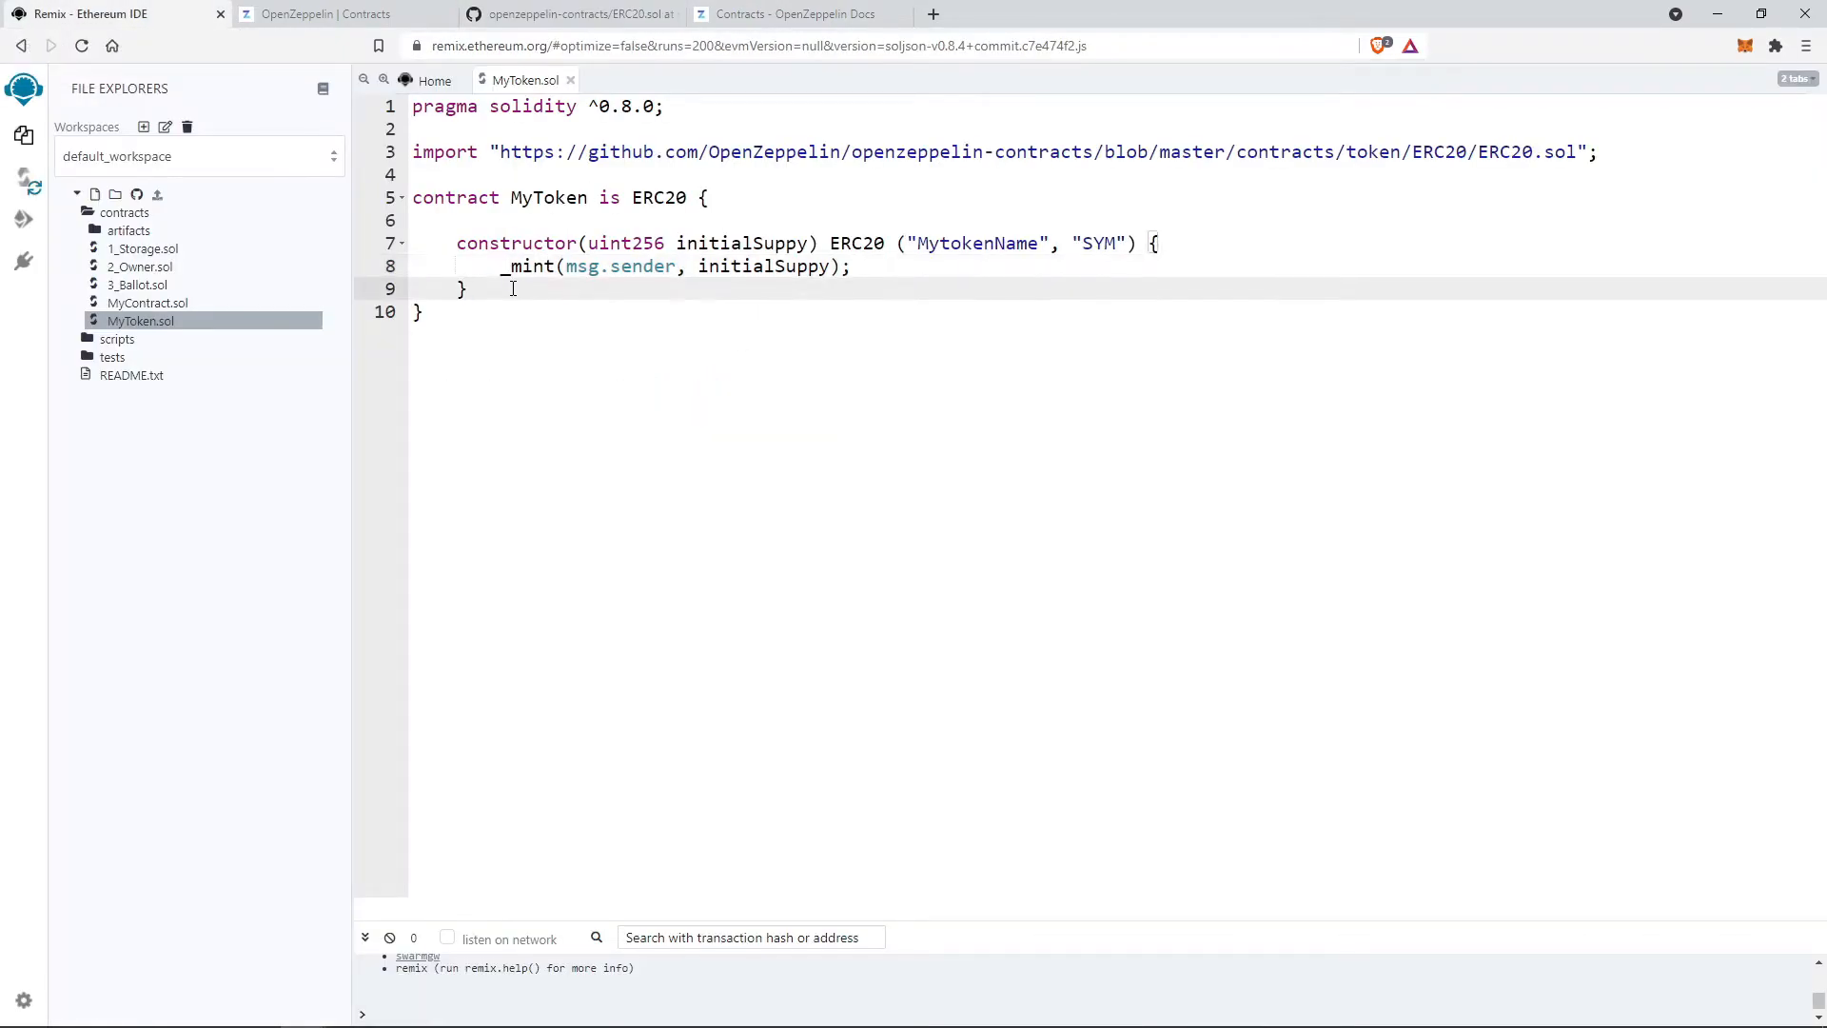
Step: Add a comment about replacing the default 18 decimals, checking ERC20's decimals on GitHub
text(//replace def)
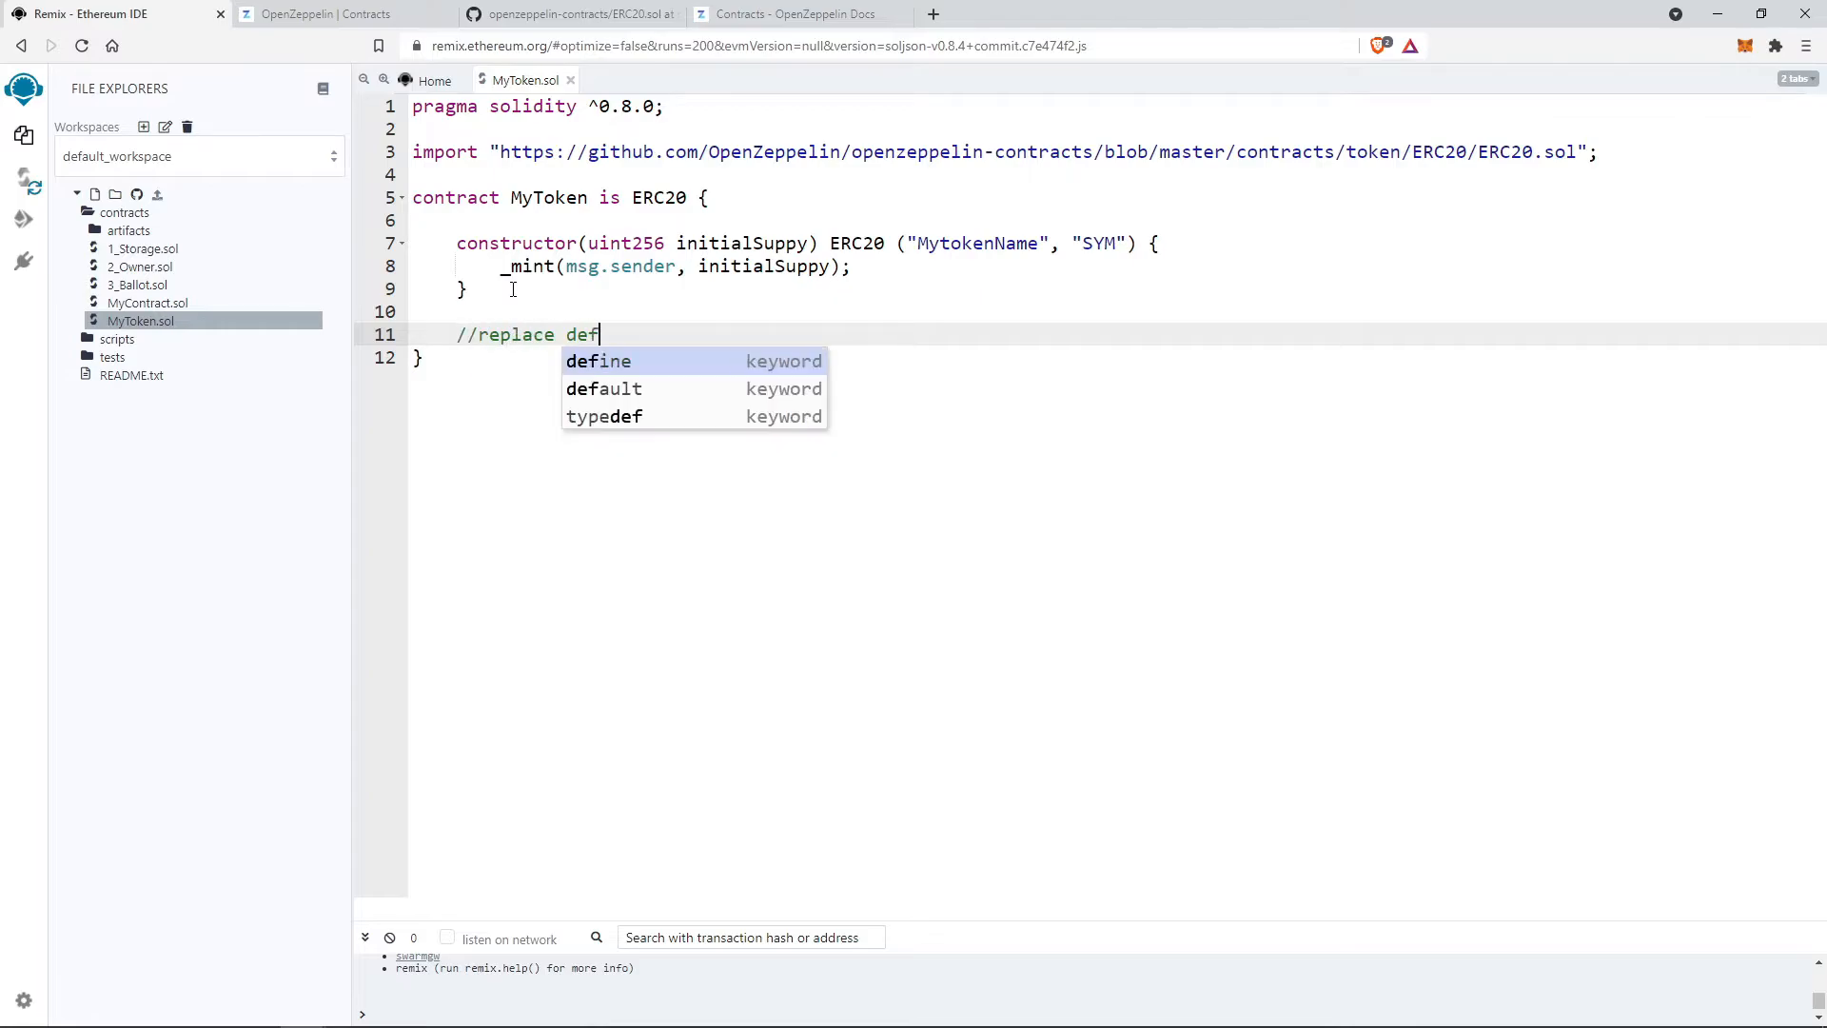
click(590, 13)
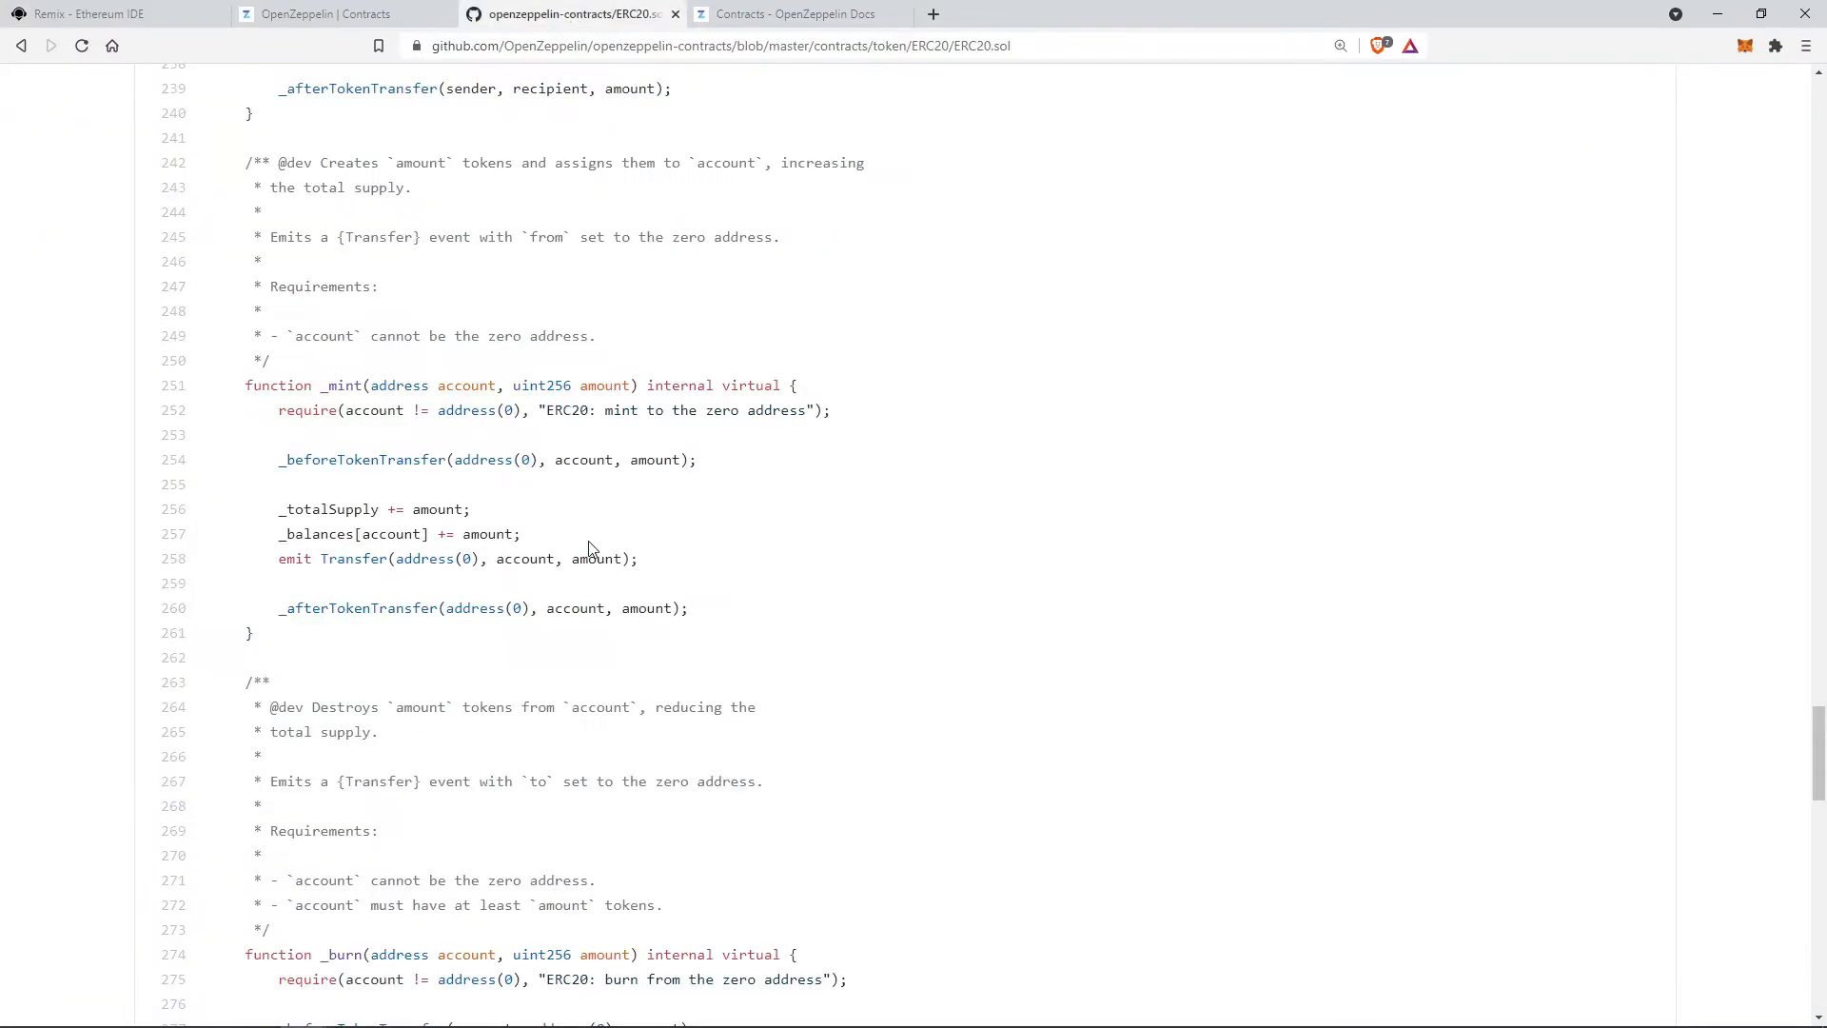
scroll(up, 3)
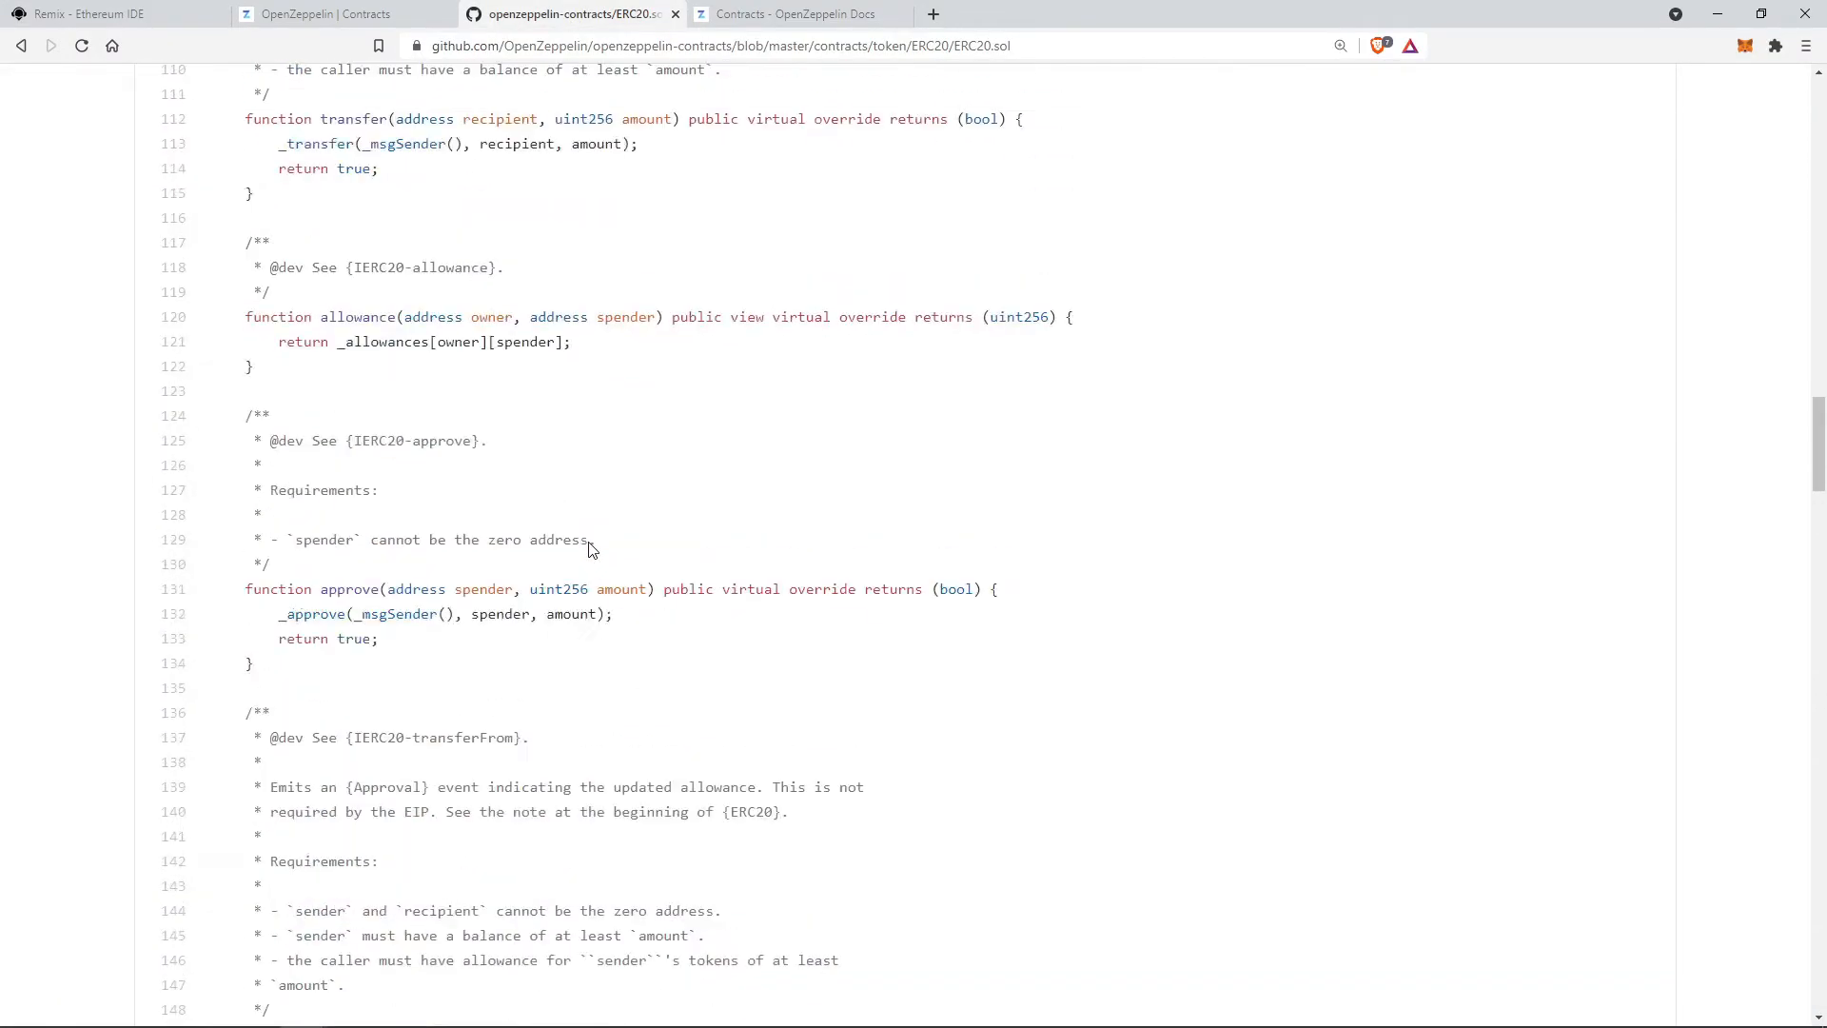
scroll(up, 3)
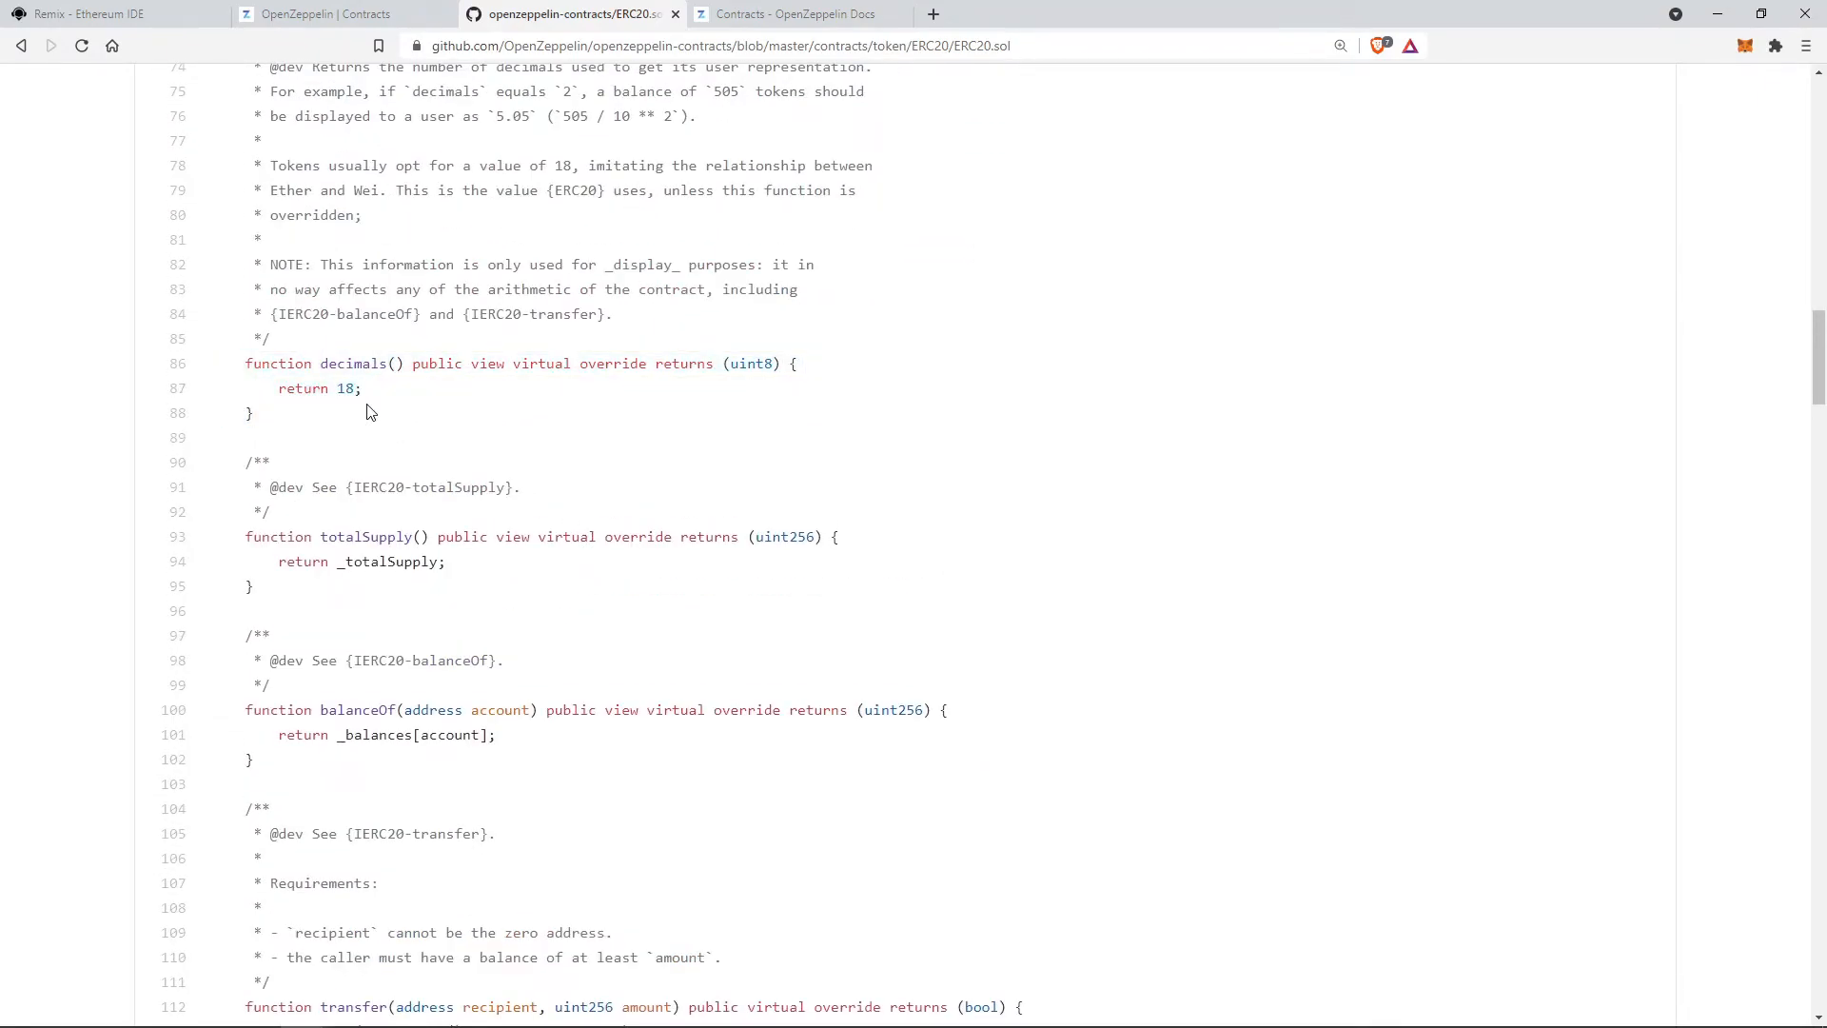
click(111, 15)
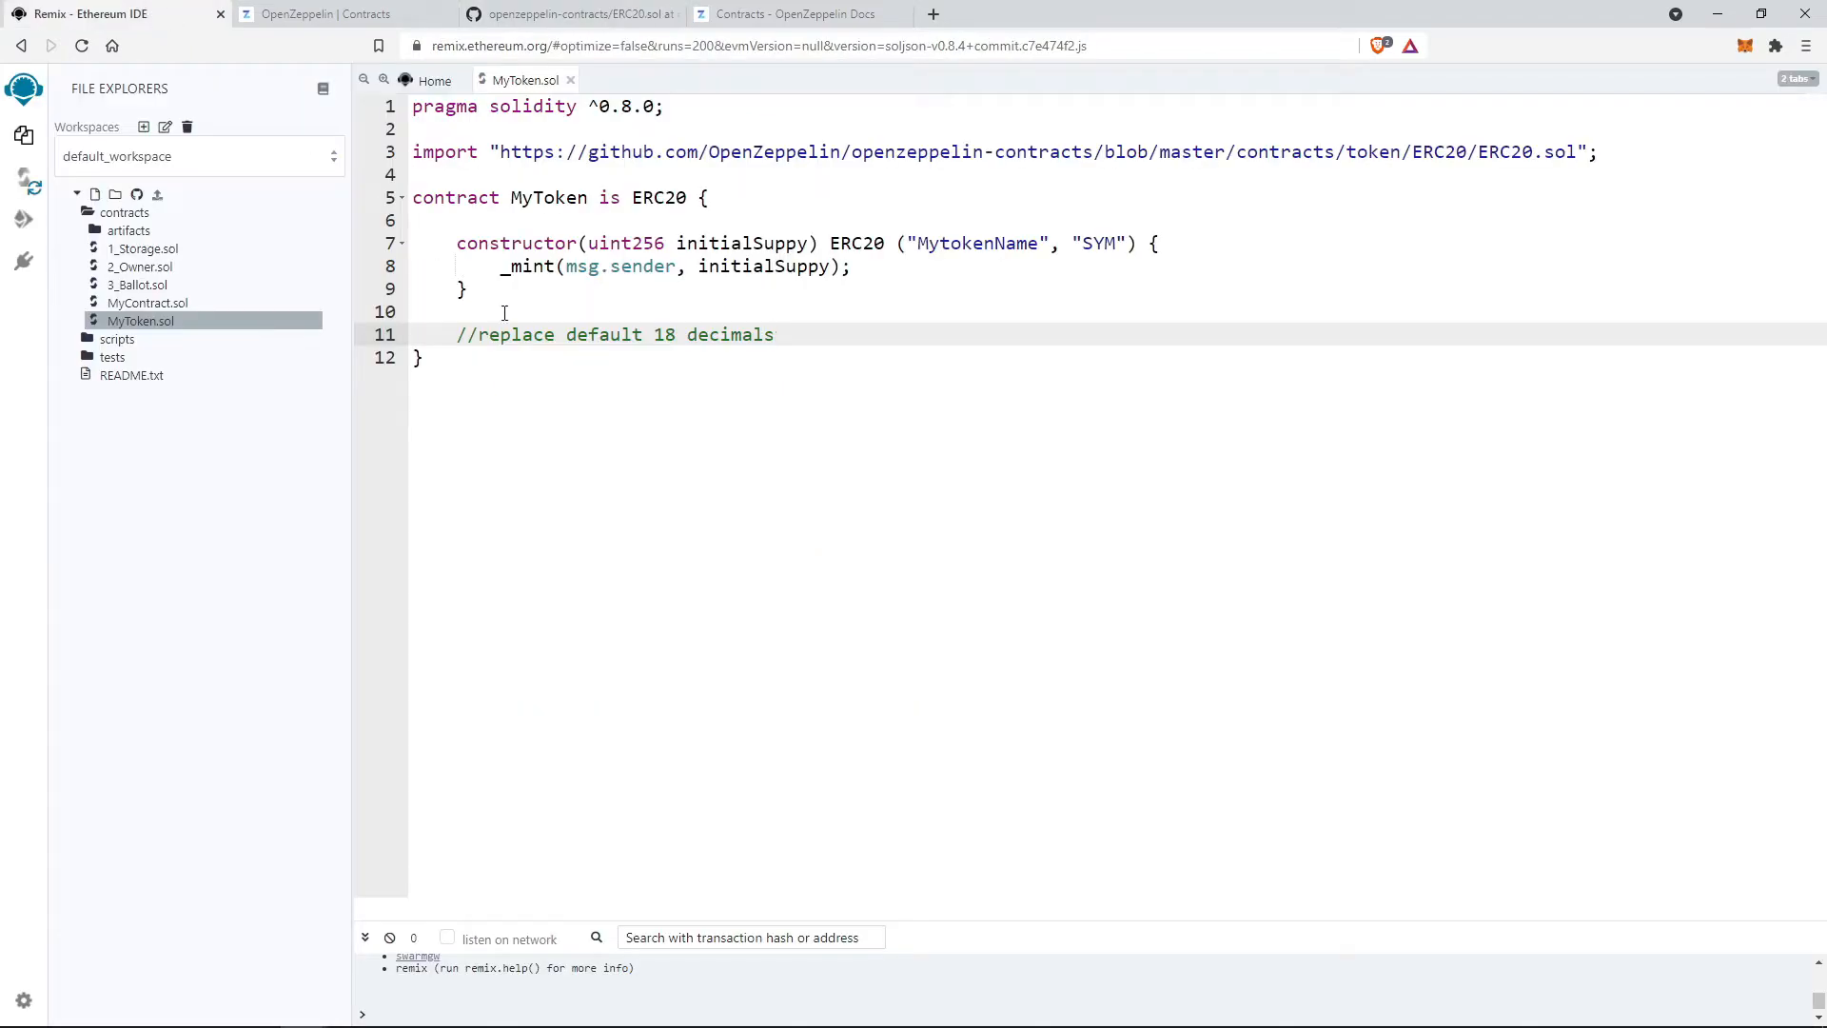
key(Enter)
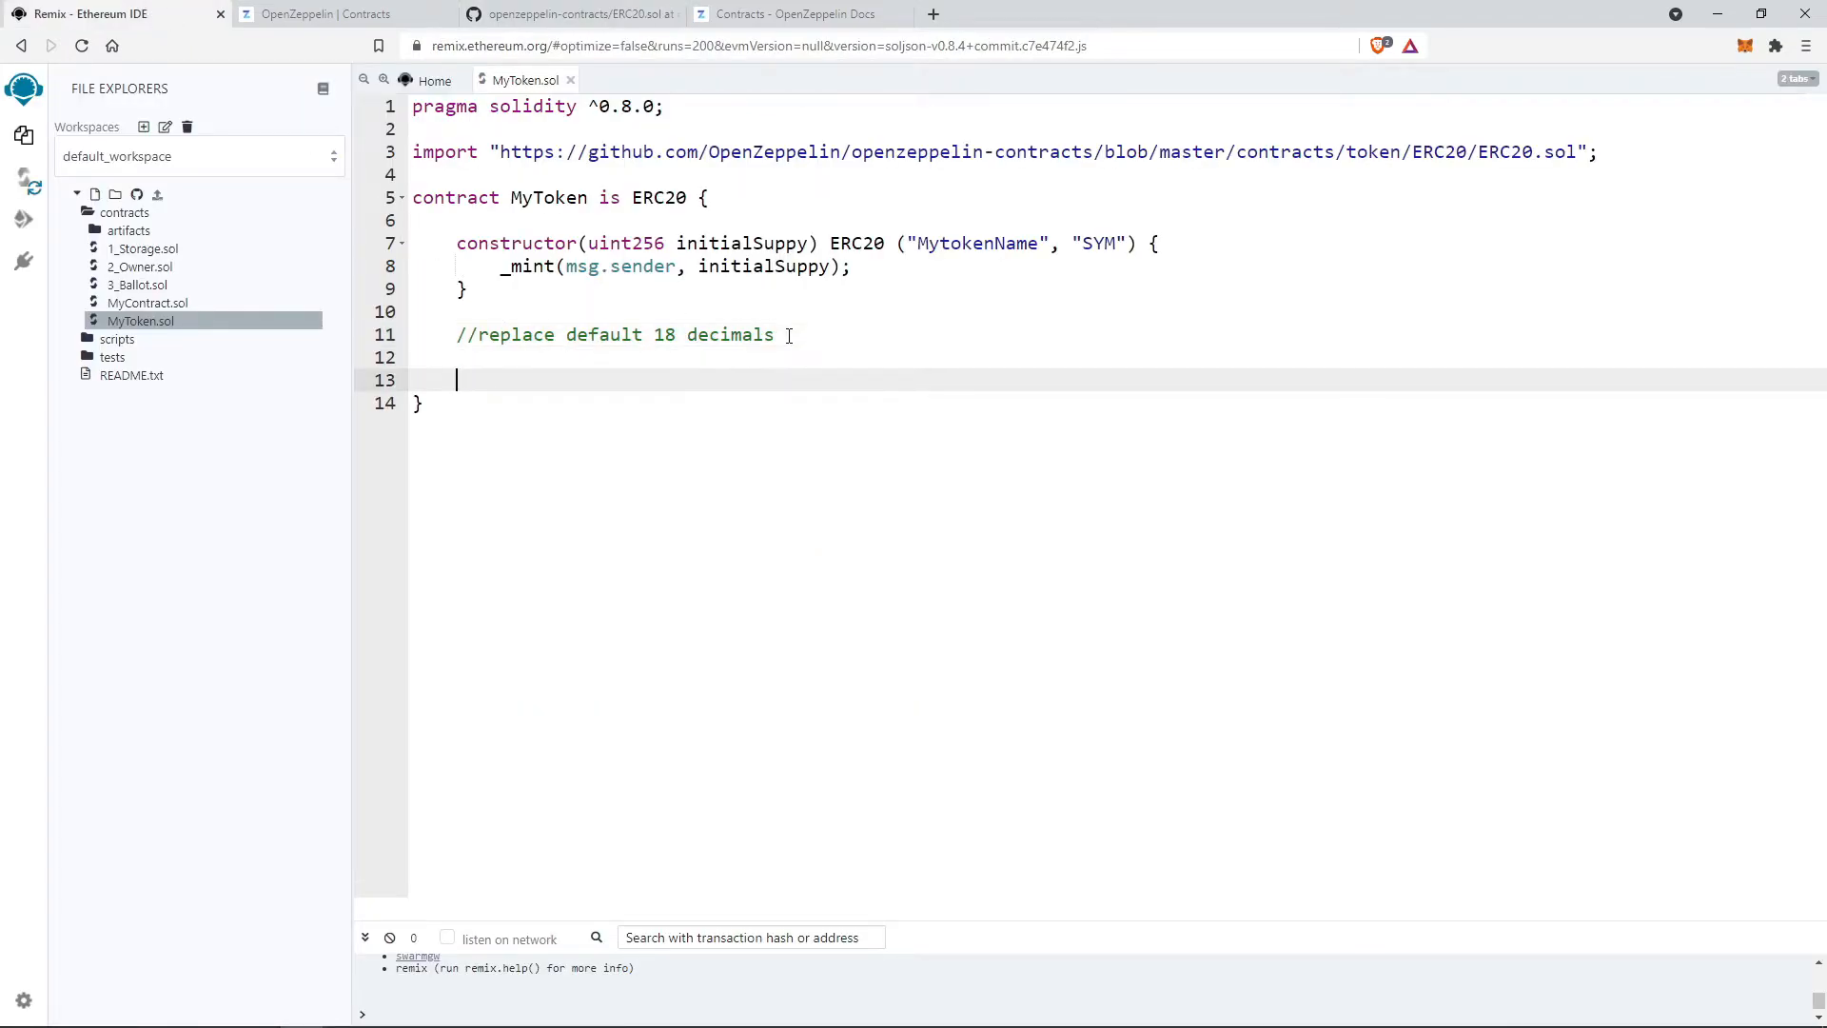
Step: Write 'function decimals() public view virtual override returns(uint8){ return 8; }'
text(fnction decimals)
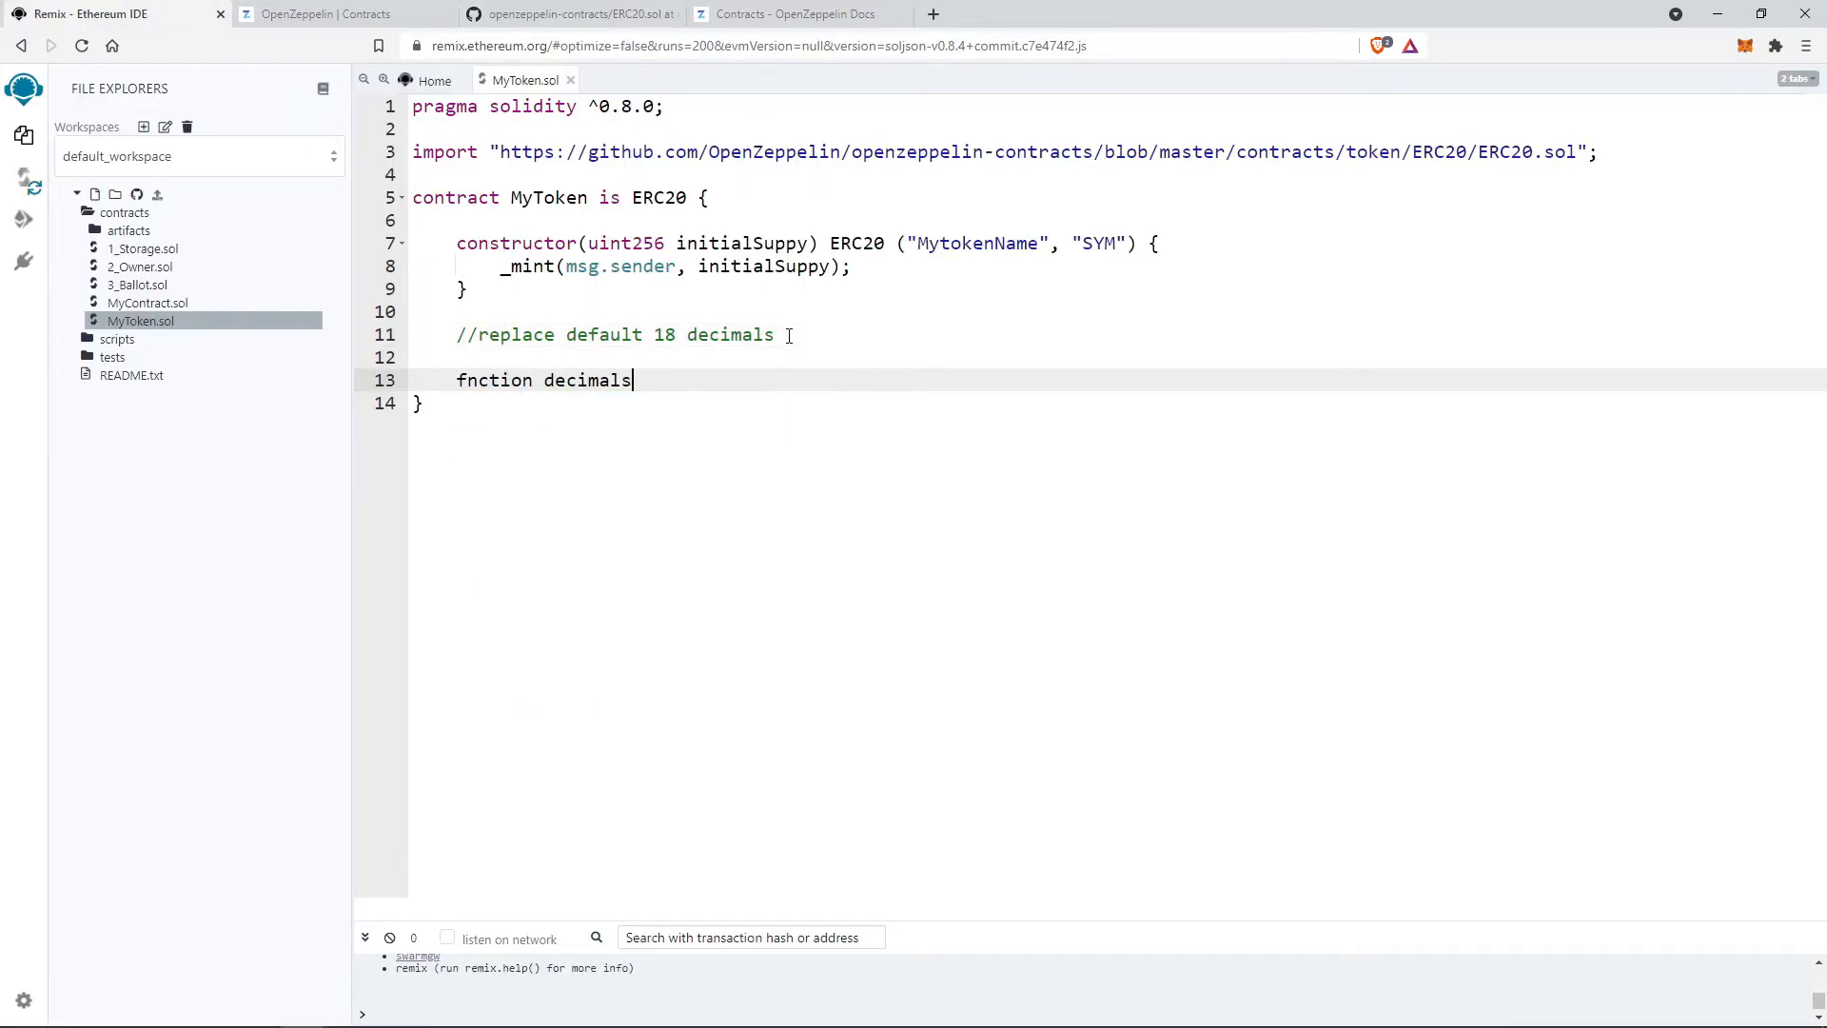
text(() public)
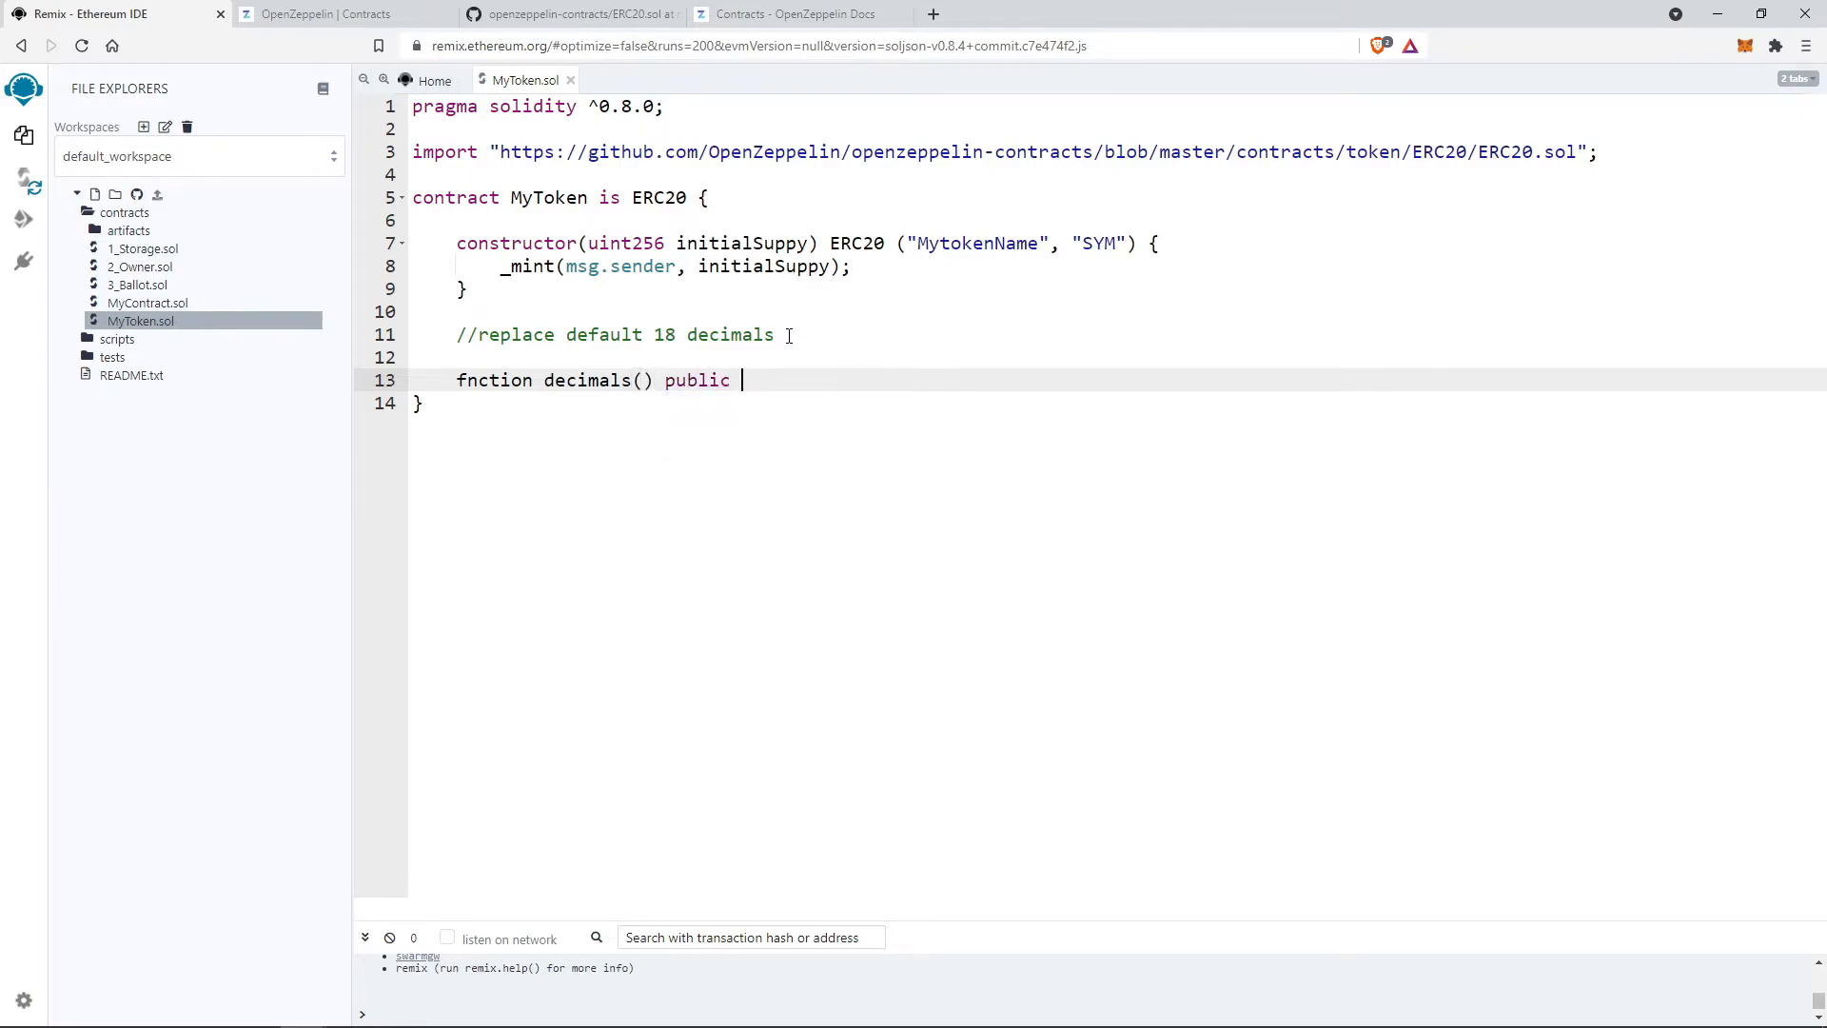
text(view)
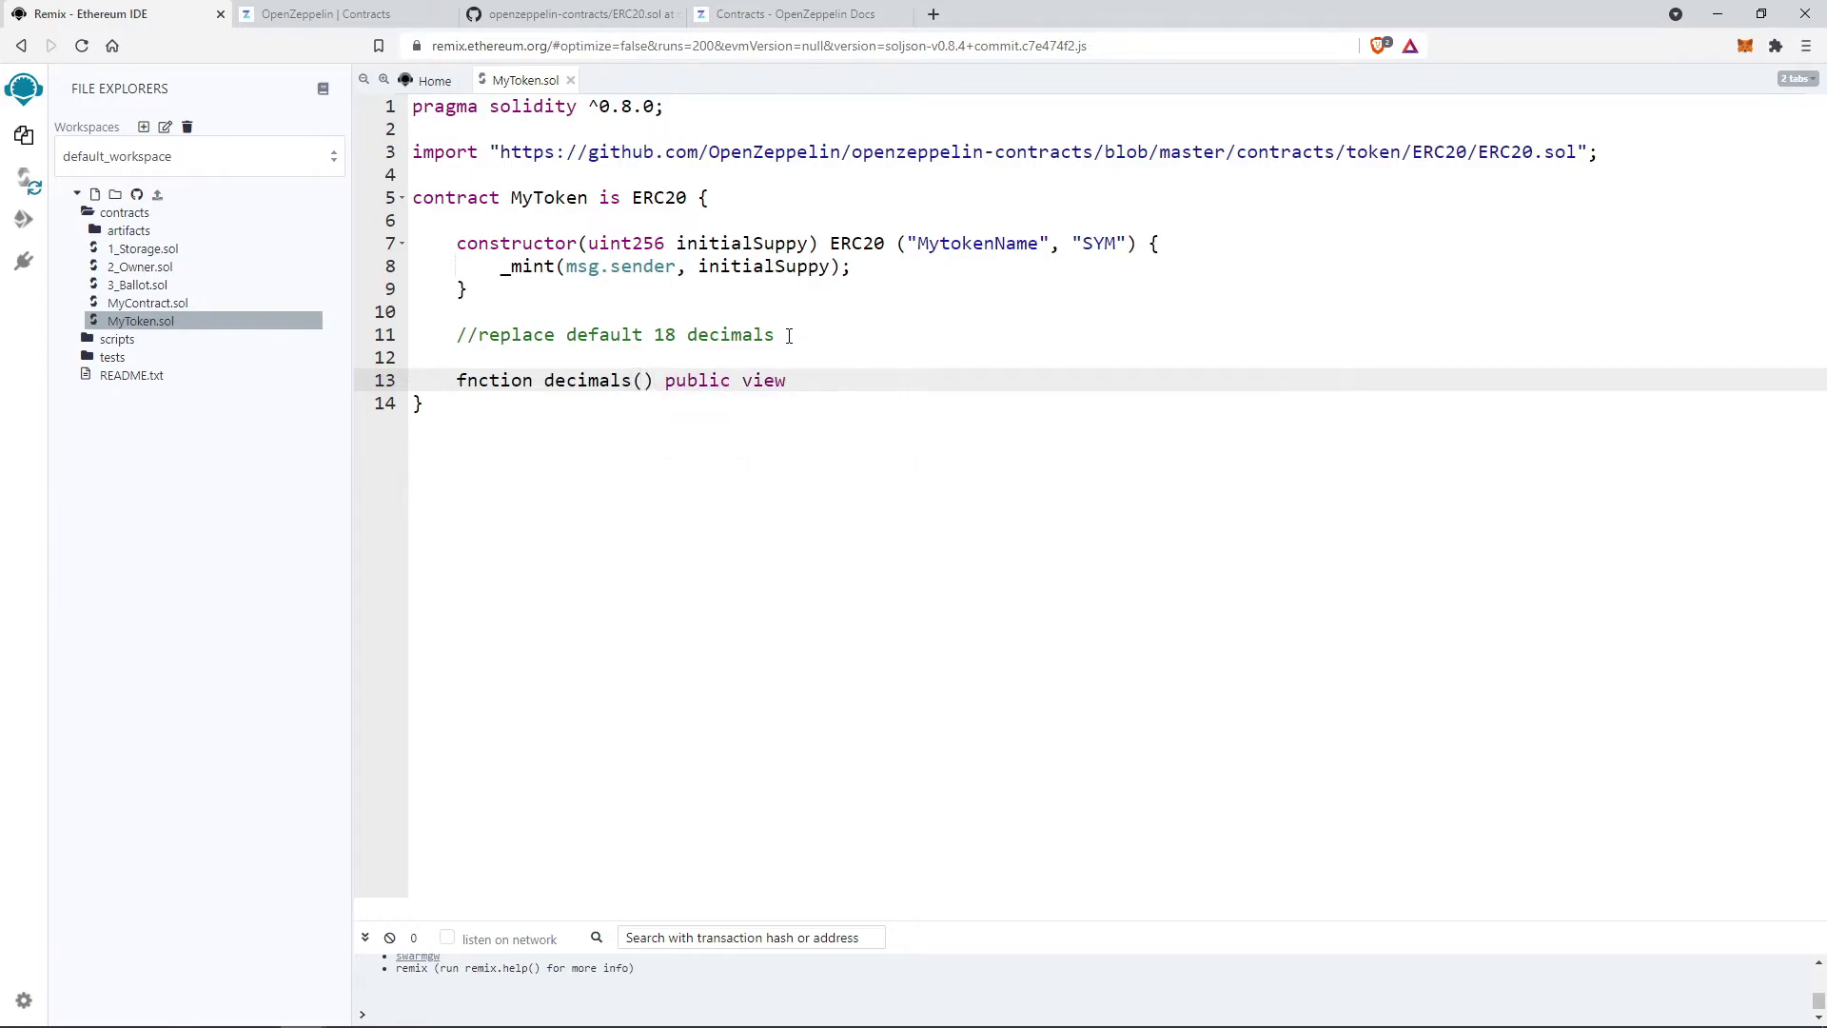
text(virtual)
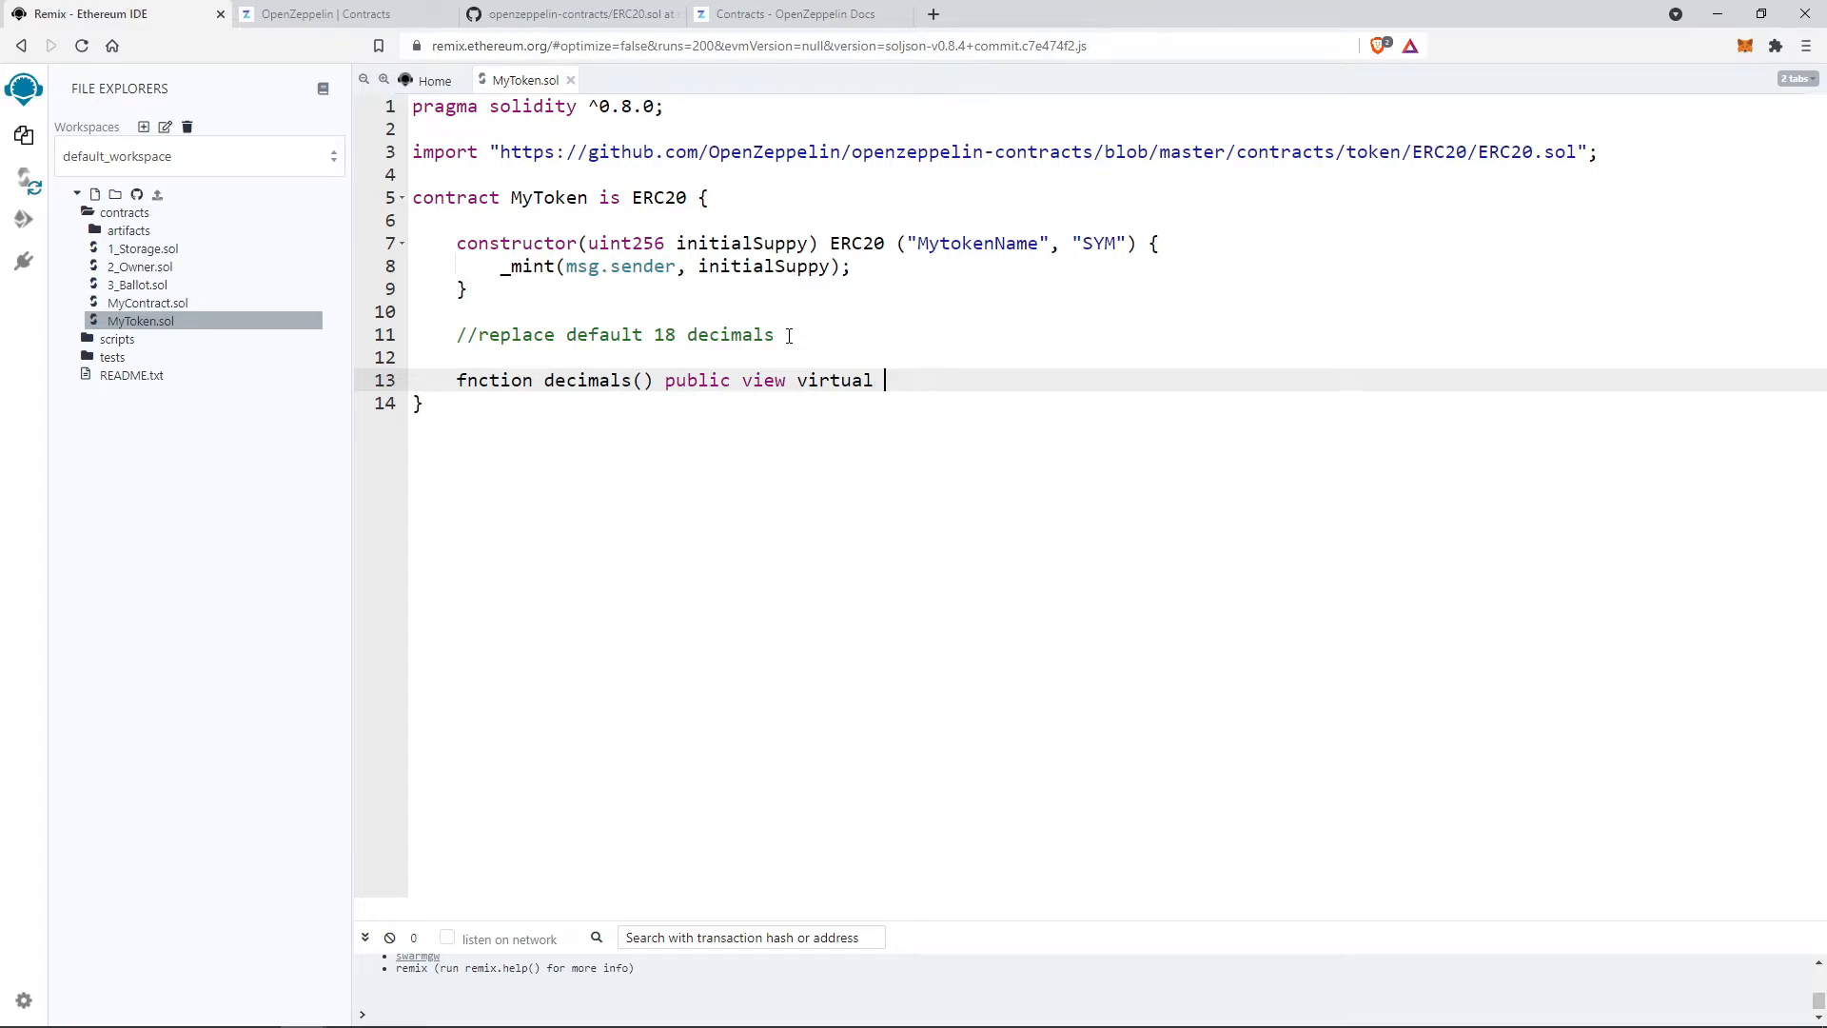
text(override returns(uint8)
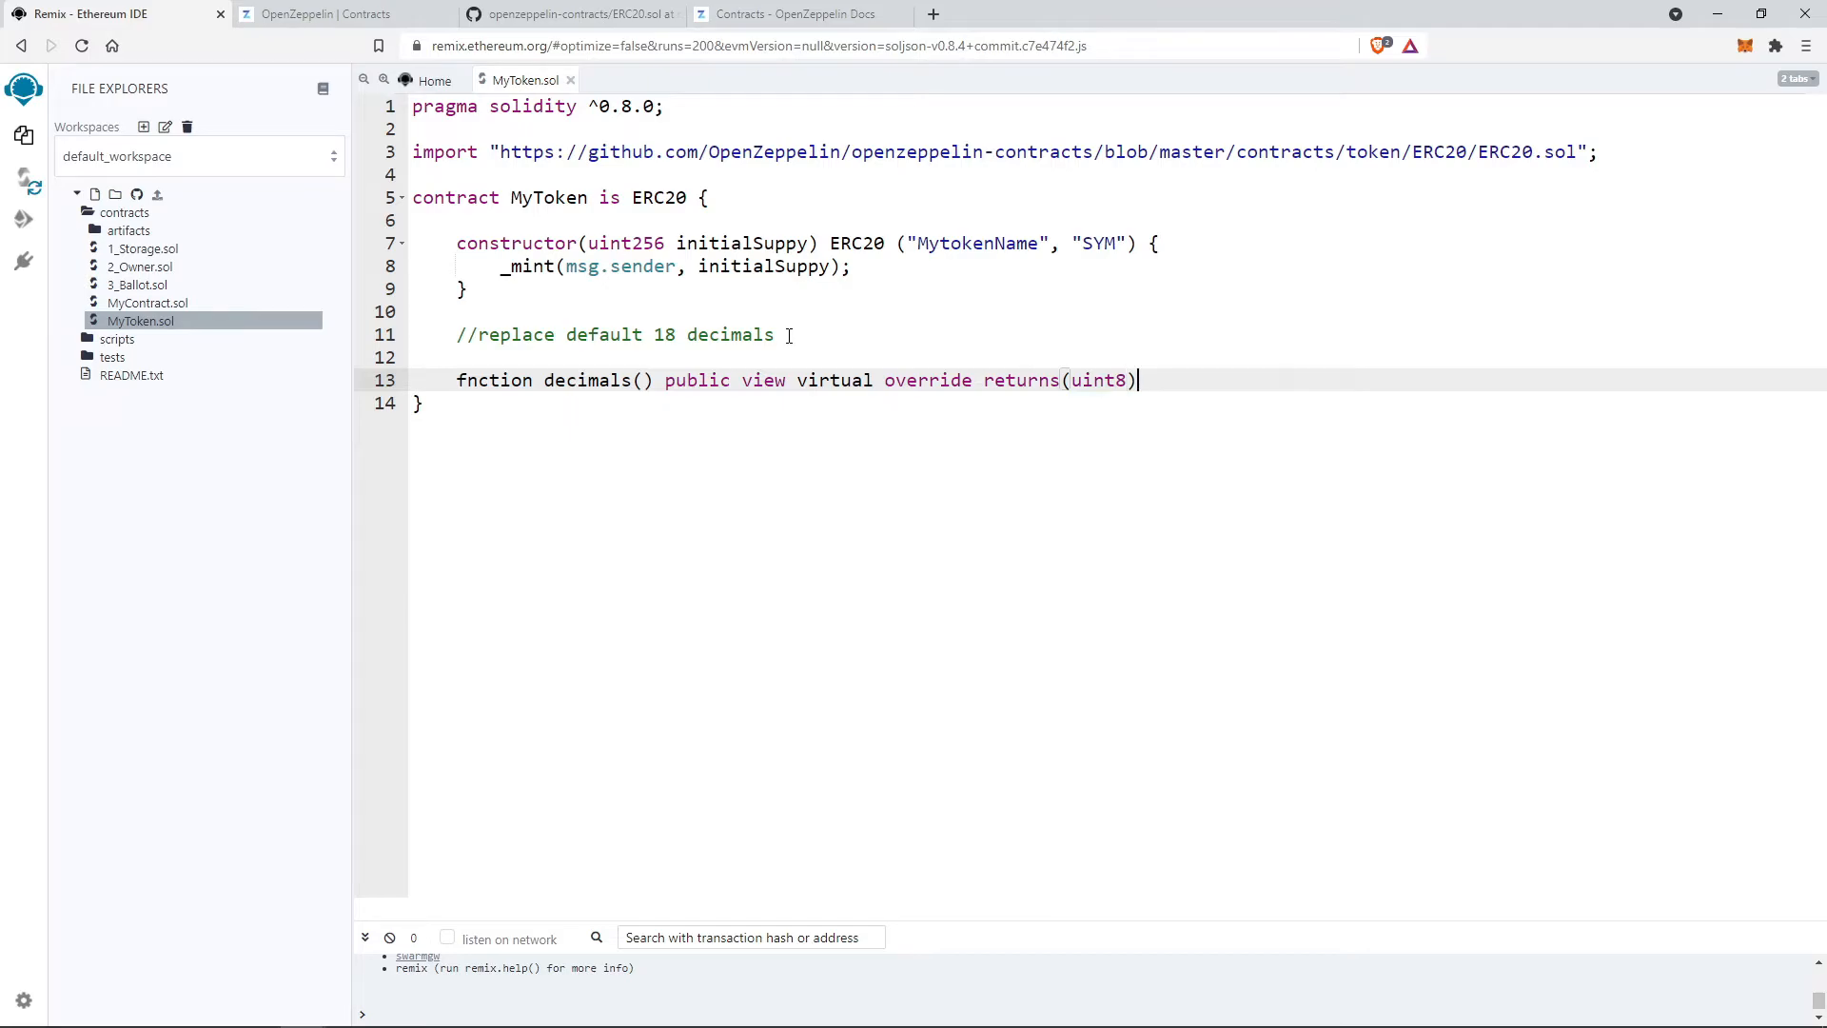
text({)
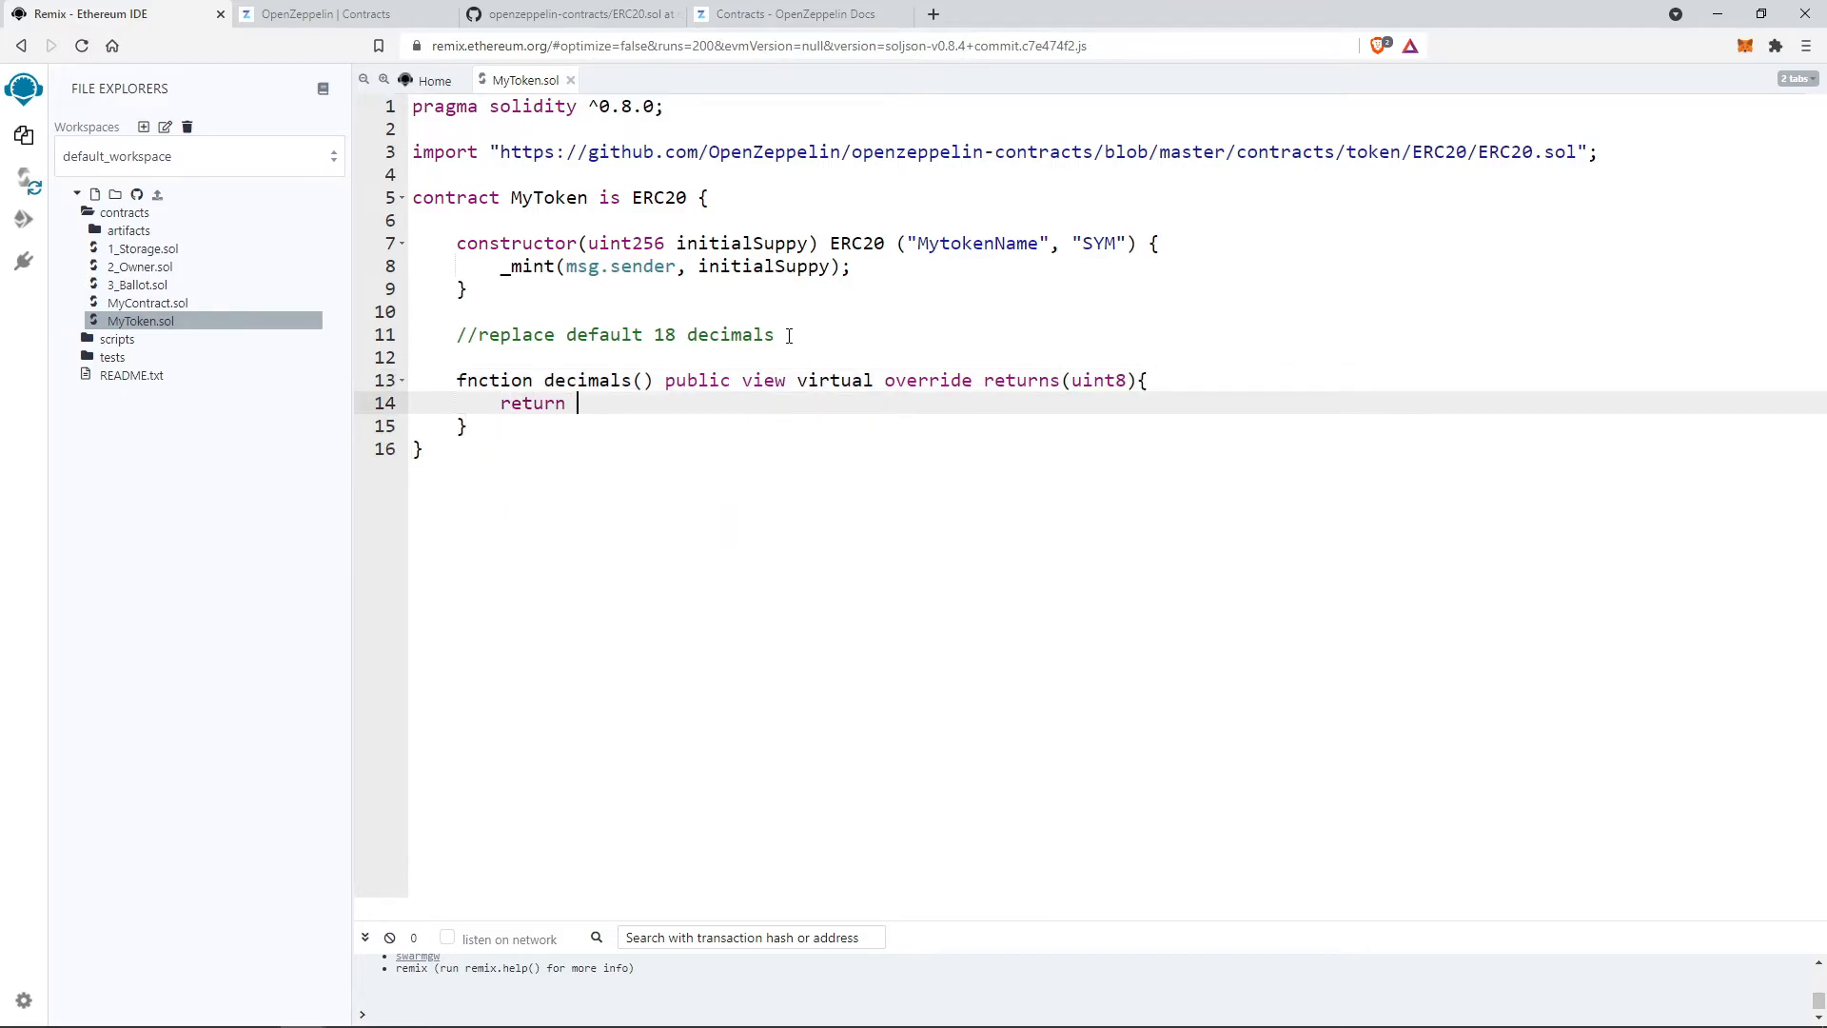
text(8;)
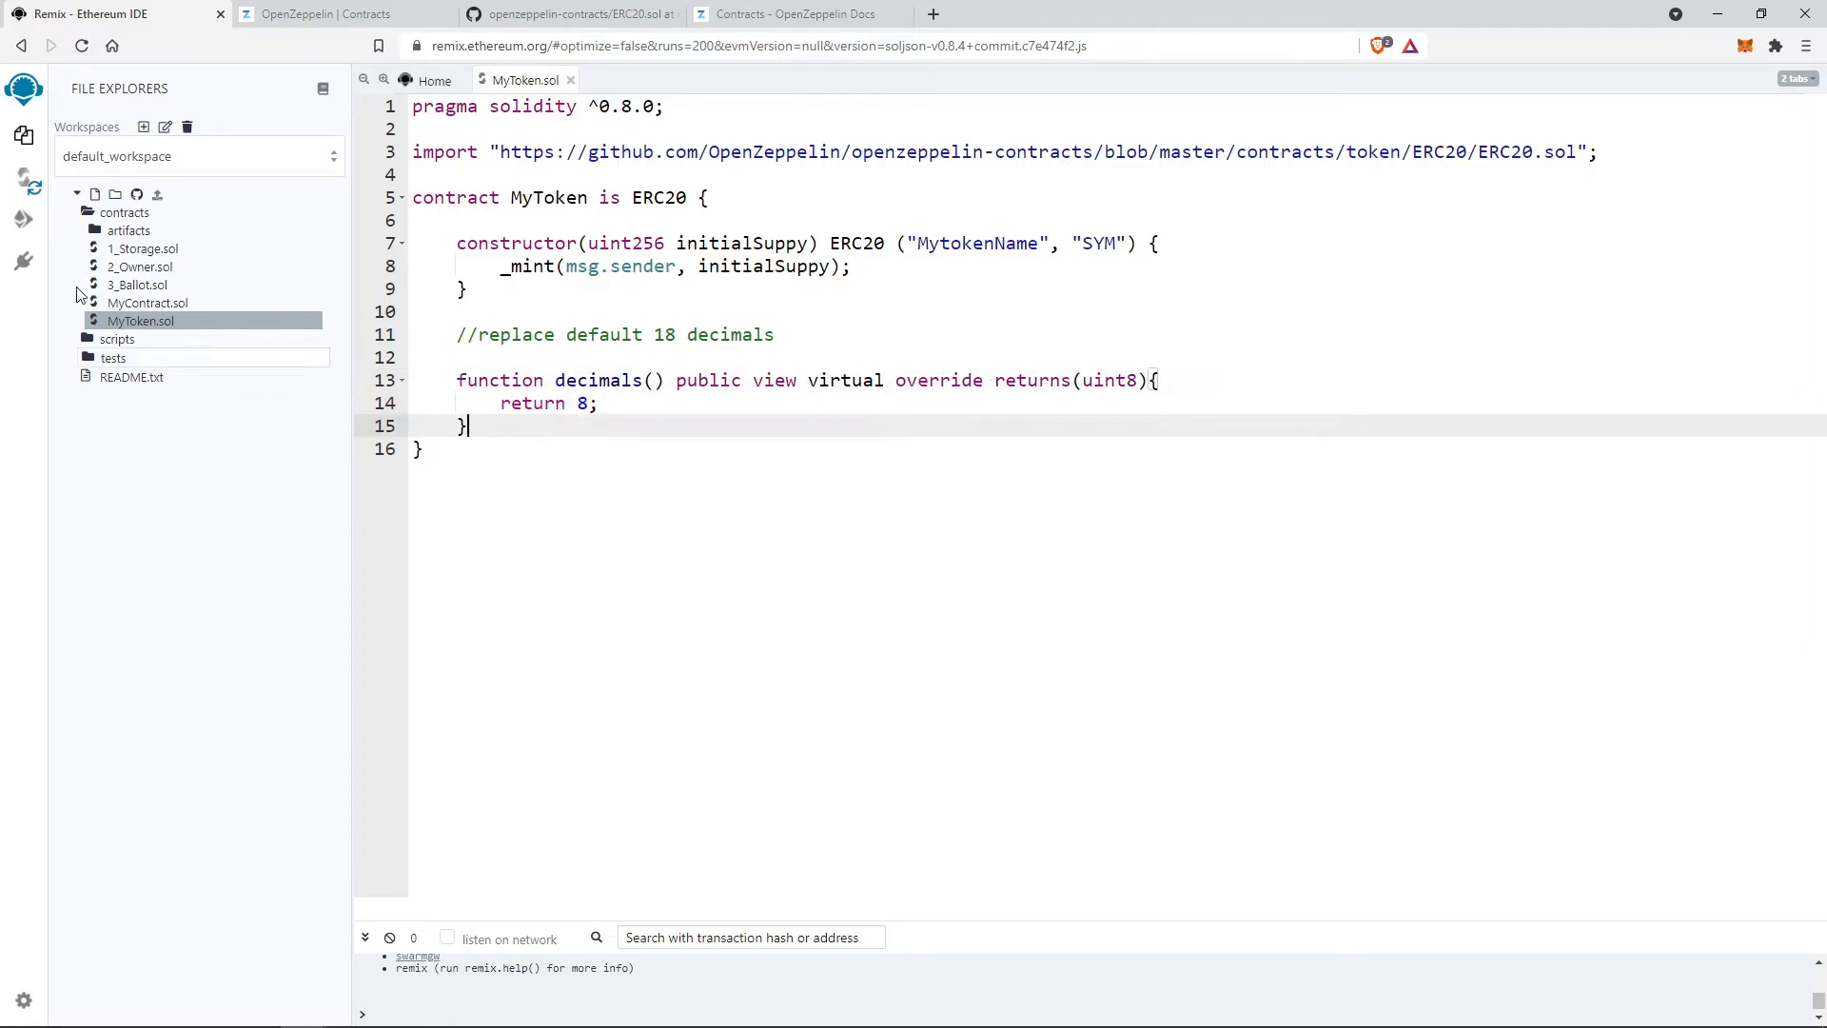
Step: Compile MyToken.sol and move to Deploy & Run Transactions with an initial supply
click(23, 179)
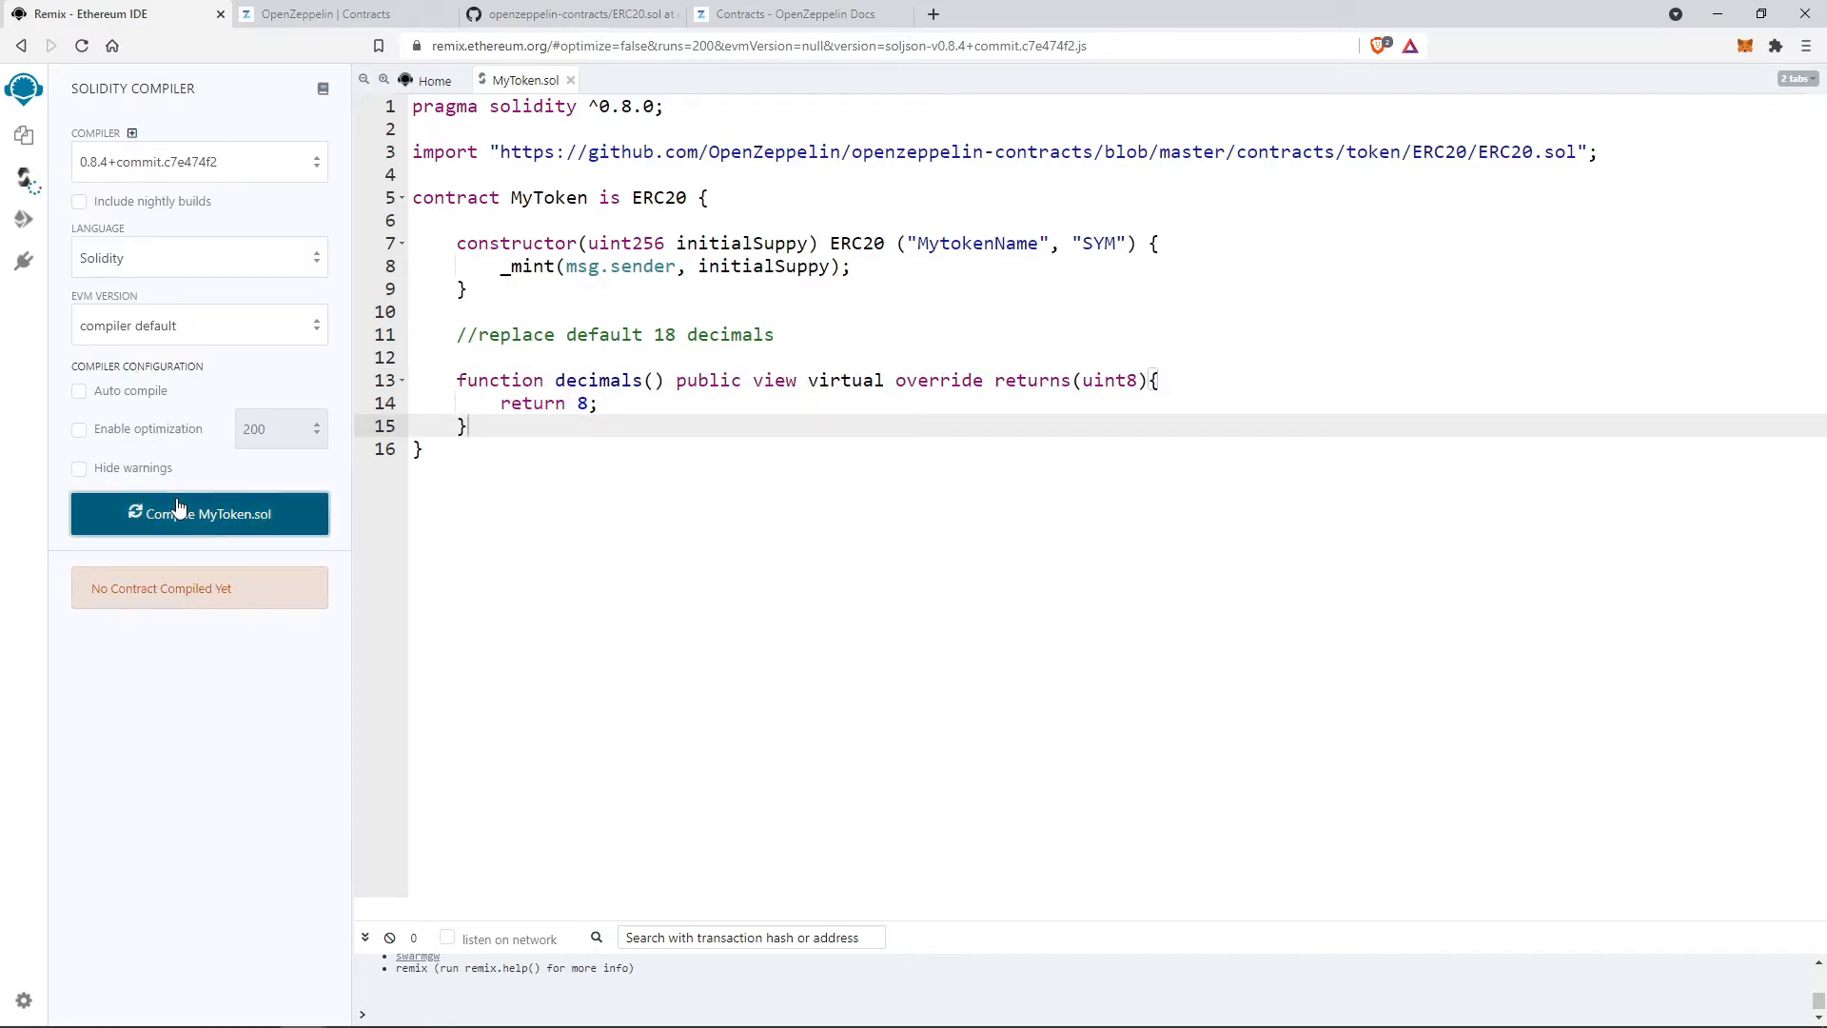
click(198, 514)
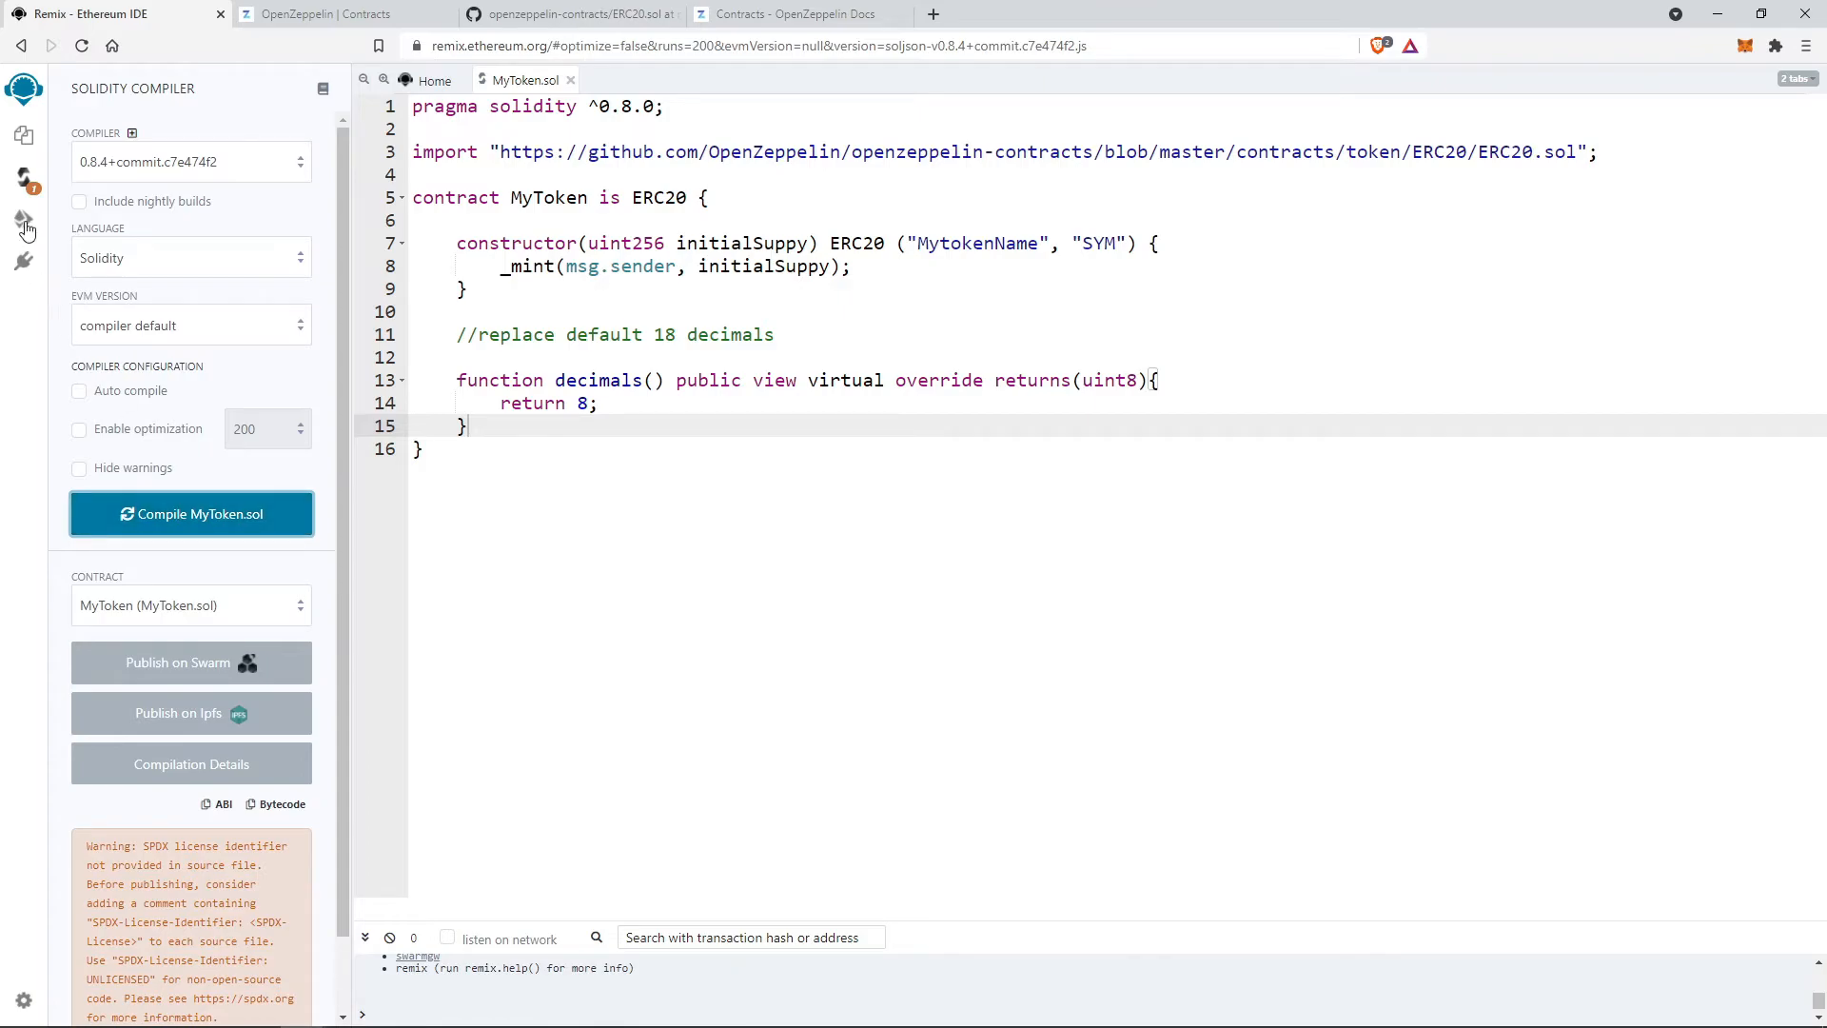
click(23, 219)
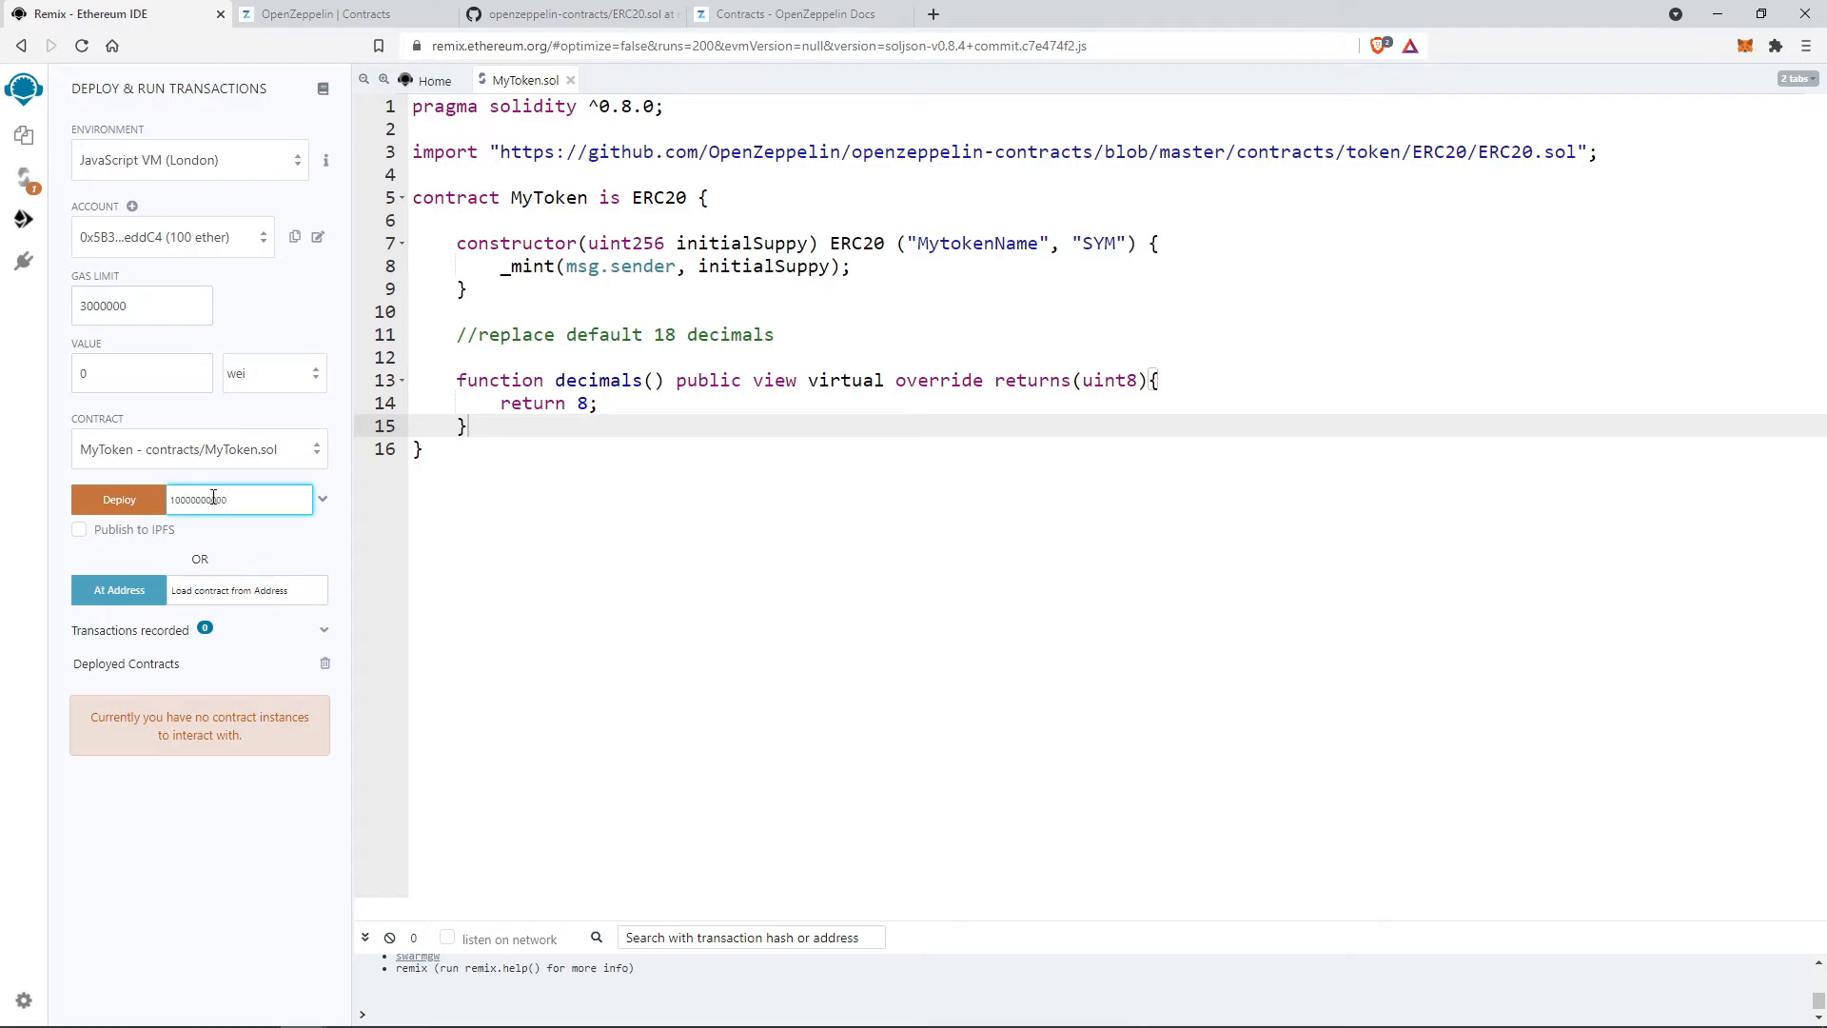
Step: Deploy MyToken to the JavaScript VM and expand its function buttons
click(118, 498)
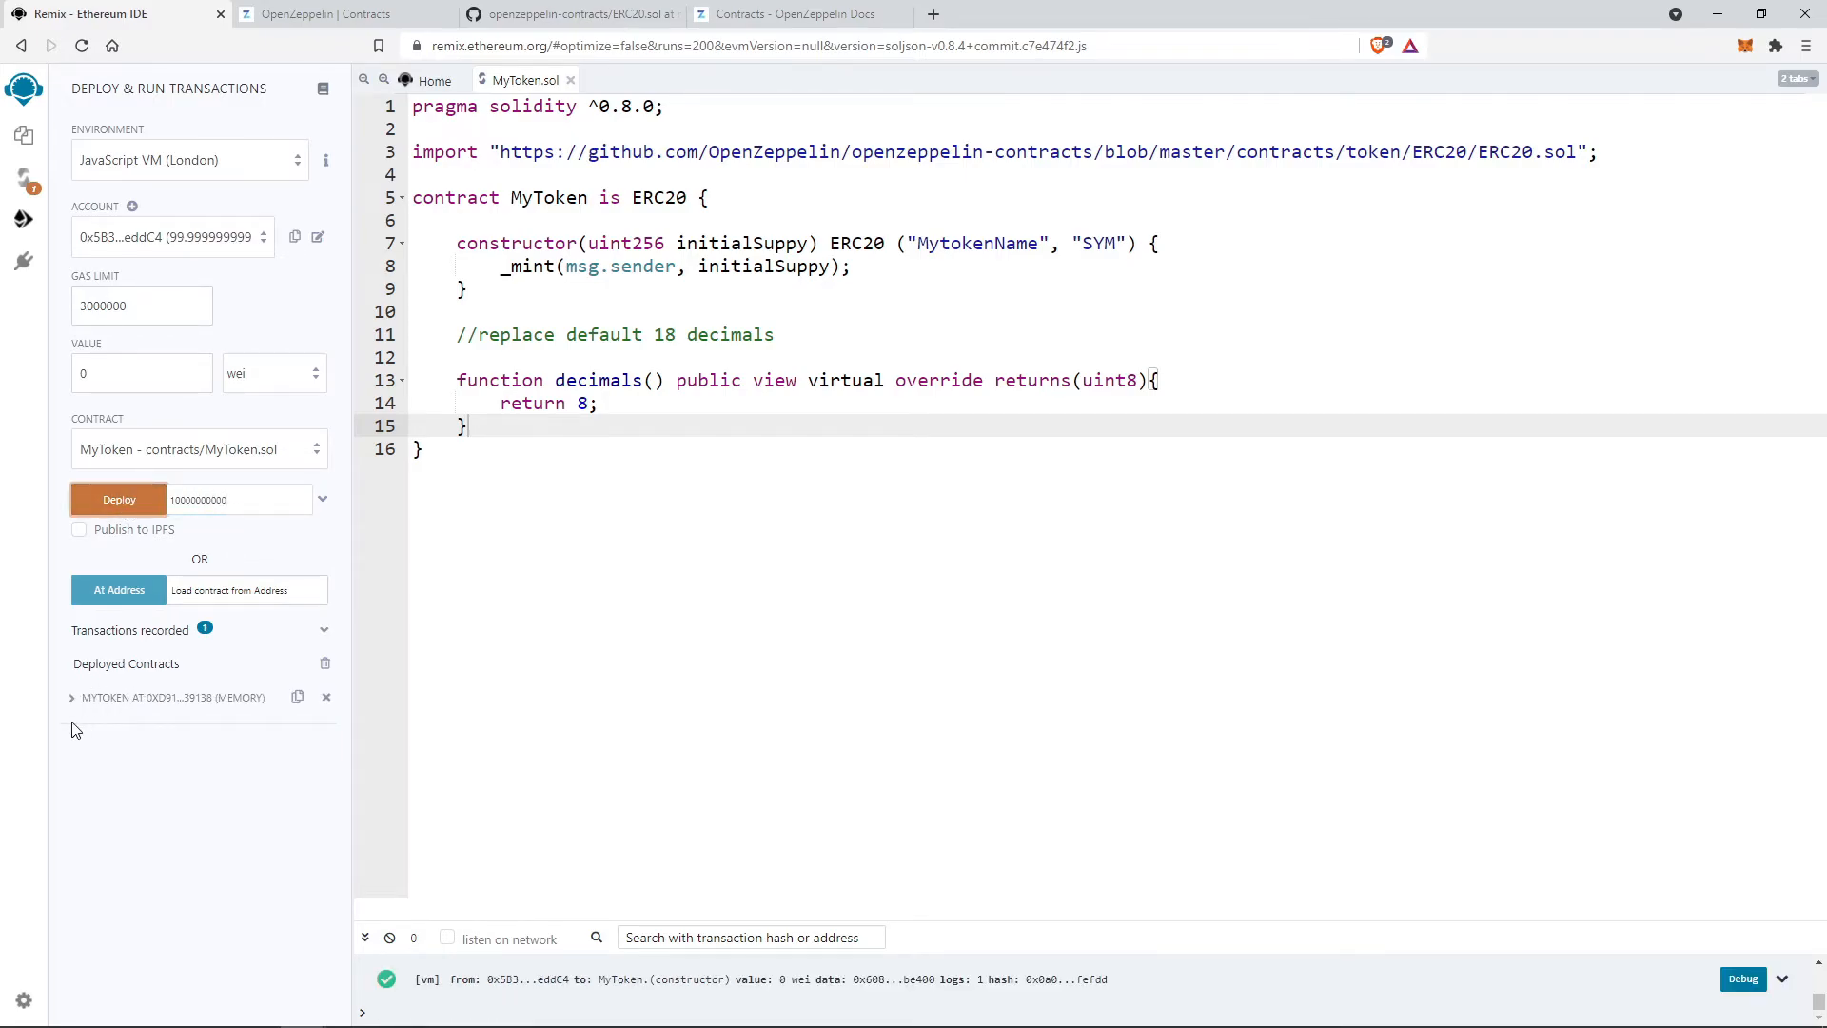
click(46, 697)
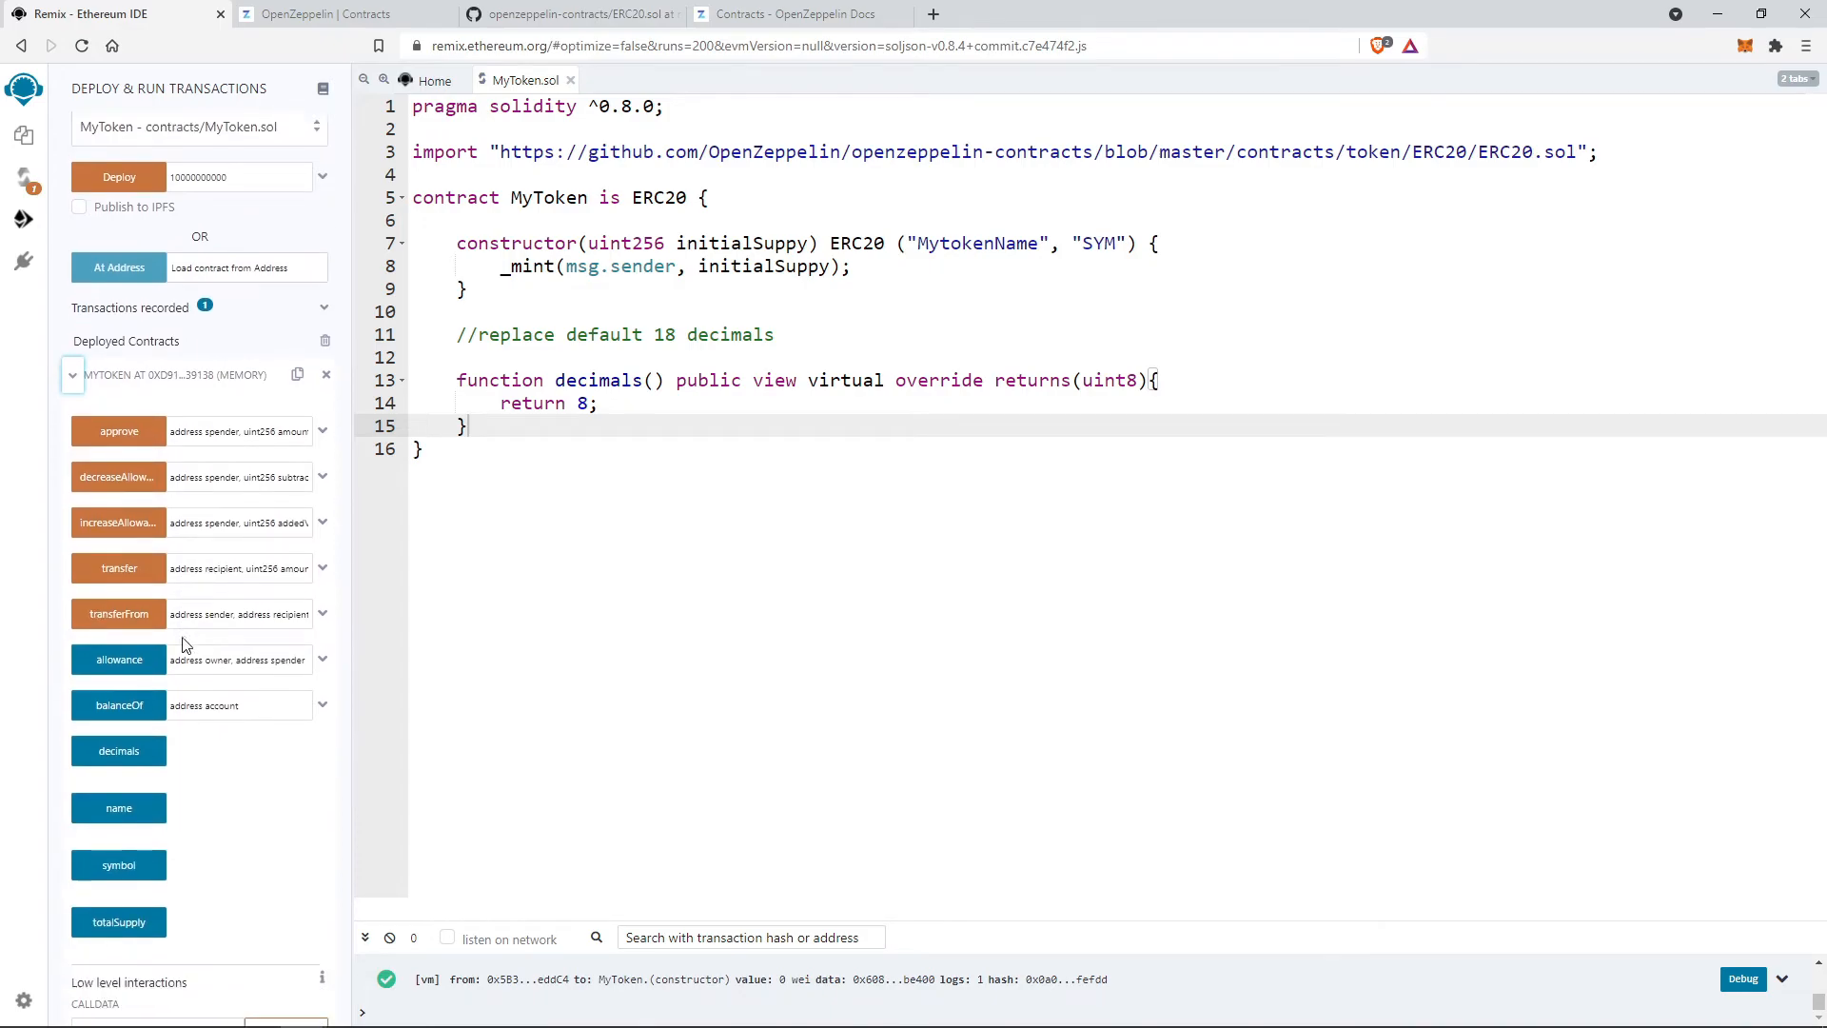
scroll(down, 3)
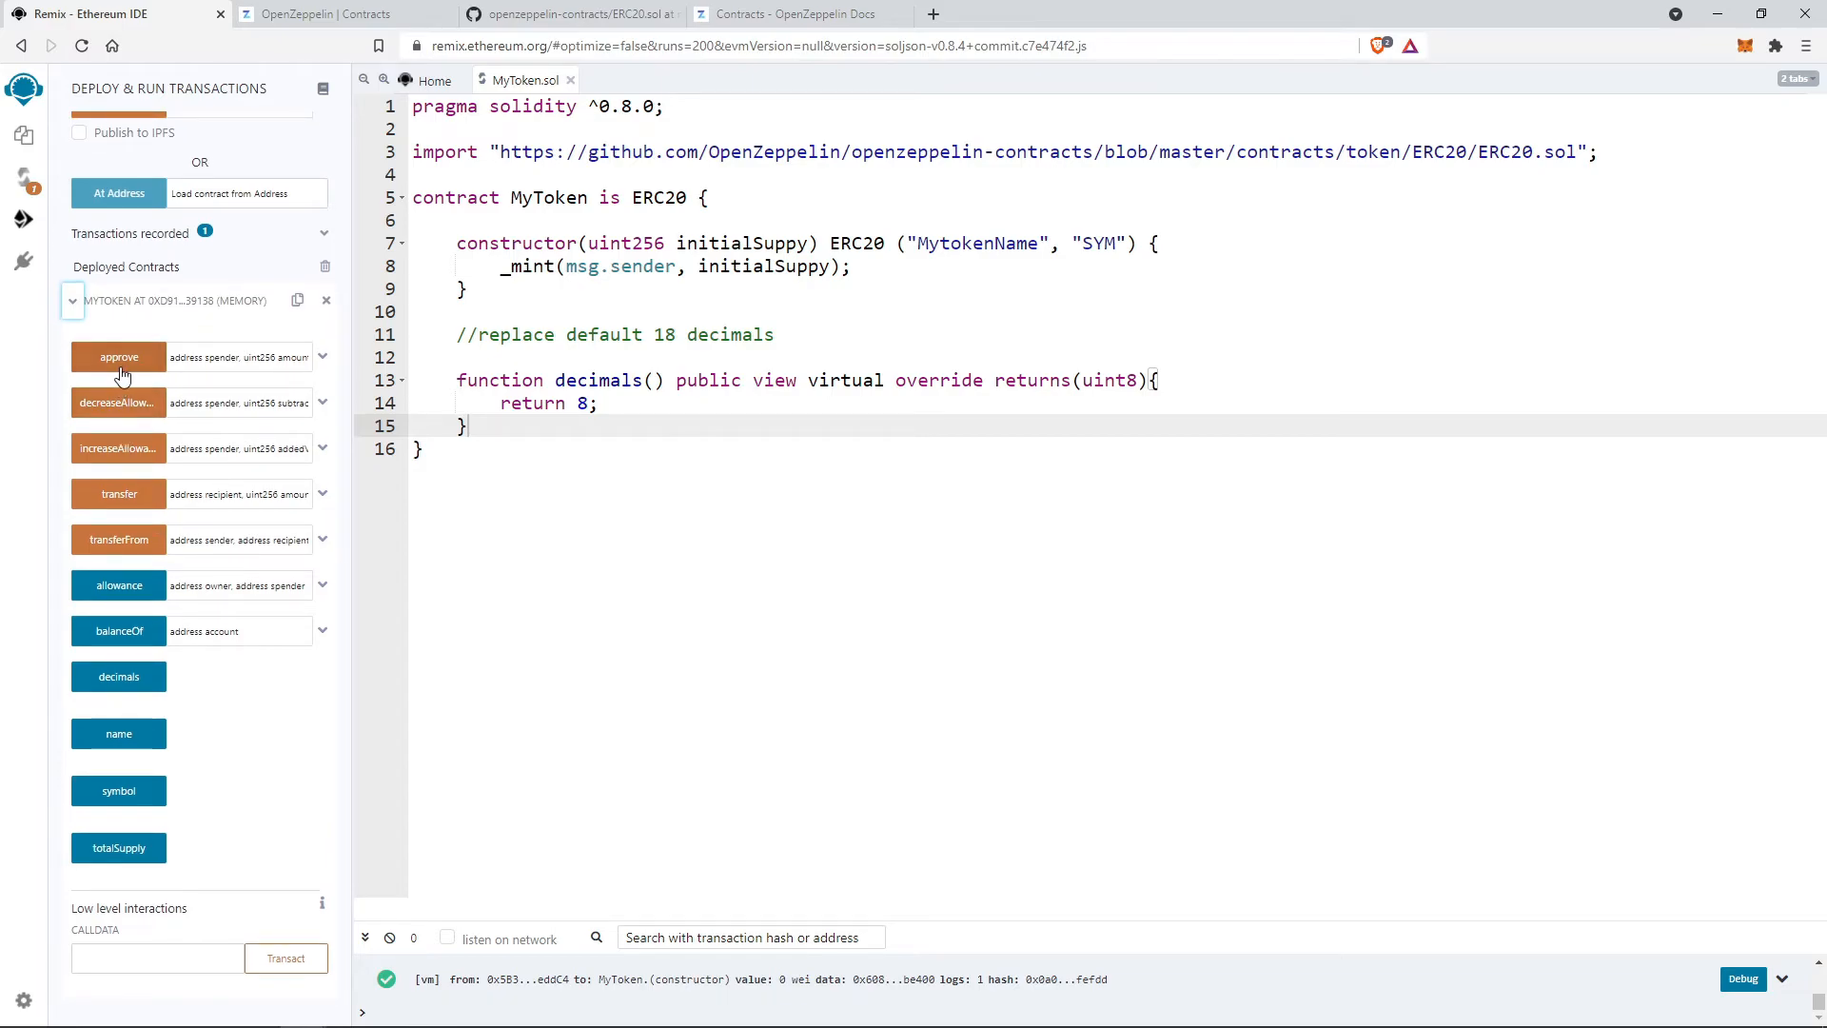
mouse_move(118, 630)
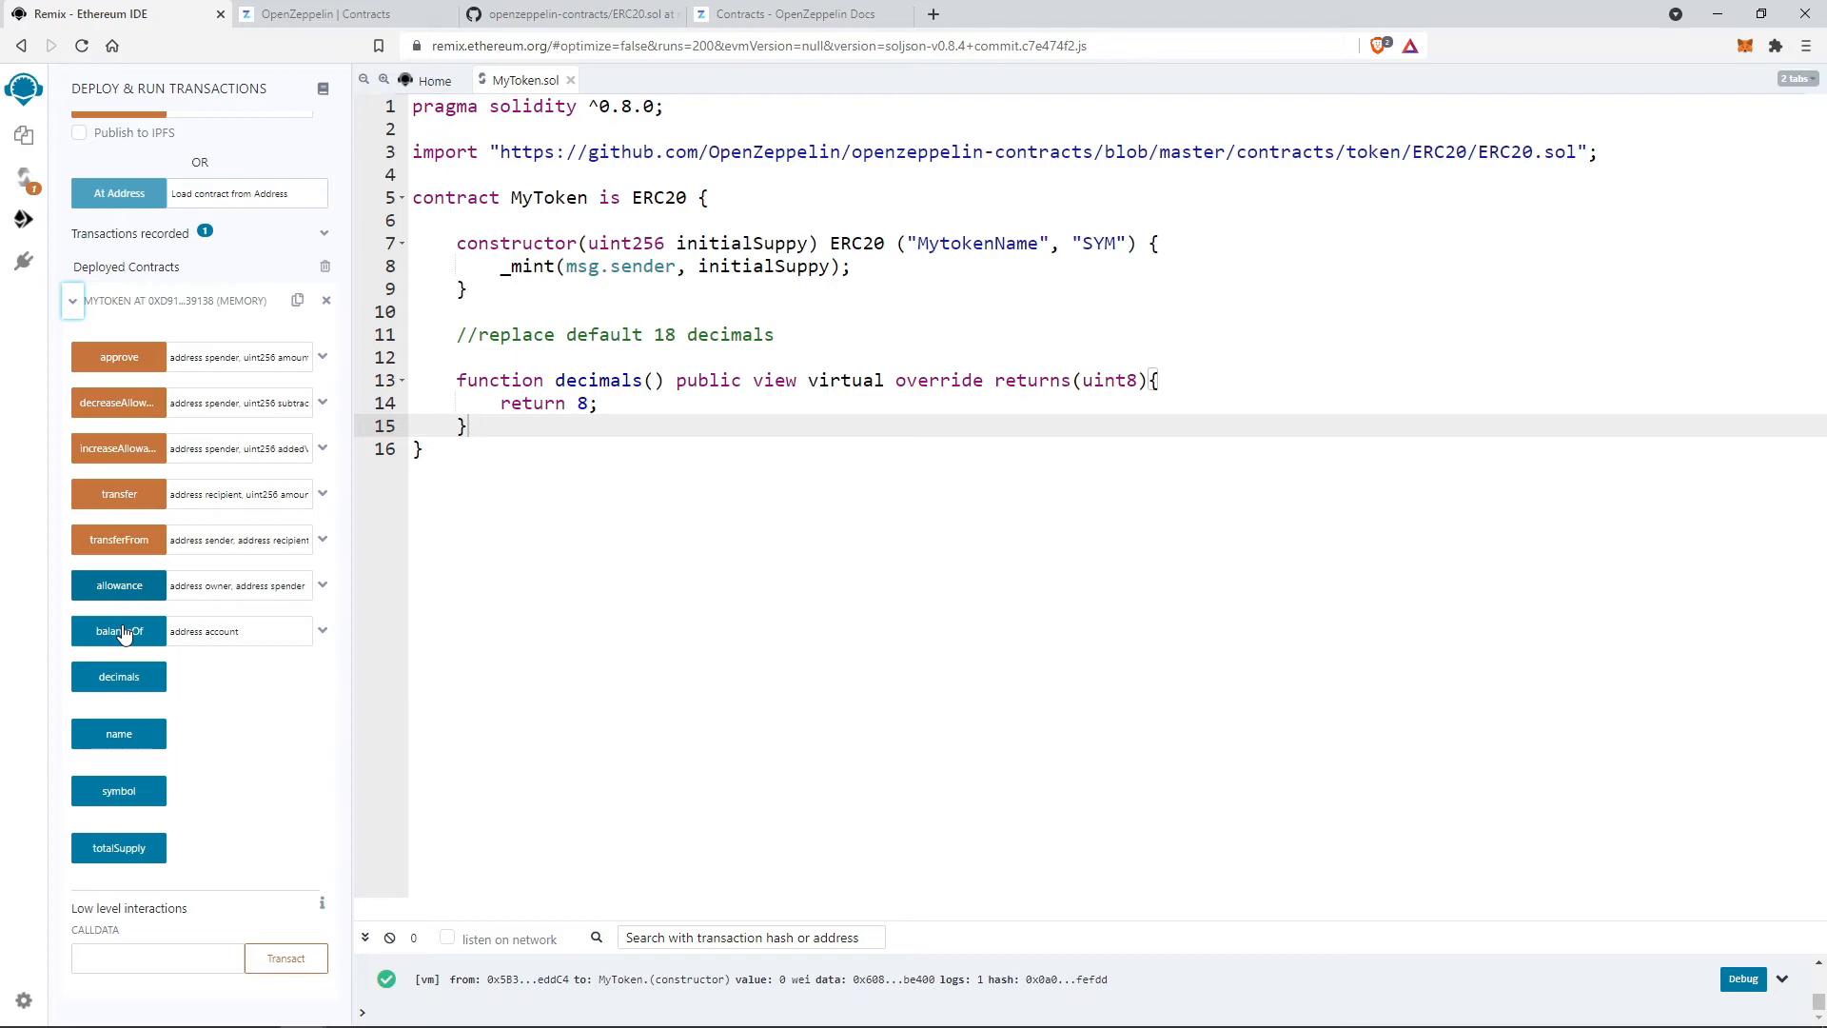
Step: Query decimals (8), name, symbol and totalSupply, then open the Dapp World ERC20 tutorial
click(118, 677)
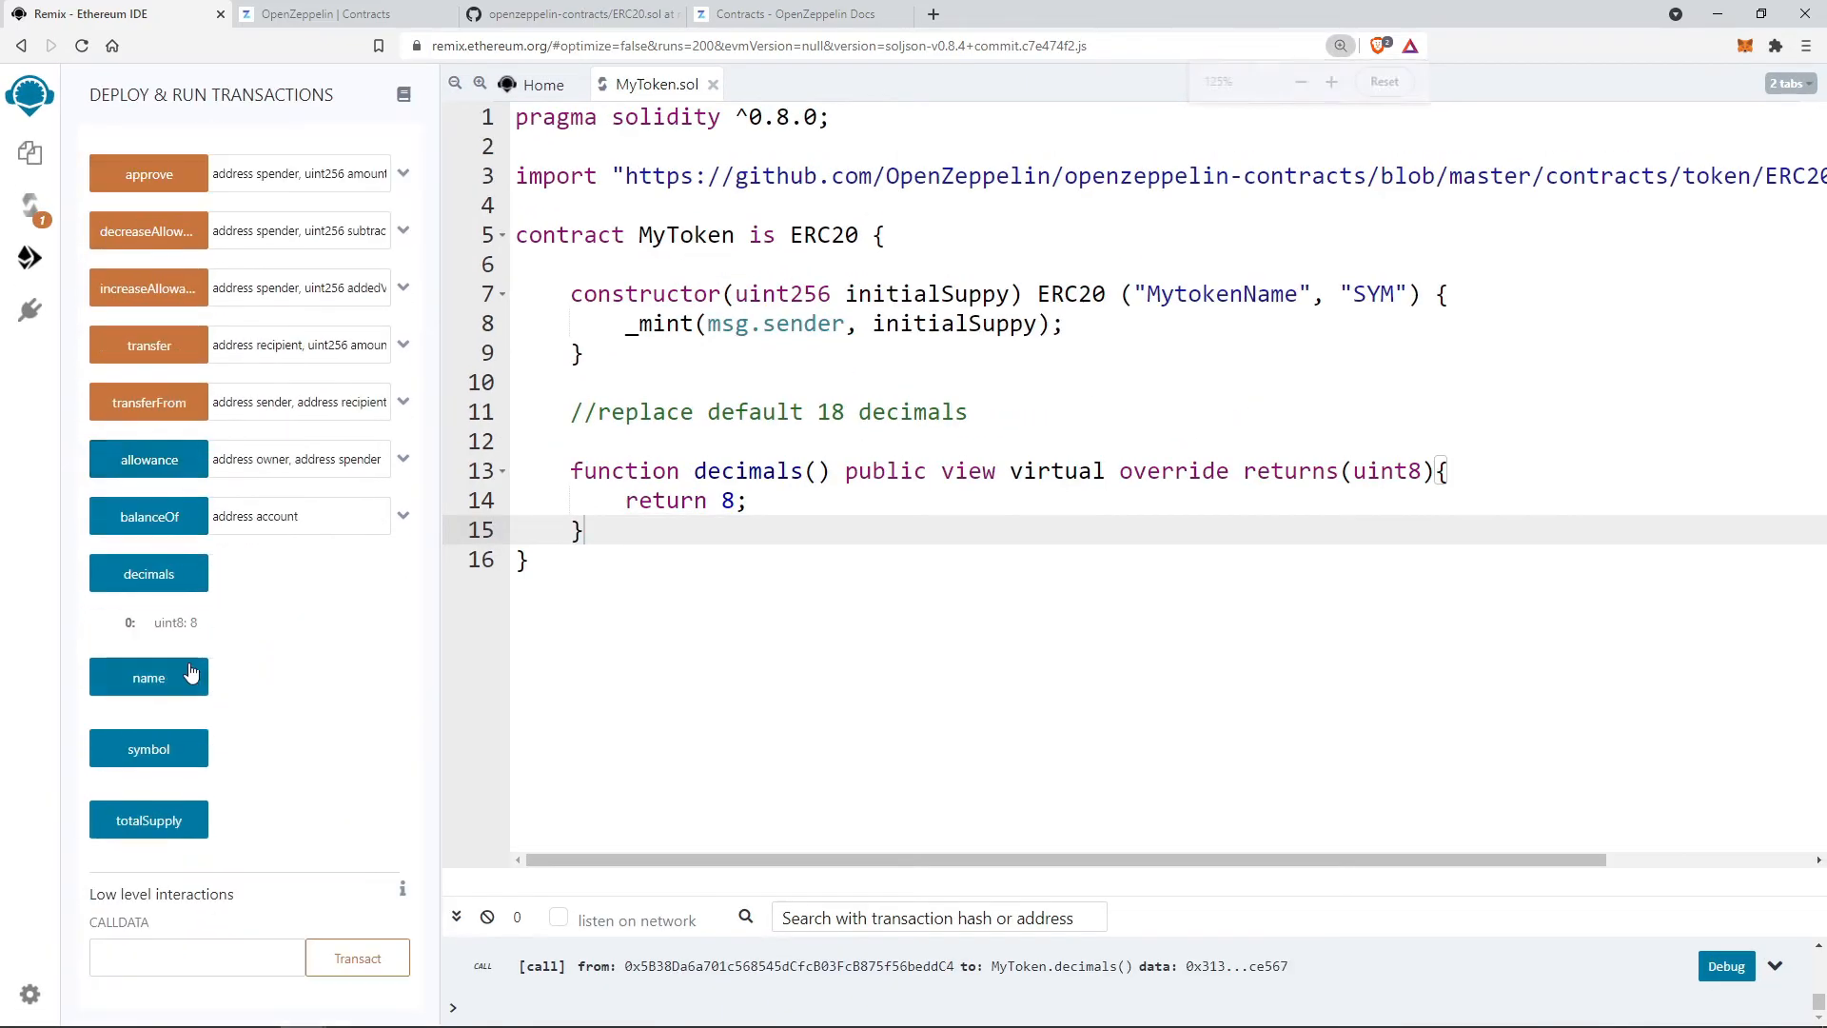
click(148, 678)
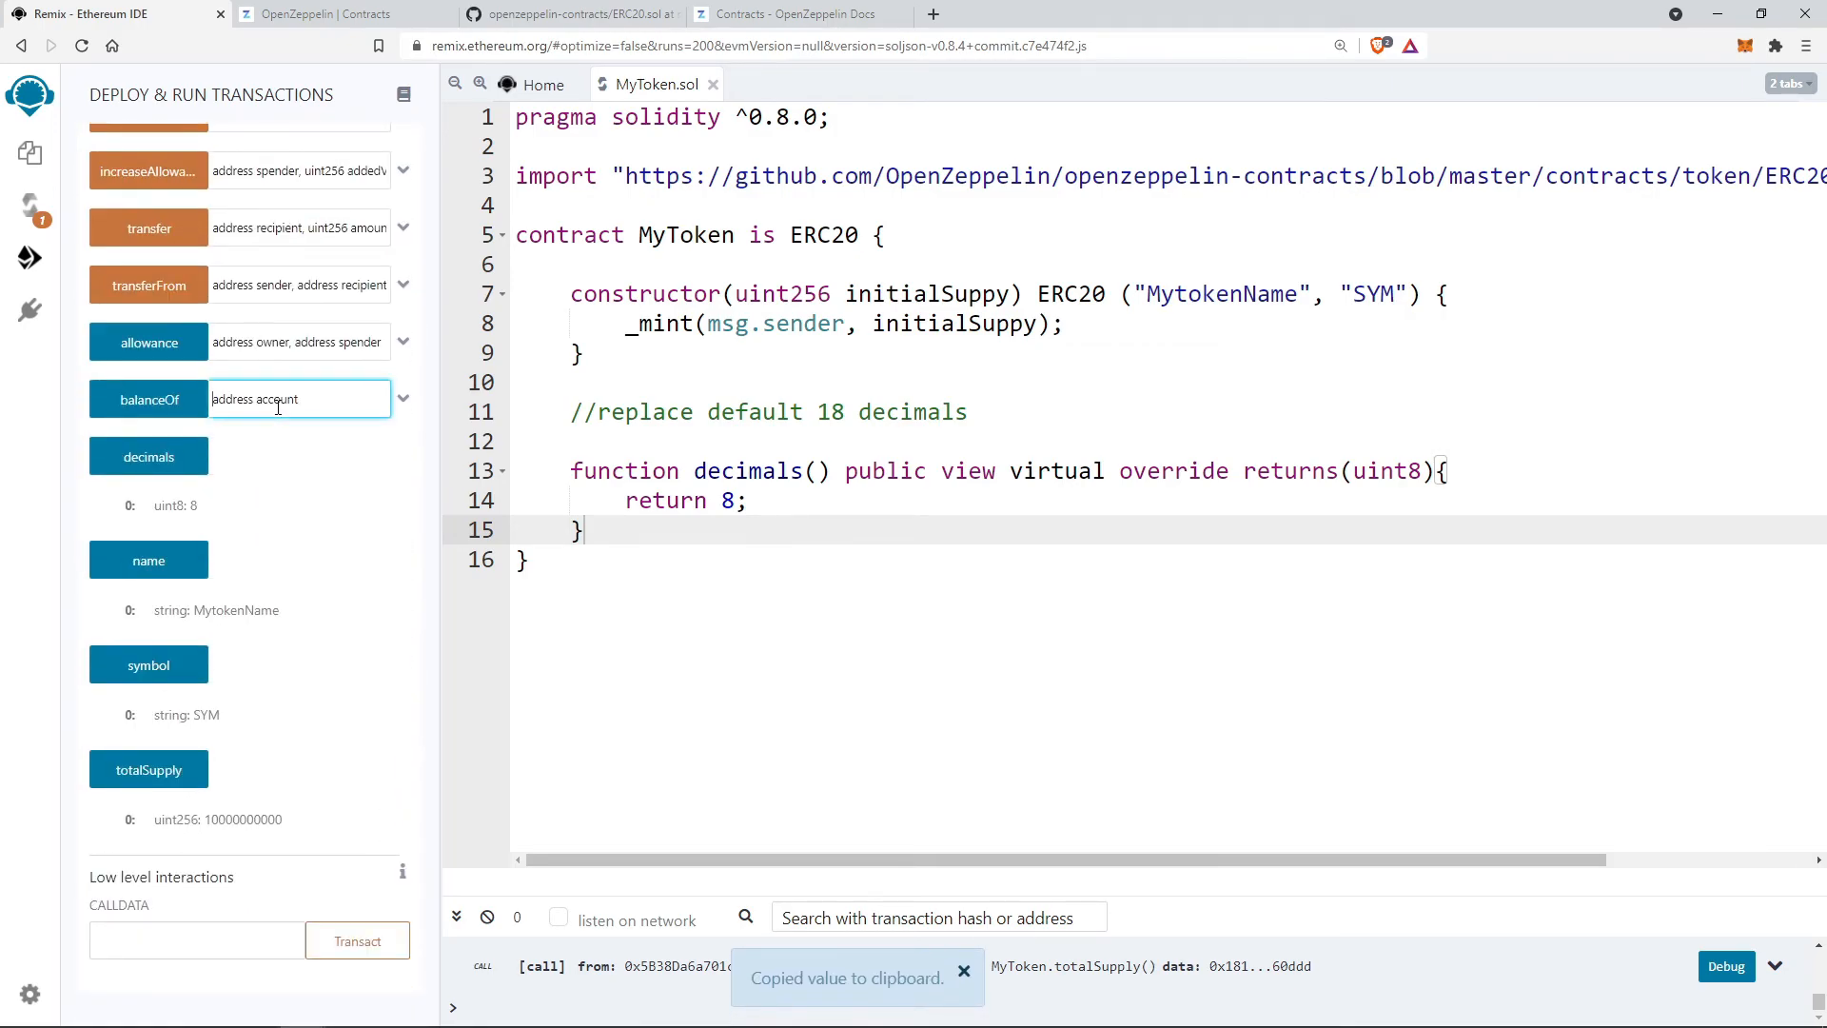
click(148, 400)
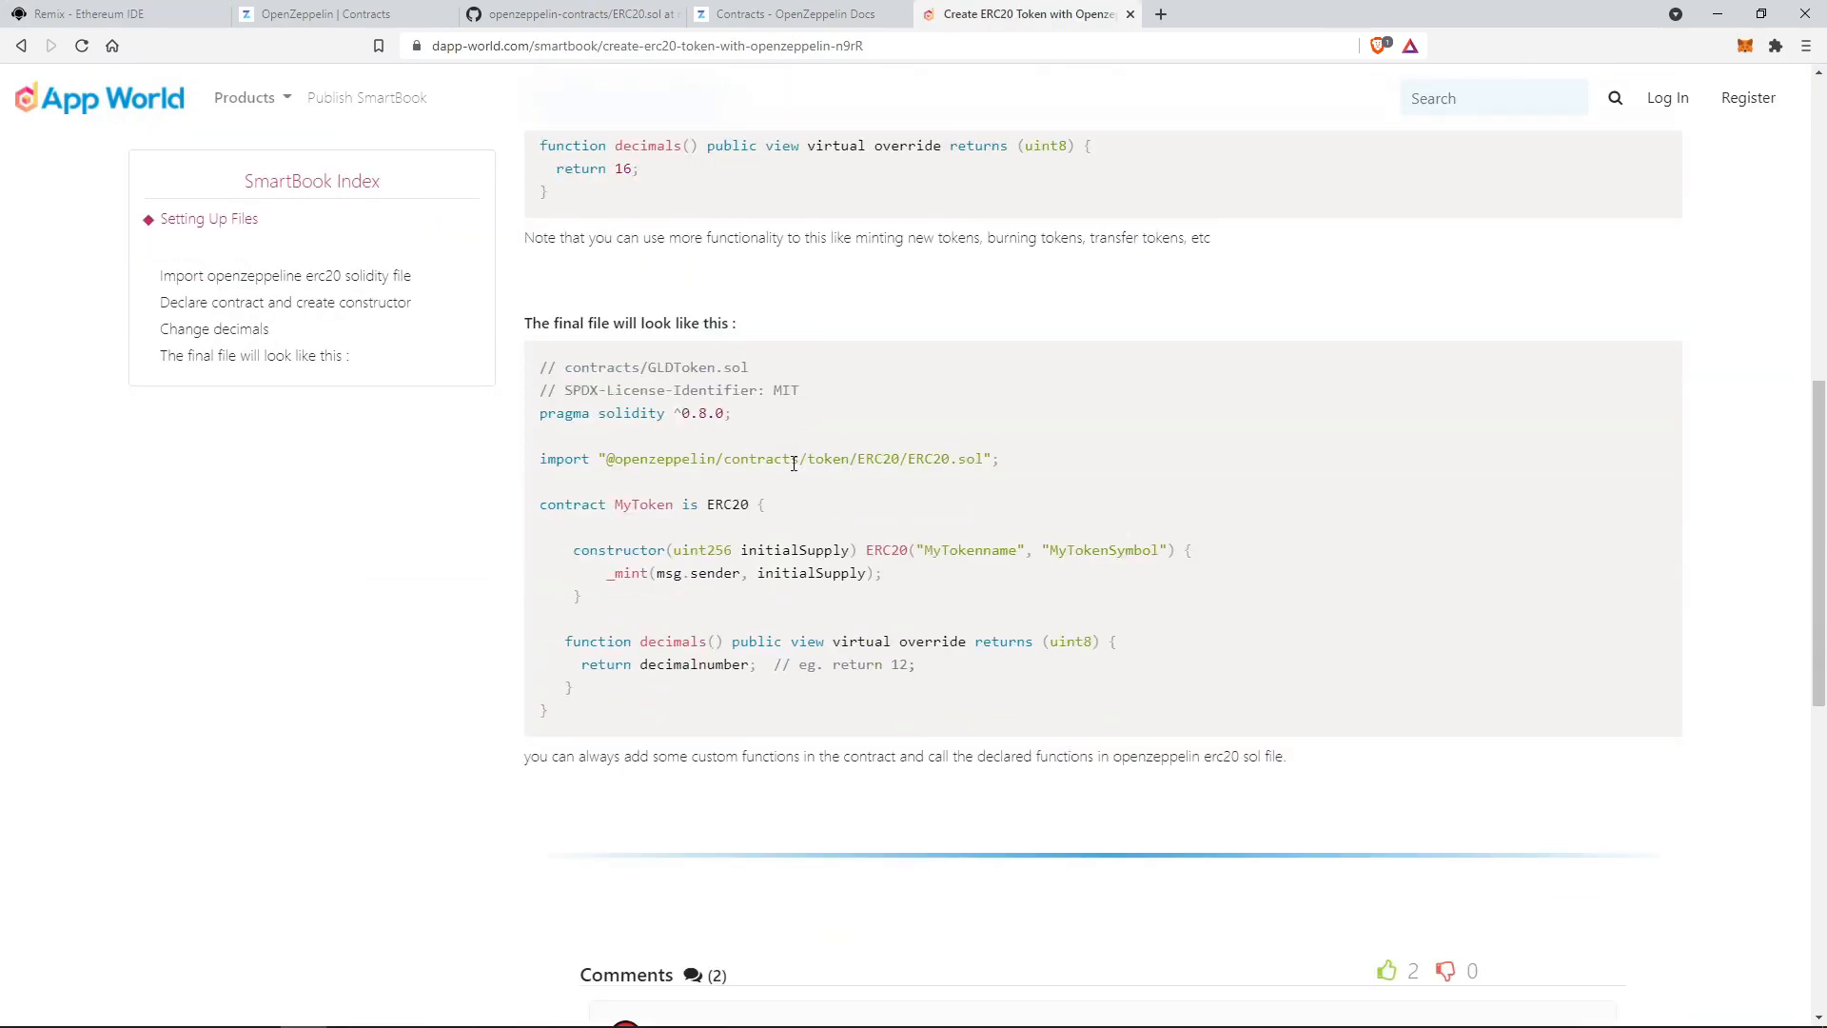
scroll(up, 3)
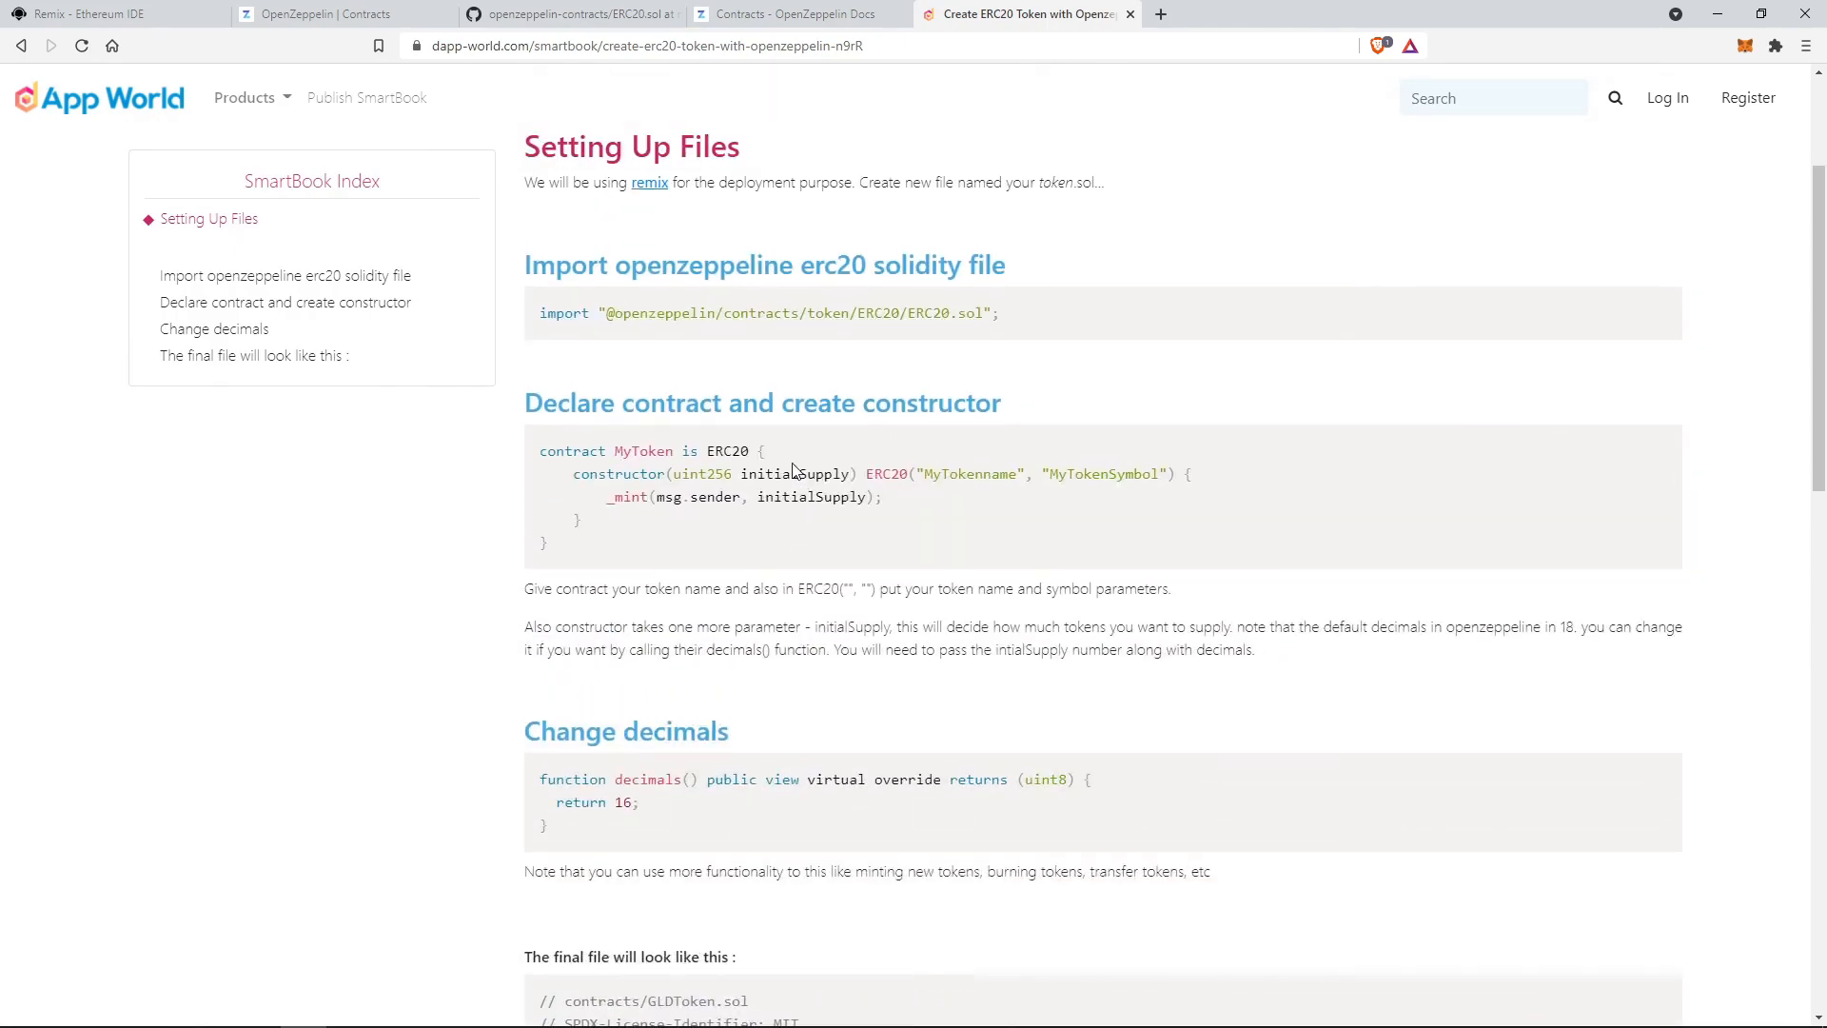